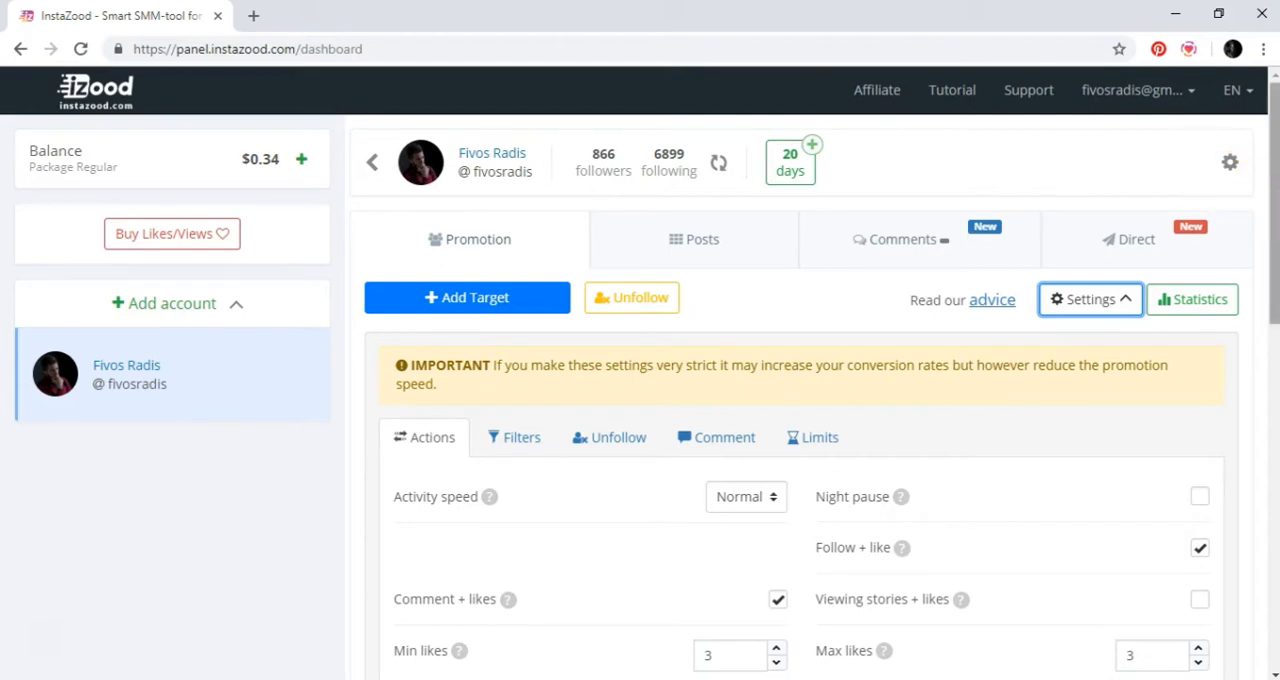
Collapse and reopen the promotion settings, scrolling through the general options.
{"action": "scroll", "scroll_direction": "down", "scroll_amount": 3}
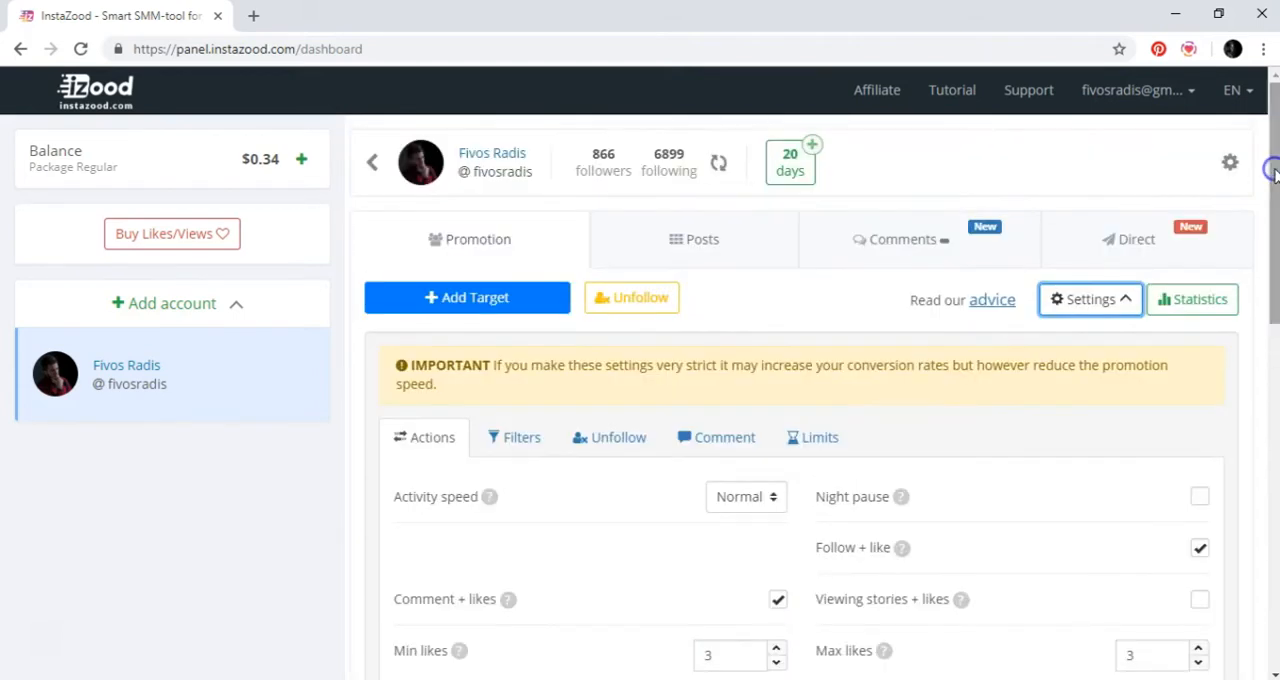
{"action": "left_click", "coordinate": [1088, 300]}
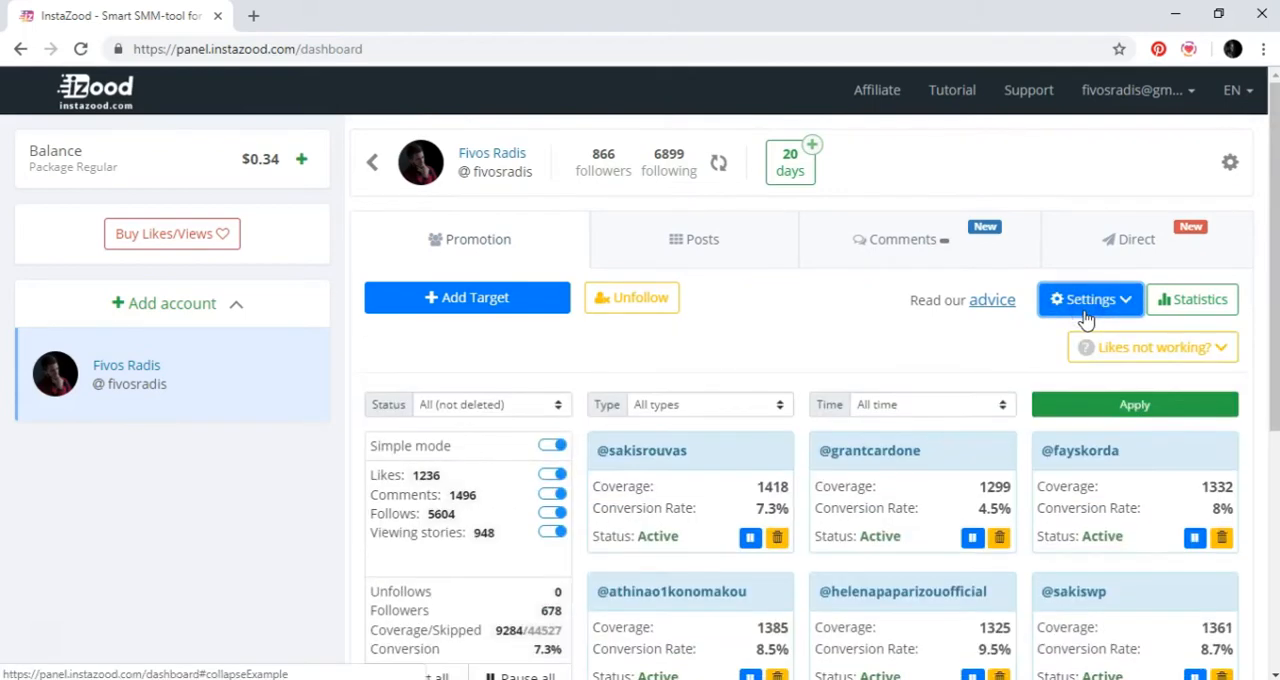
{"action": "left_click", "coordinate": [1088, 300]}
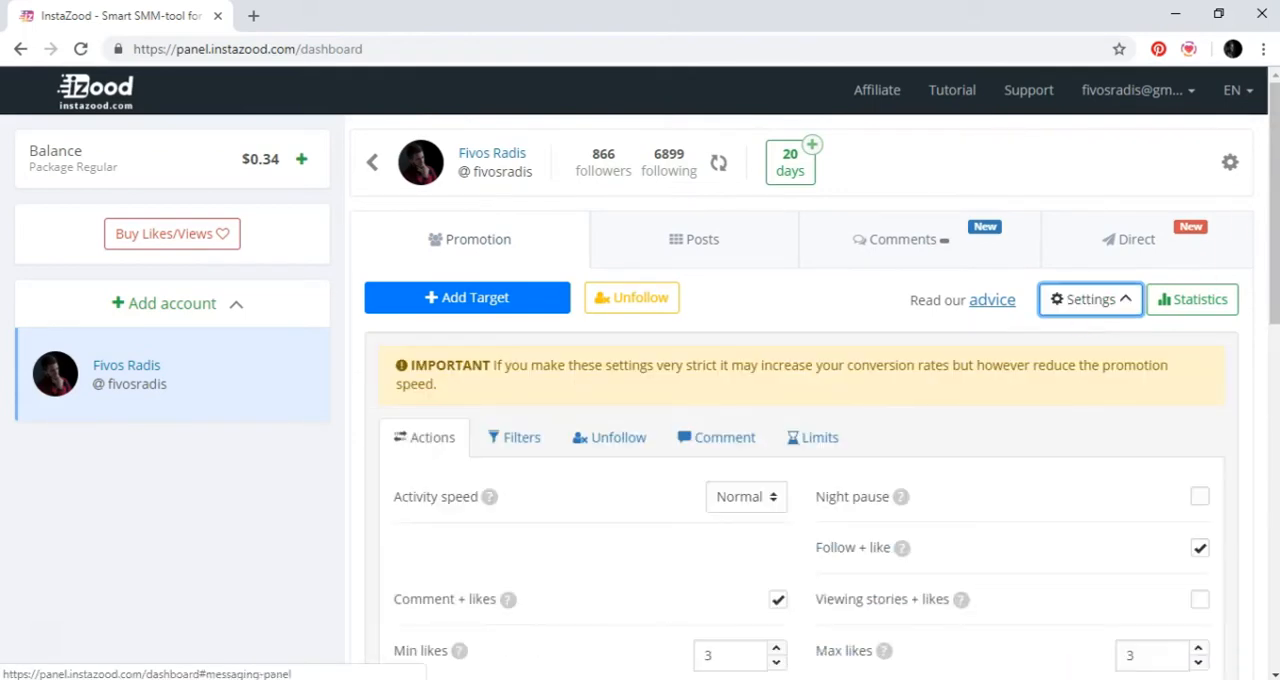
{"action": "scroll", "scroll_direction": "down", "scroll_amount": 3}
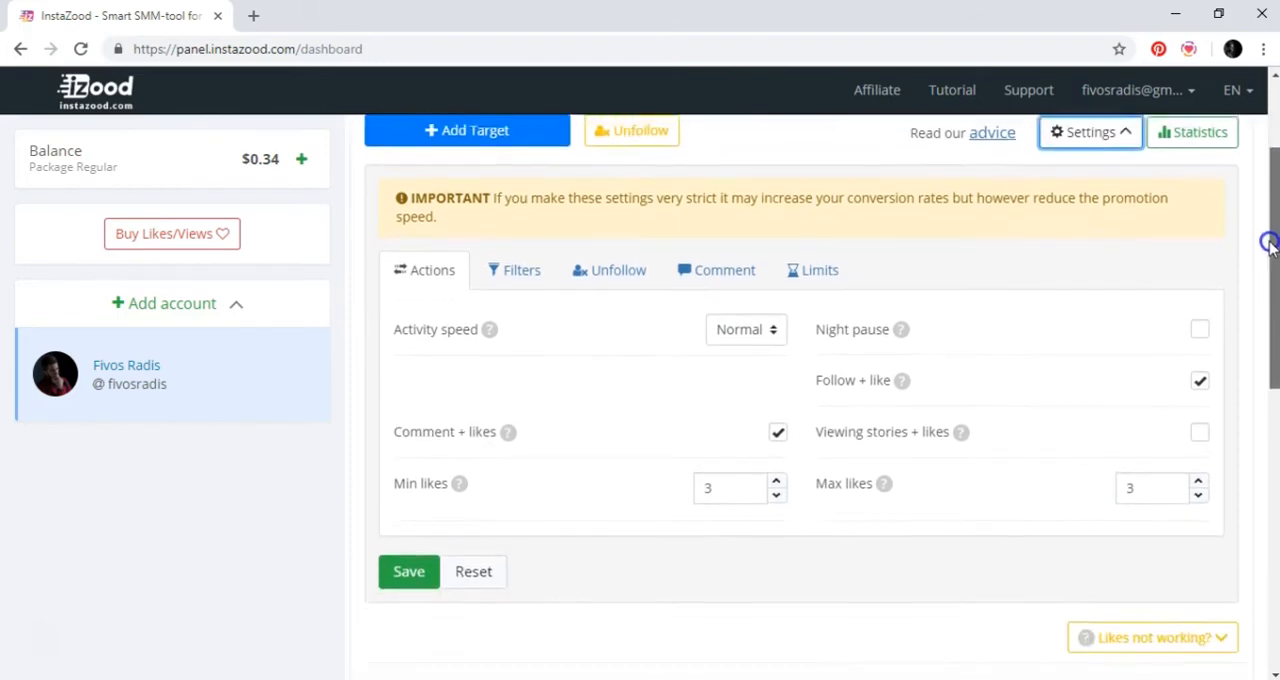
{"action": "scroll", "scroll_direction": "down", "scroll_amount": 3}
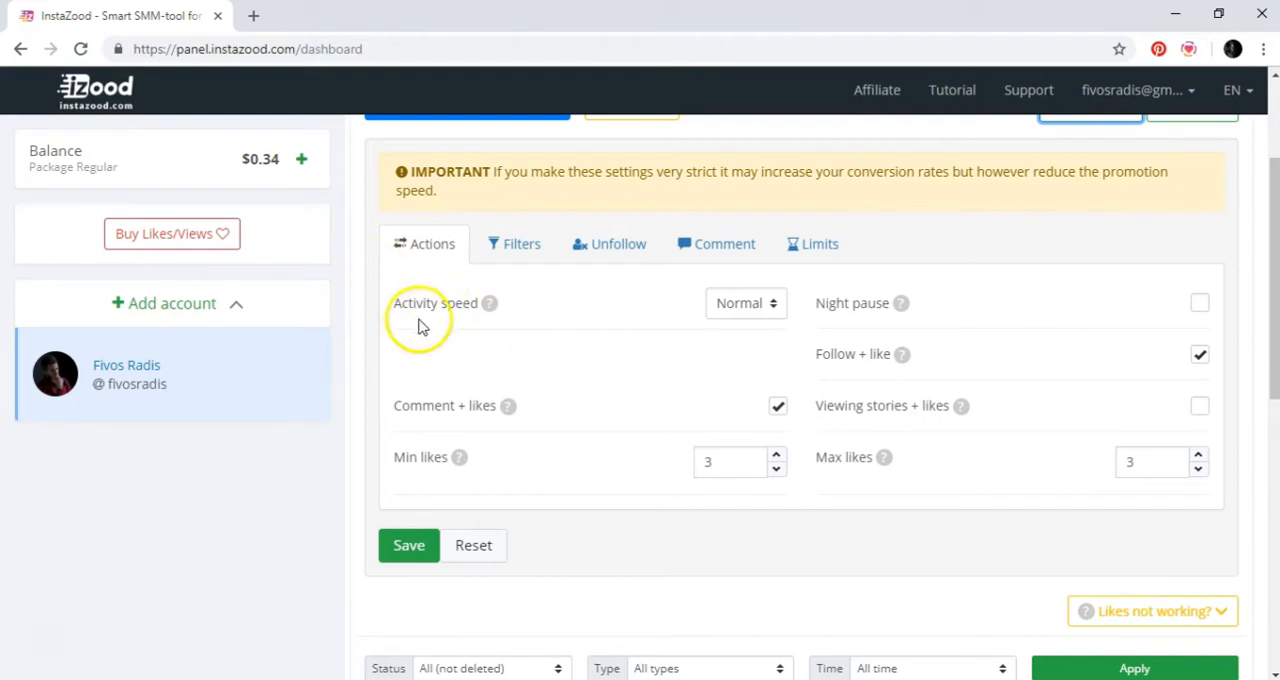
{"action": "mouse_move", "coordinate": [444, 410]}
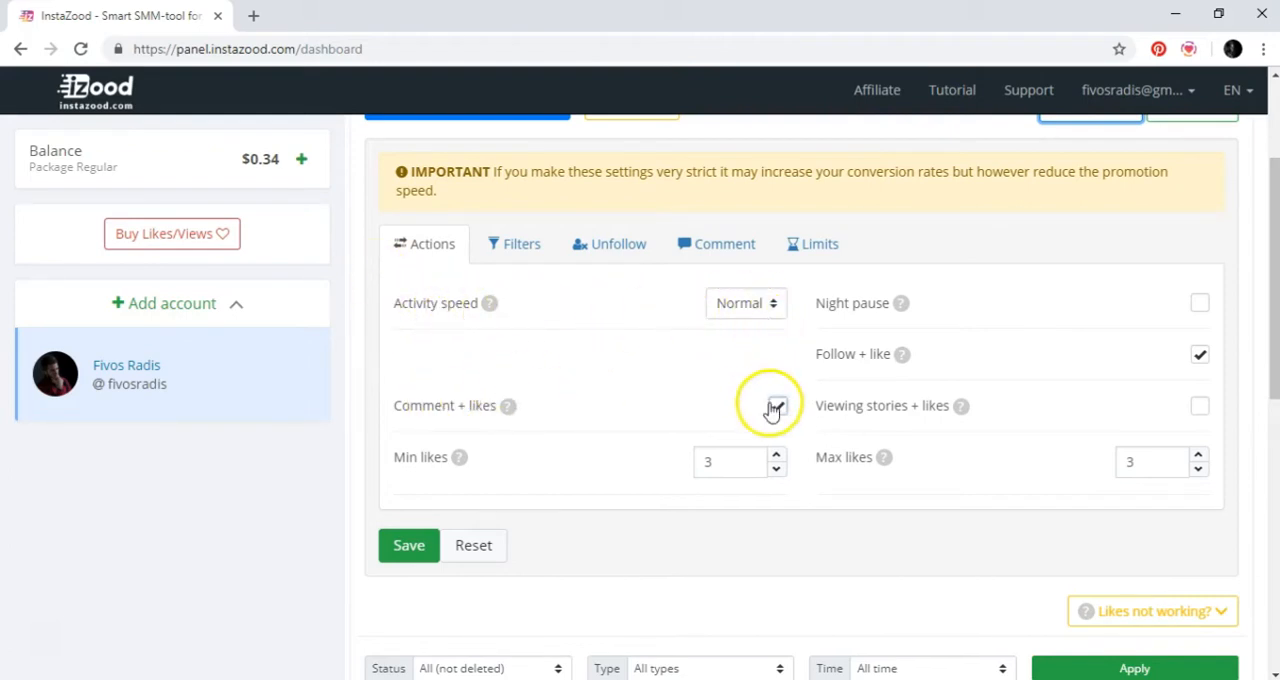
{"action": "left_click", "coordinate": [778, 404]}
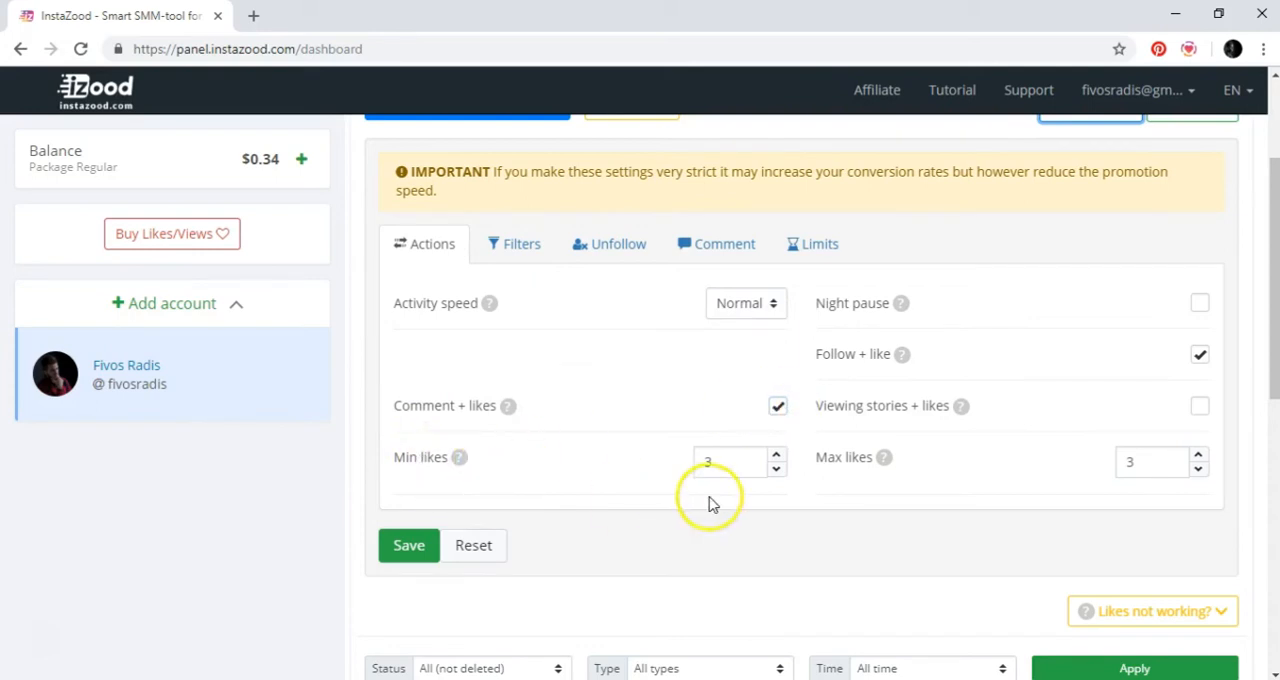
{"action": "mouse_move", "coordinate": [442, 462]}
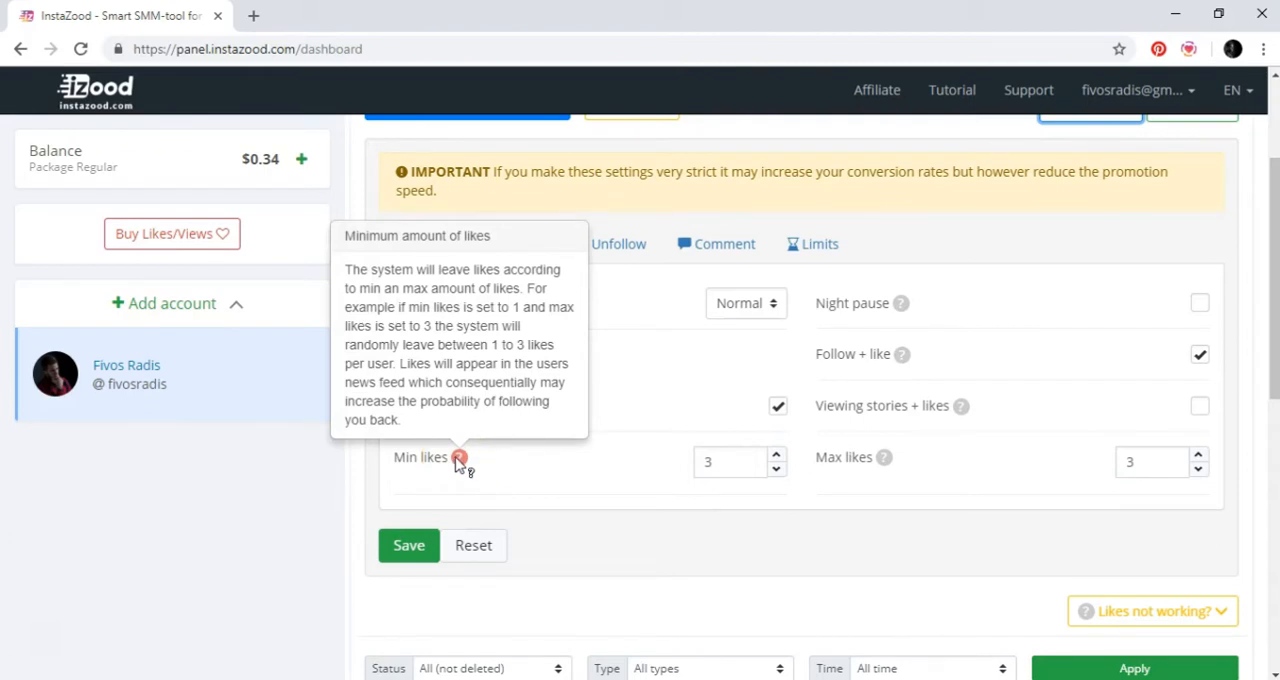
{"action": "mouse_move", "coordinate": [548, 464]}
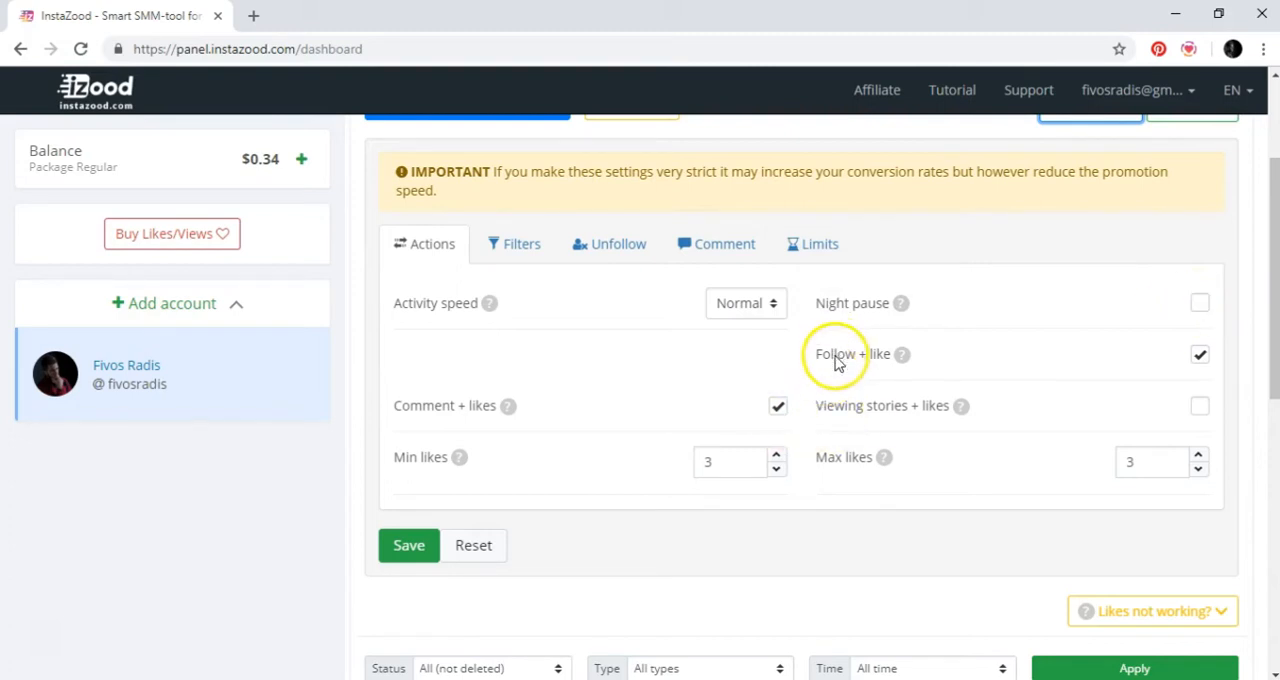
{"action": "mouse_move", "coordinate": [900, 304]}
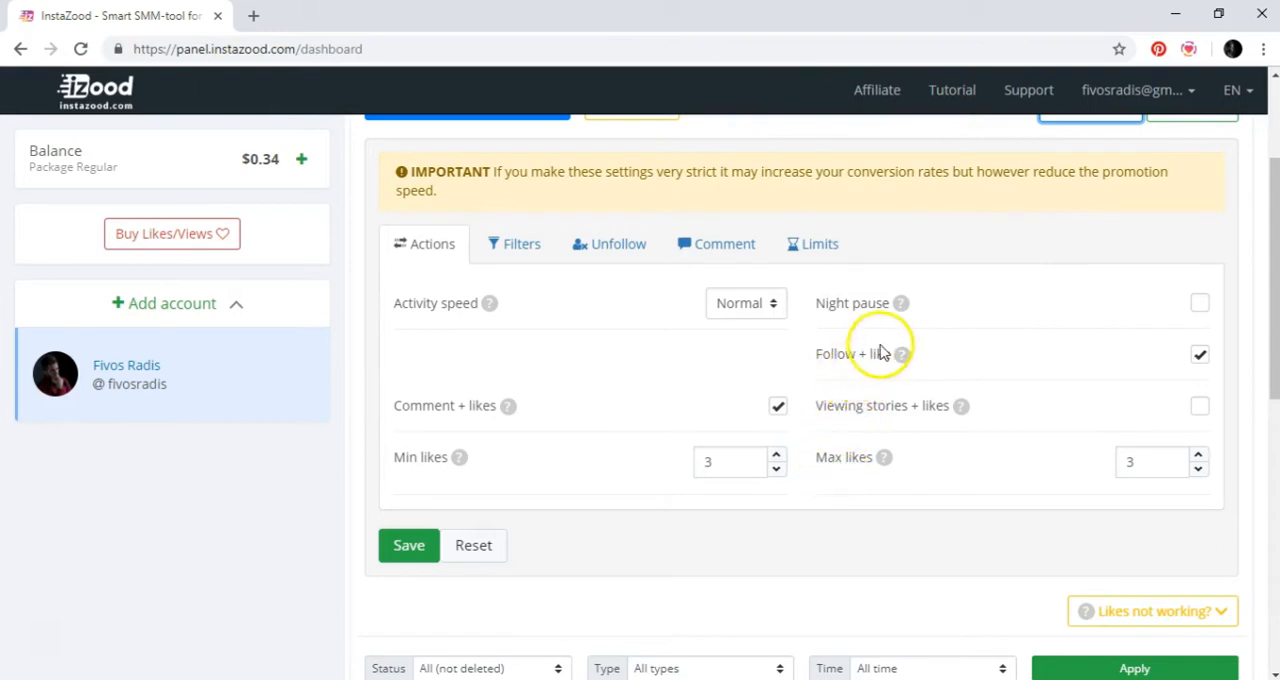
{"action": "mouse_move", "coordinate": [1122, 436]}
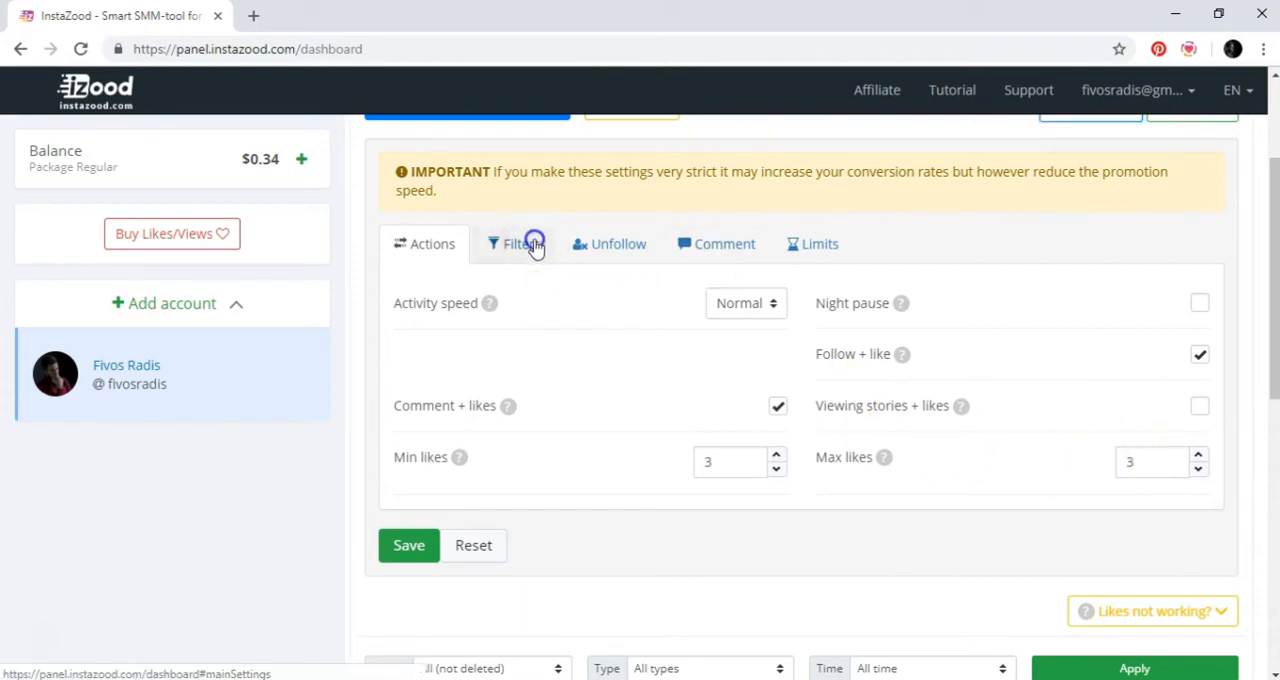
Show the Filters settings: skip private, business and used accounts, max followers and following 2000.
{"action": "left_click", "coordinate": [520, 244]}
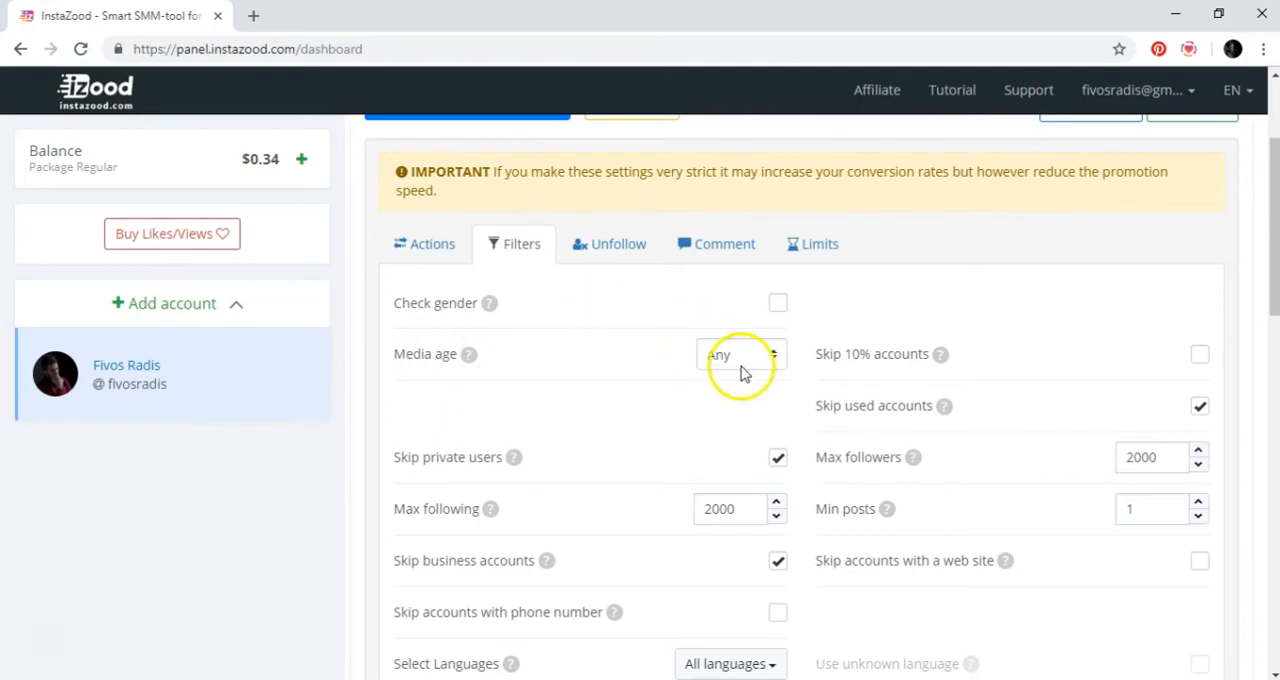
{"action": "mouse_move", "coordinate": [448, 458]}
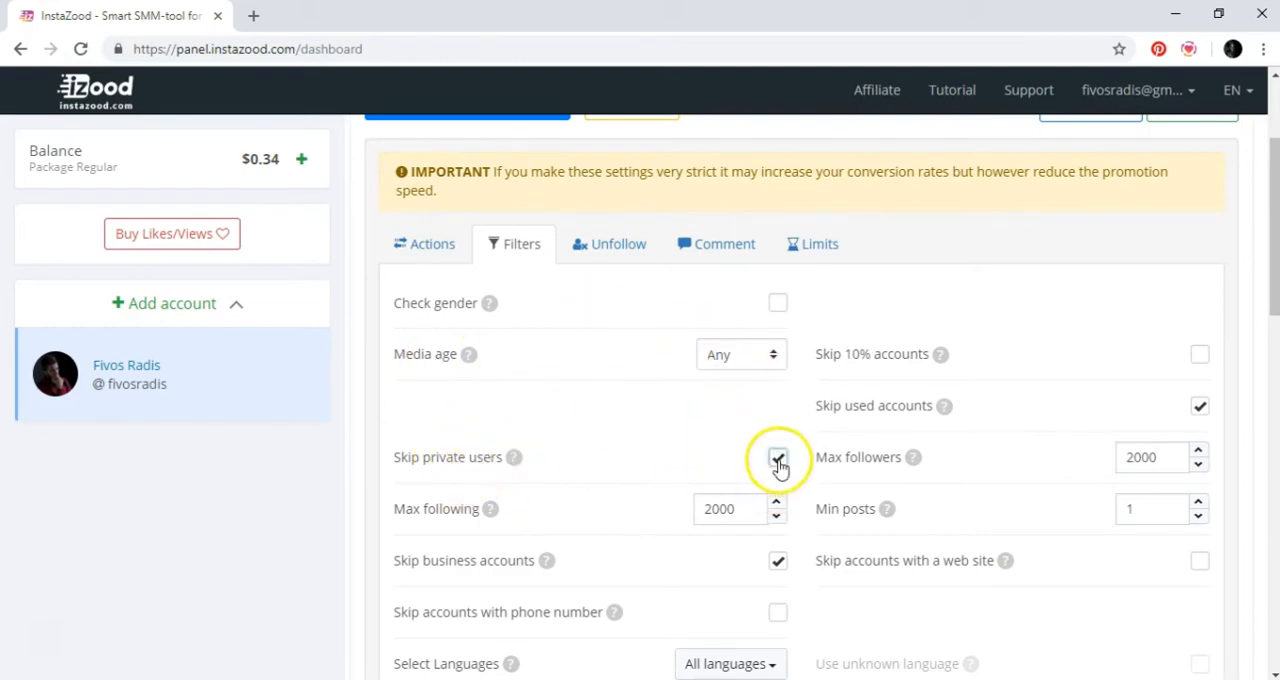
{"action": "left_click", "coordinate": [778, 458]}
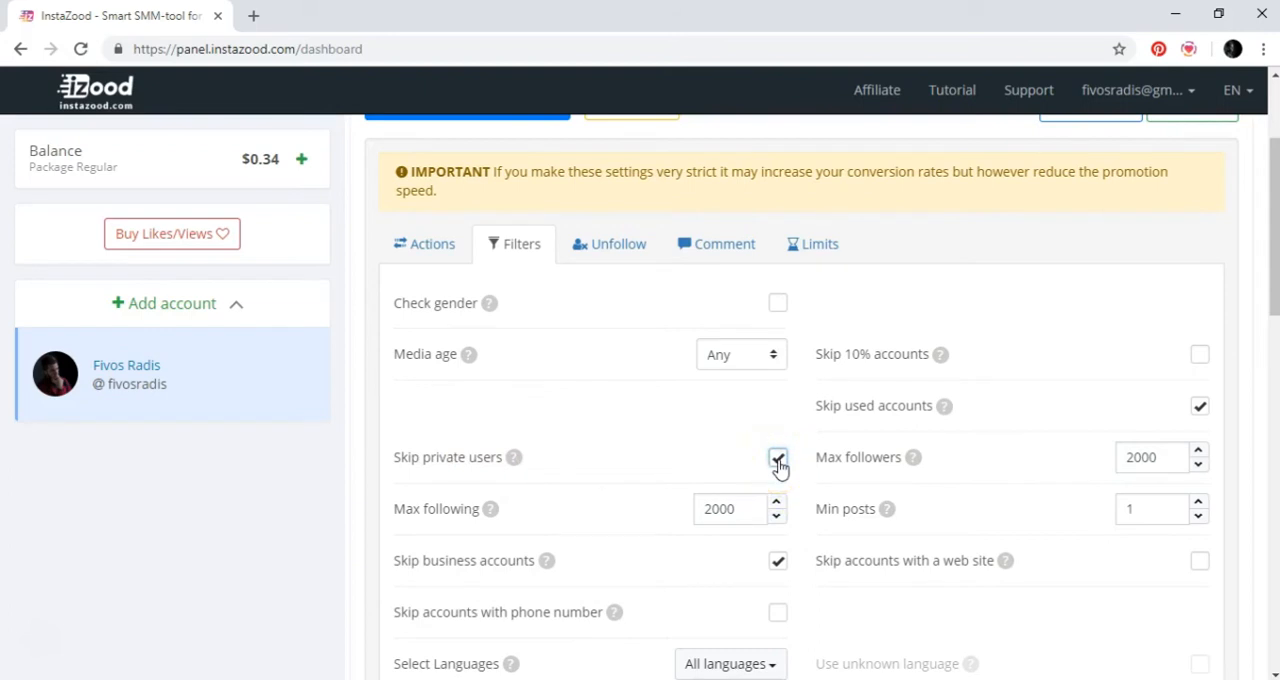
{"action": "left_click", "coordinate": [778, 458]}
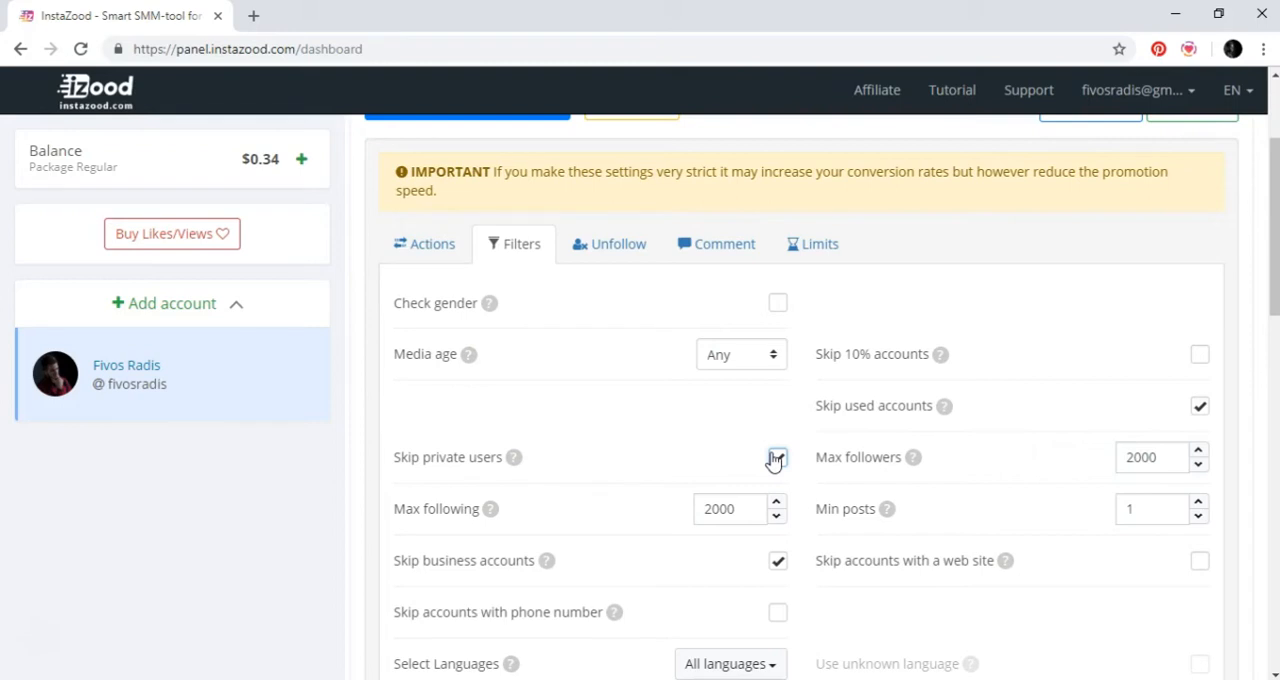
{"action": "left_click", "coordinate": [778, 458]}
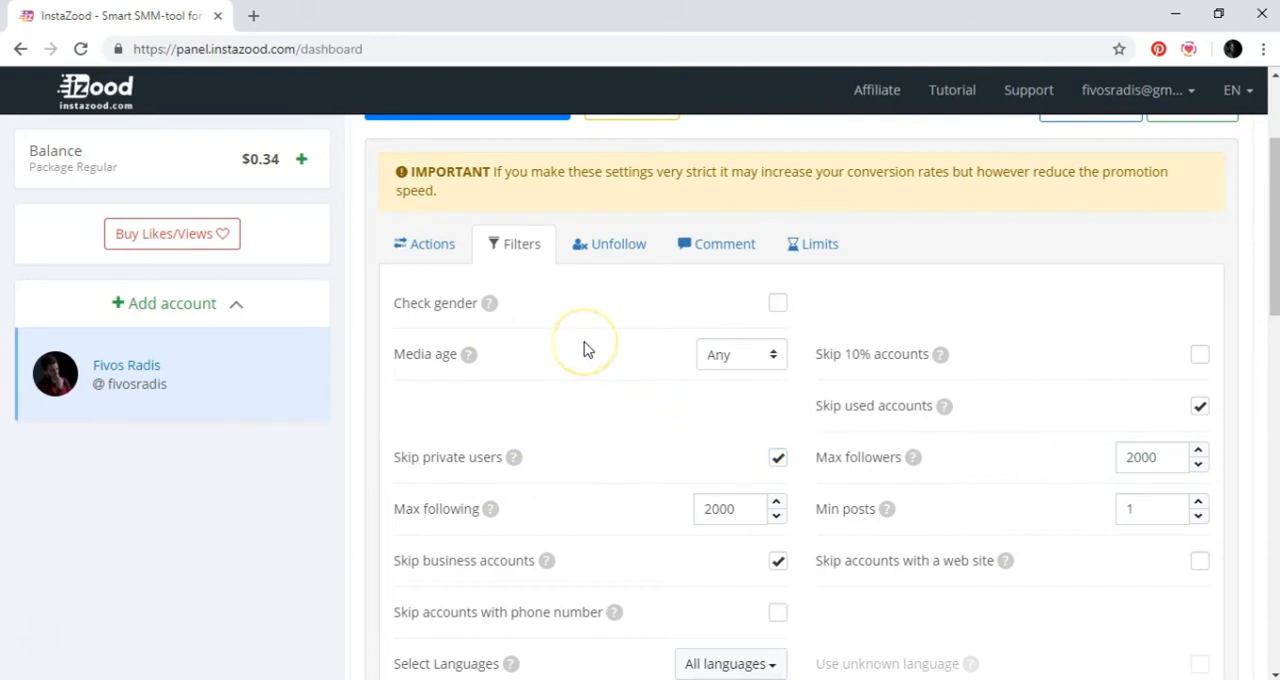
{"action": "mouse_move", "coordinate": [588, 348]}
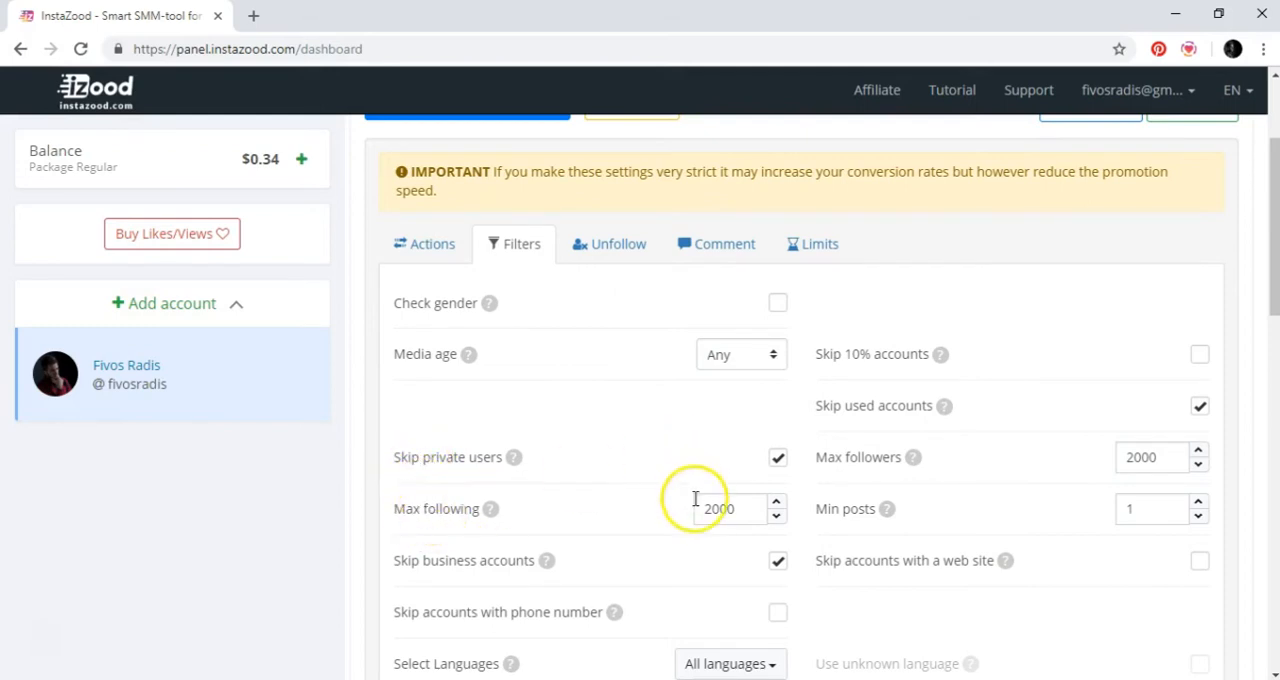
{"action": "mouse_move", "coordinate": [724, 512]}
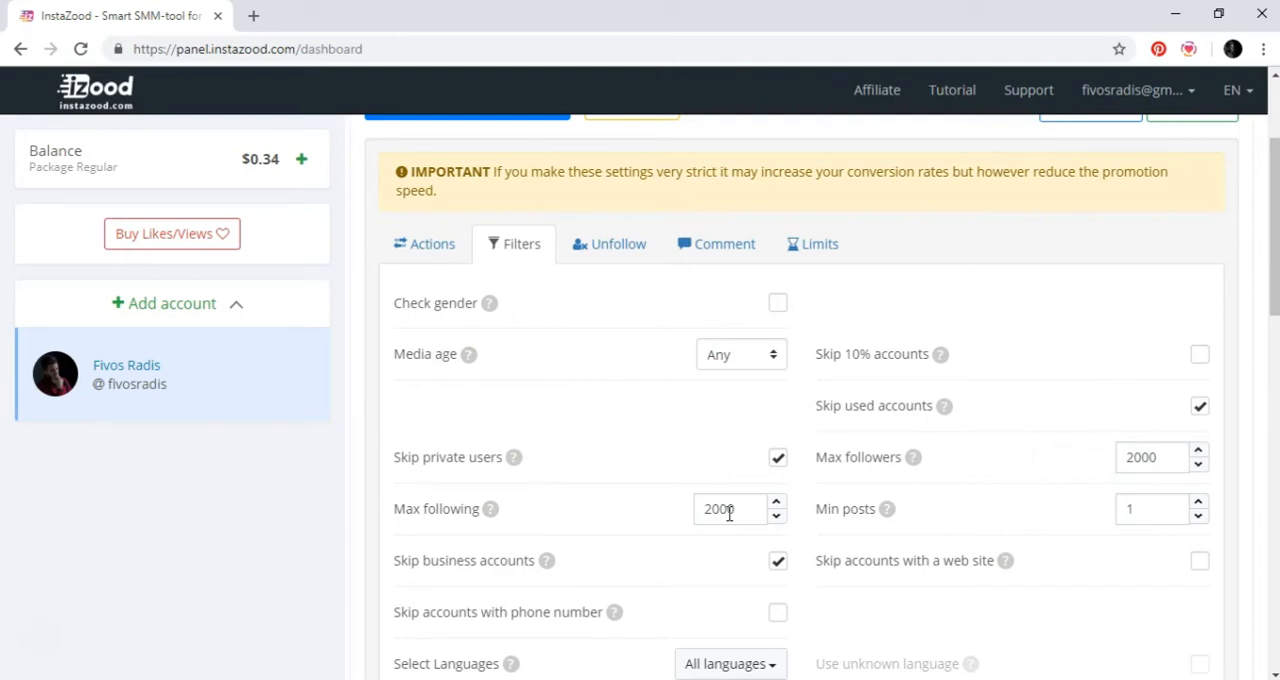
{"action": "mouse_move", "coordinate": [444, 510]}
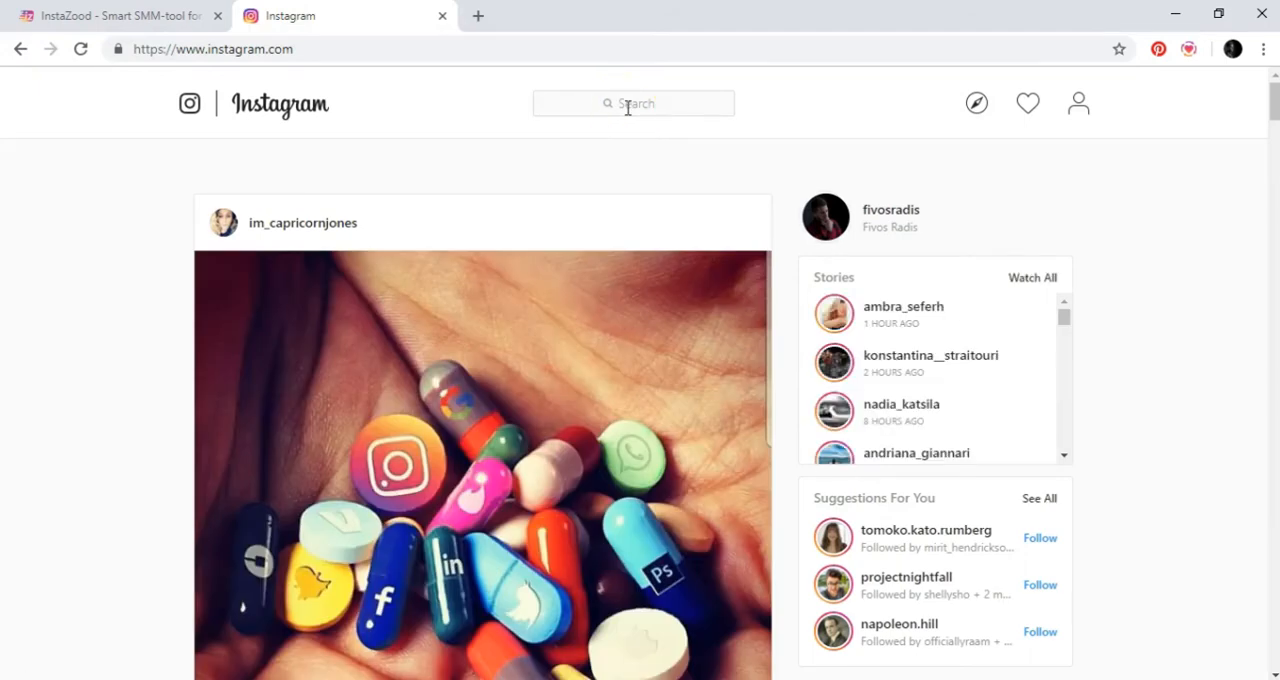
{"action": "left_click", "coordinate": [632, 102]}
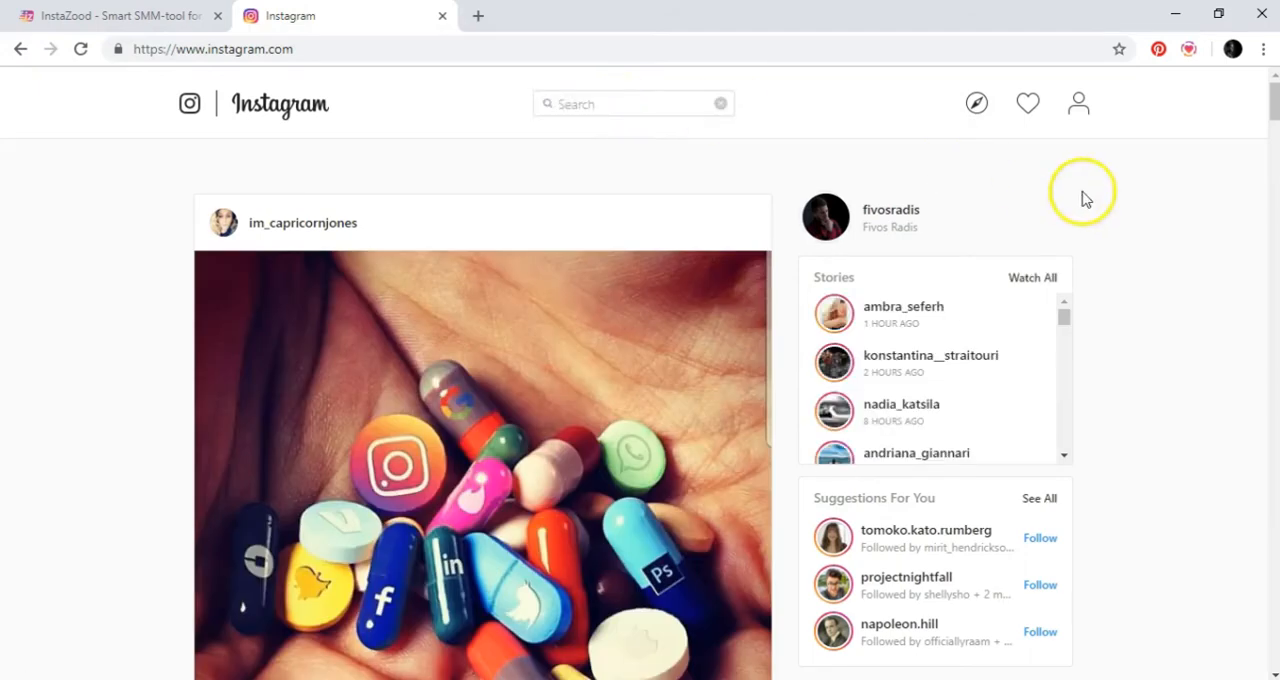
{"action": "mouse_move", "coordinate": [324, 222]}
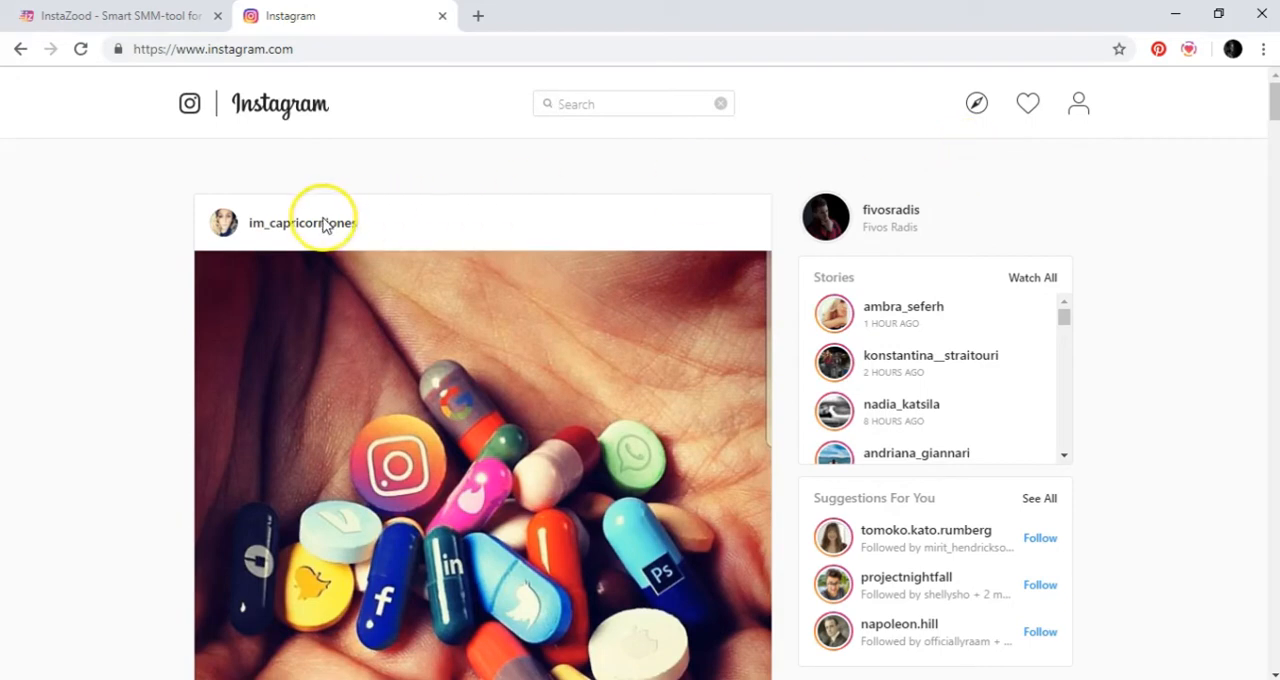
{"action": "mouse_move", "coordinate": [304, 224]}
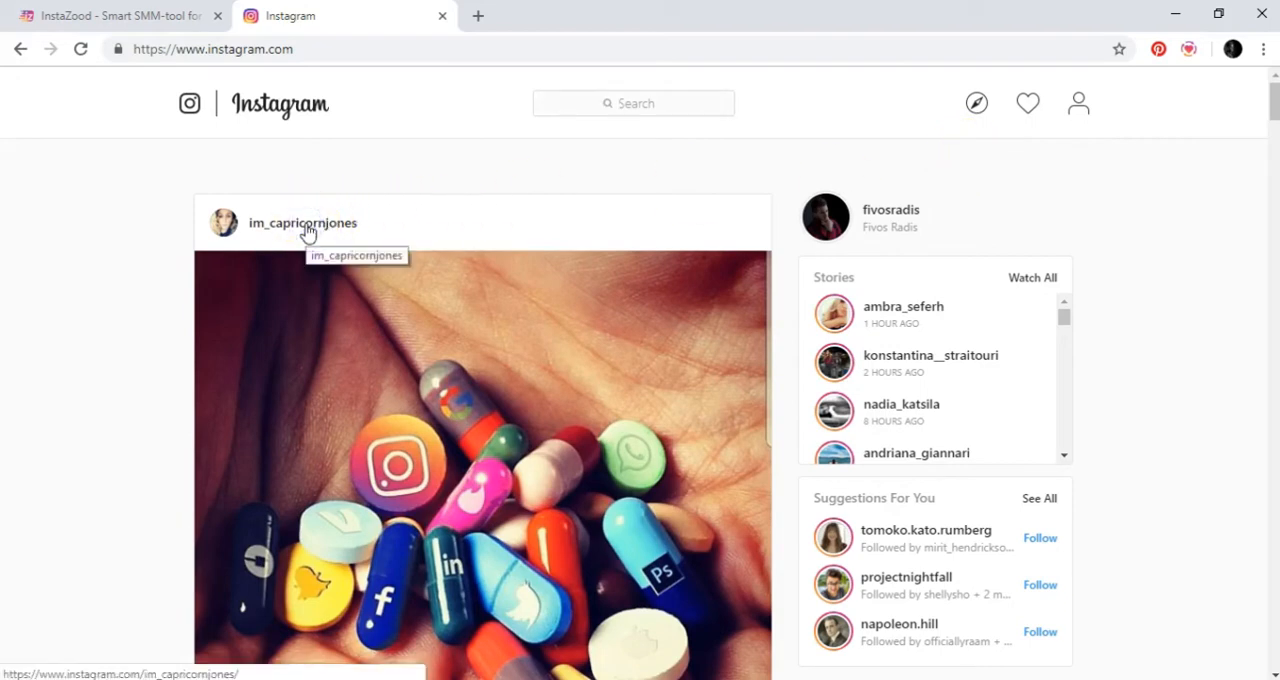
{"action": "left_click", "coordinate": [302, 224]}
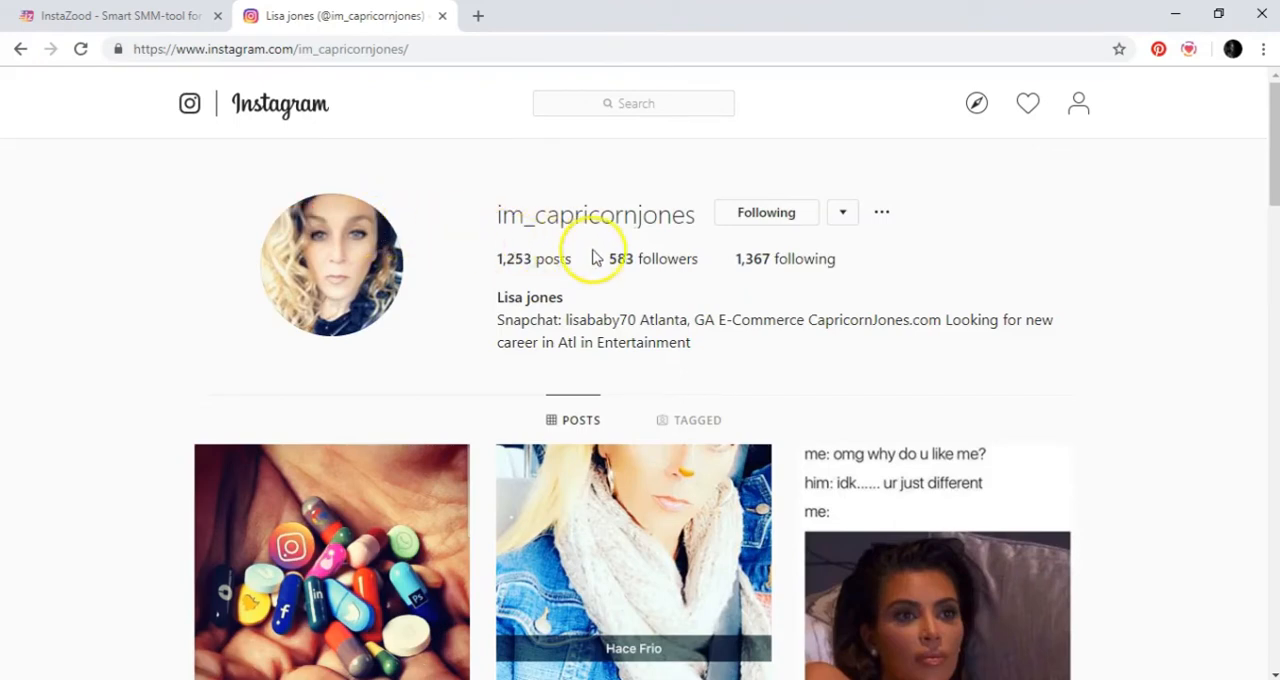
{"action": "mouse_move", "coordinate": [628, 258]}
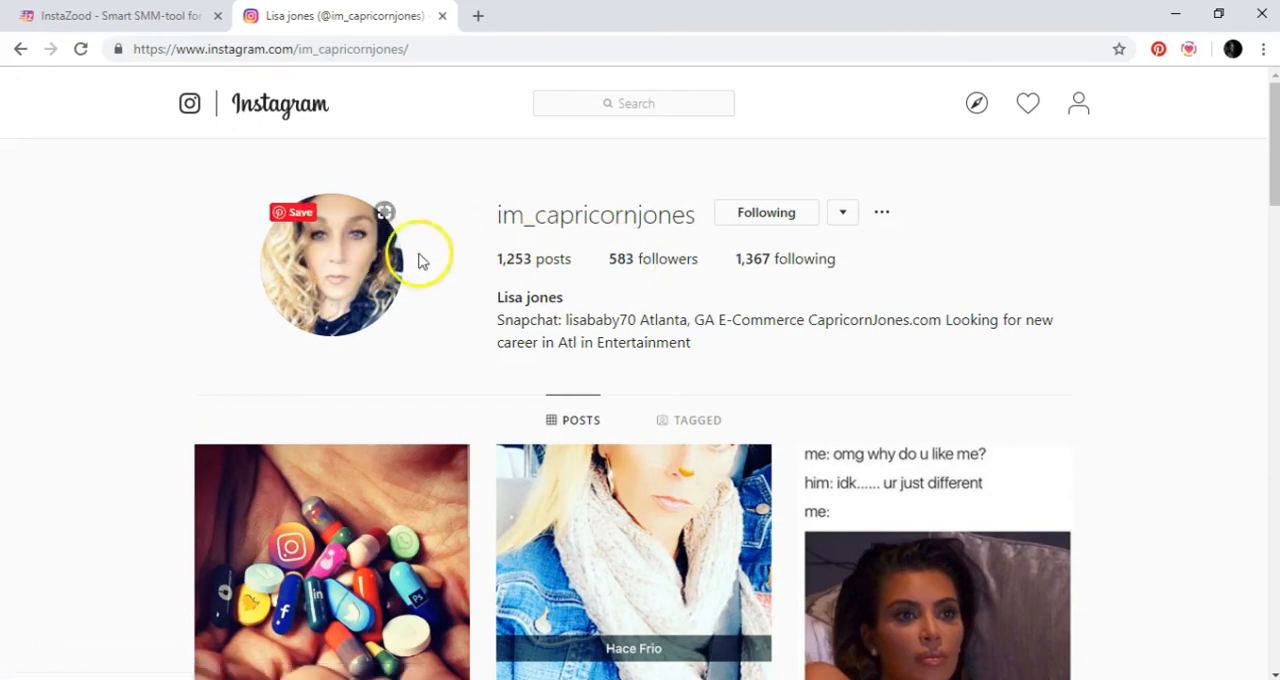
{"action": "mouse_move", "coordinate": [630, 260]}
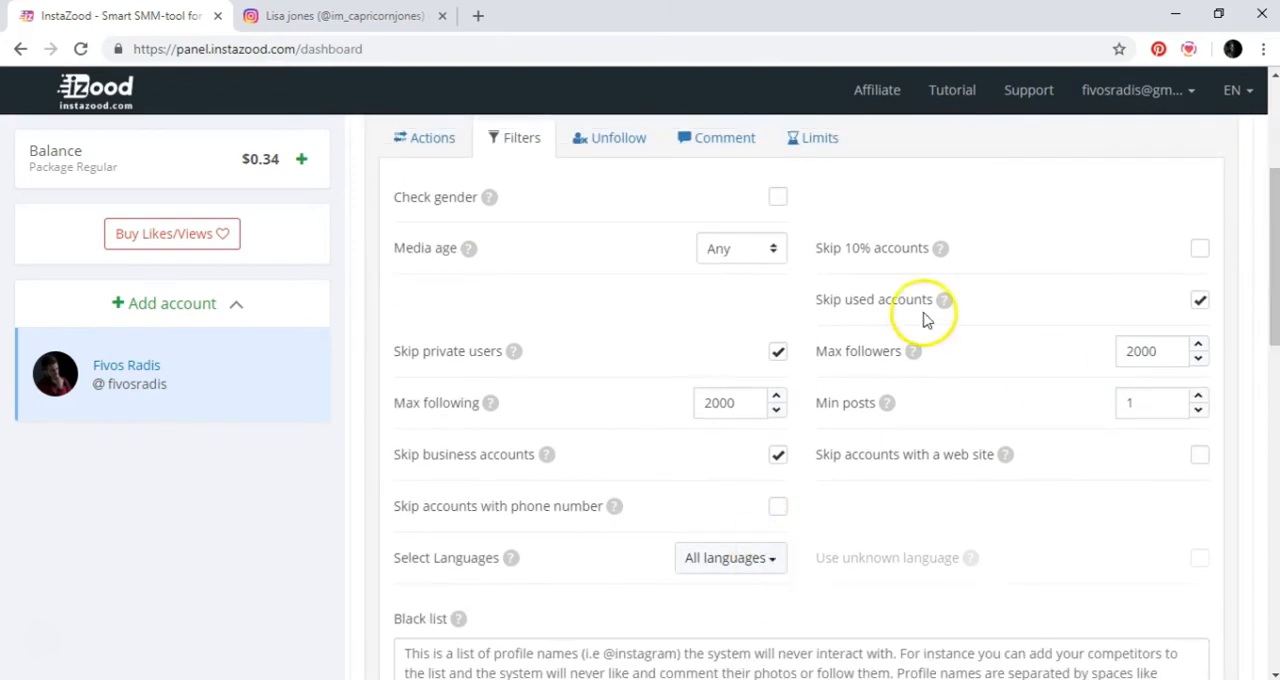
{"action": "mouse_move", "coordinate": [964, 276]}
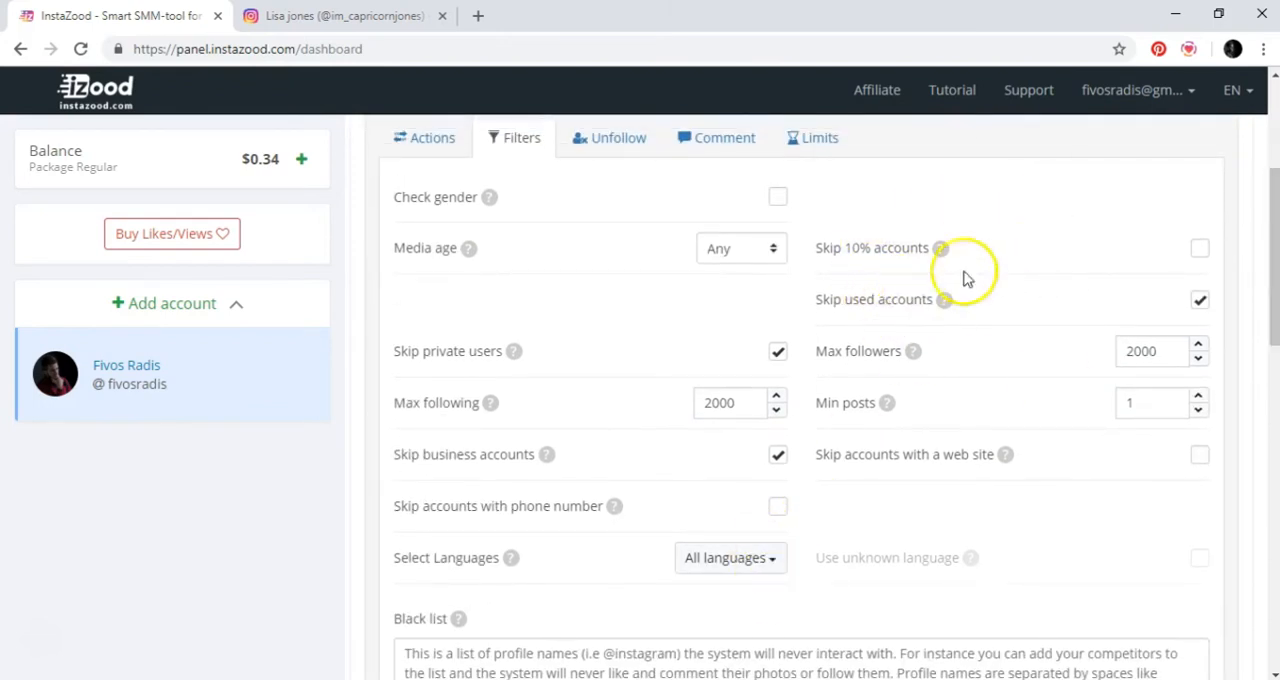
{"action": "mouse_move", "coordinate": [876, 360]}
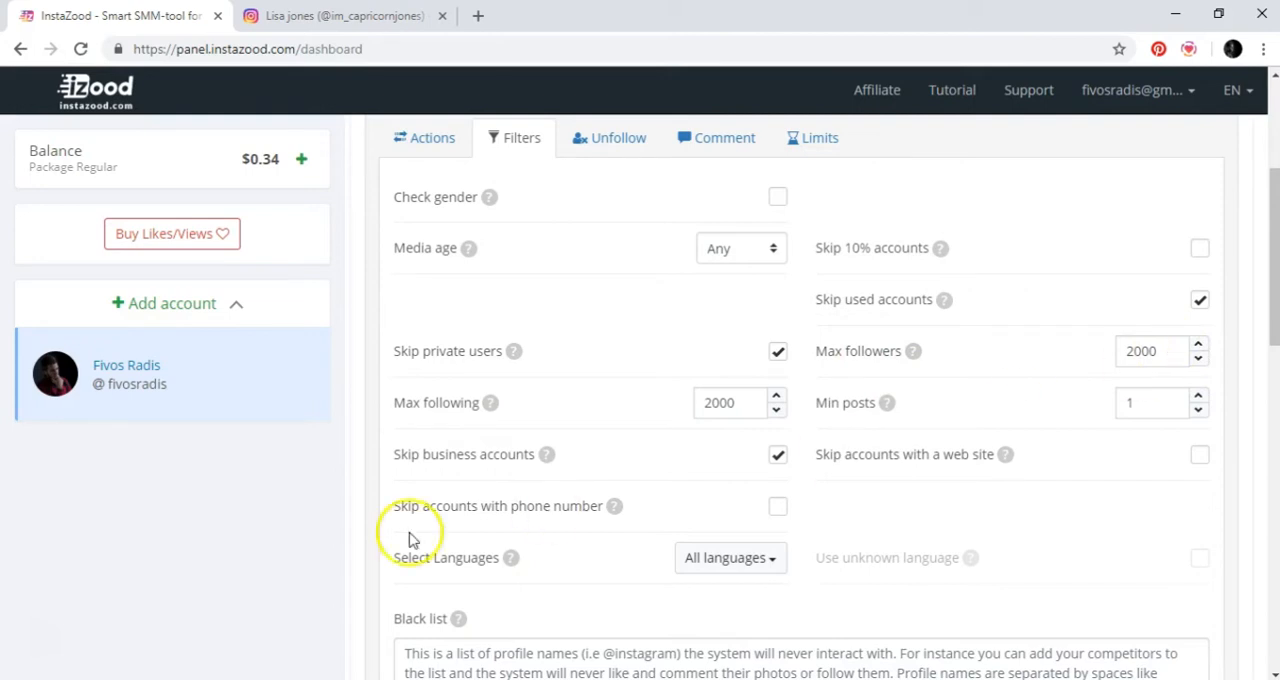
{"action": "mouse_move", "coordinate": [488, 404]}
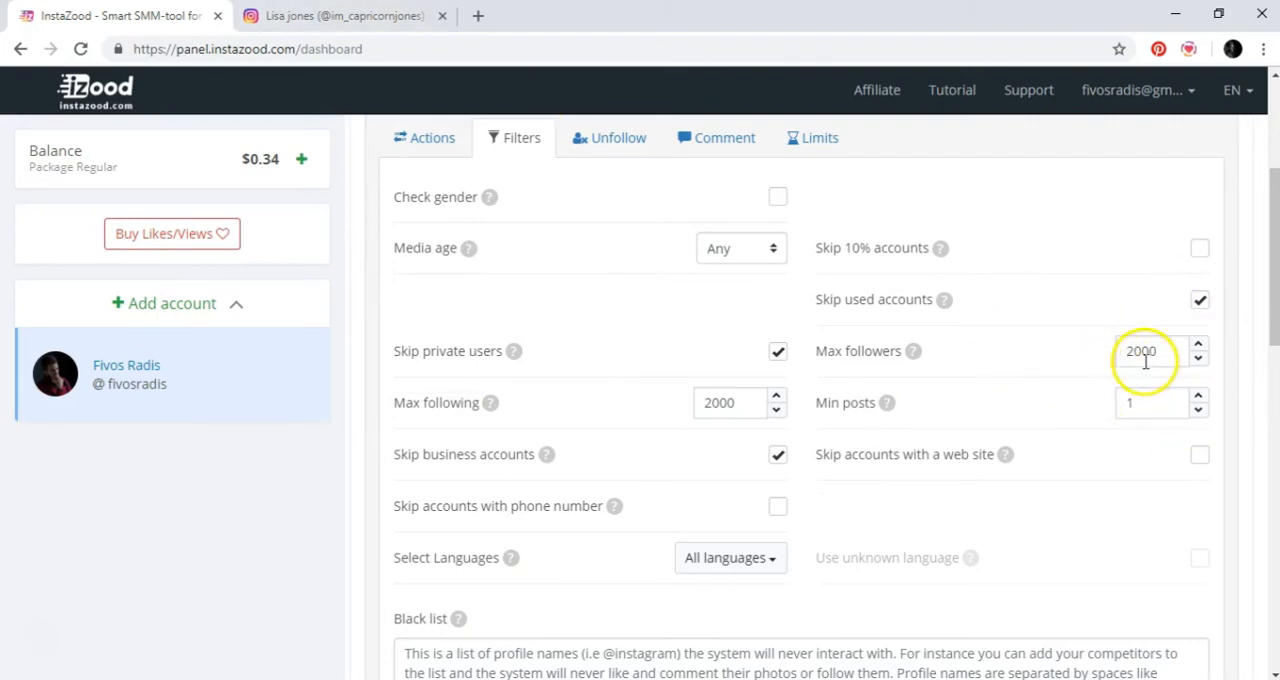
{"action": "left_click", "coordinate": [344, 16]}
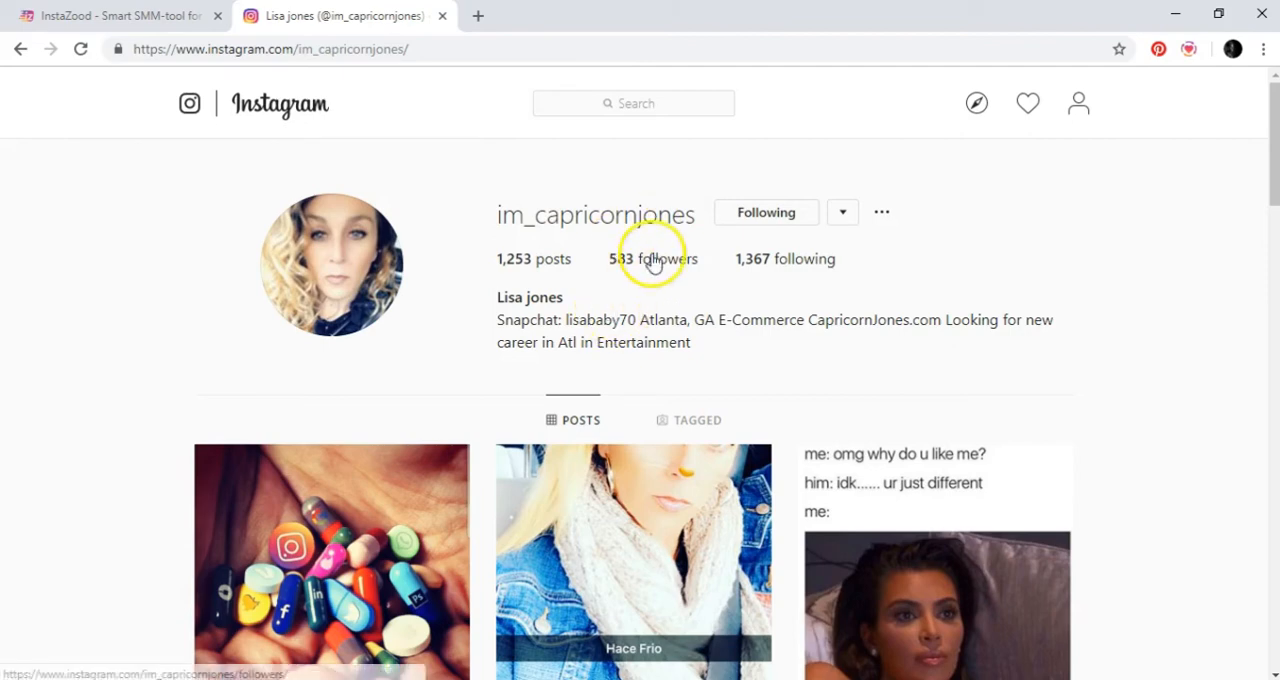
{"action": "left_click", "coordinate": [120, 16]}
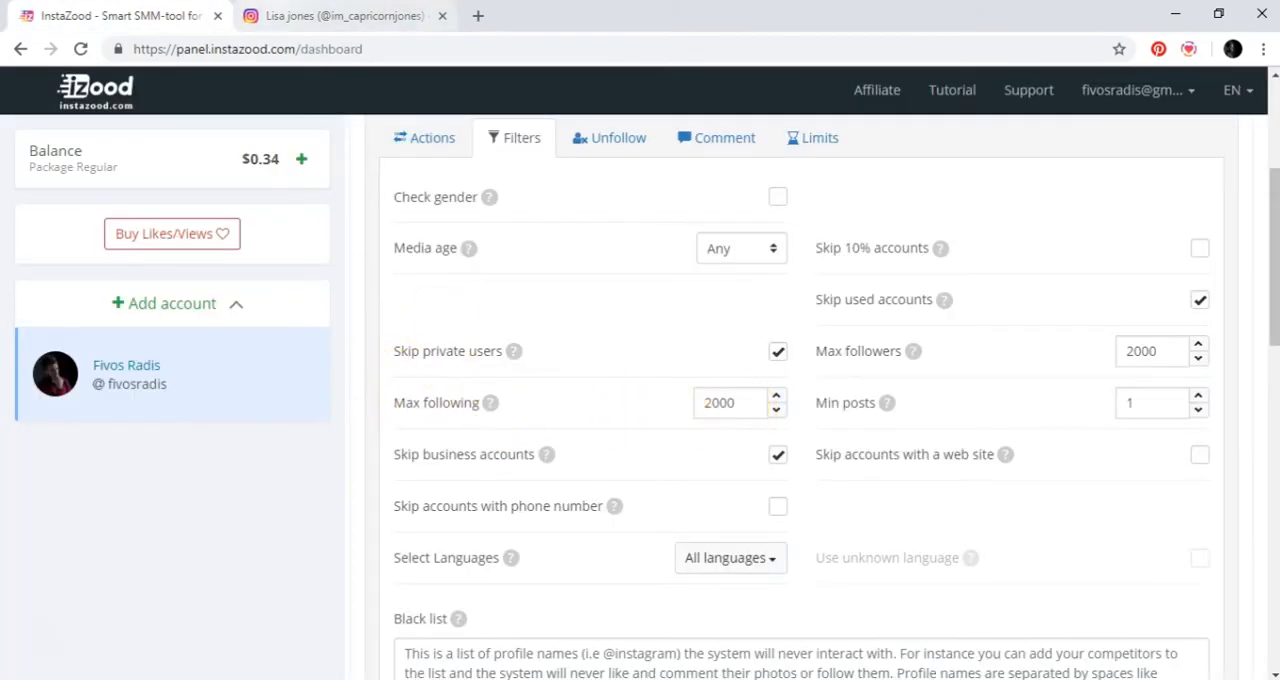
{"action": "left_click", "coordinate": [344, 16]}
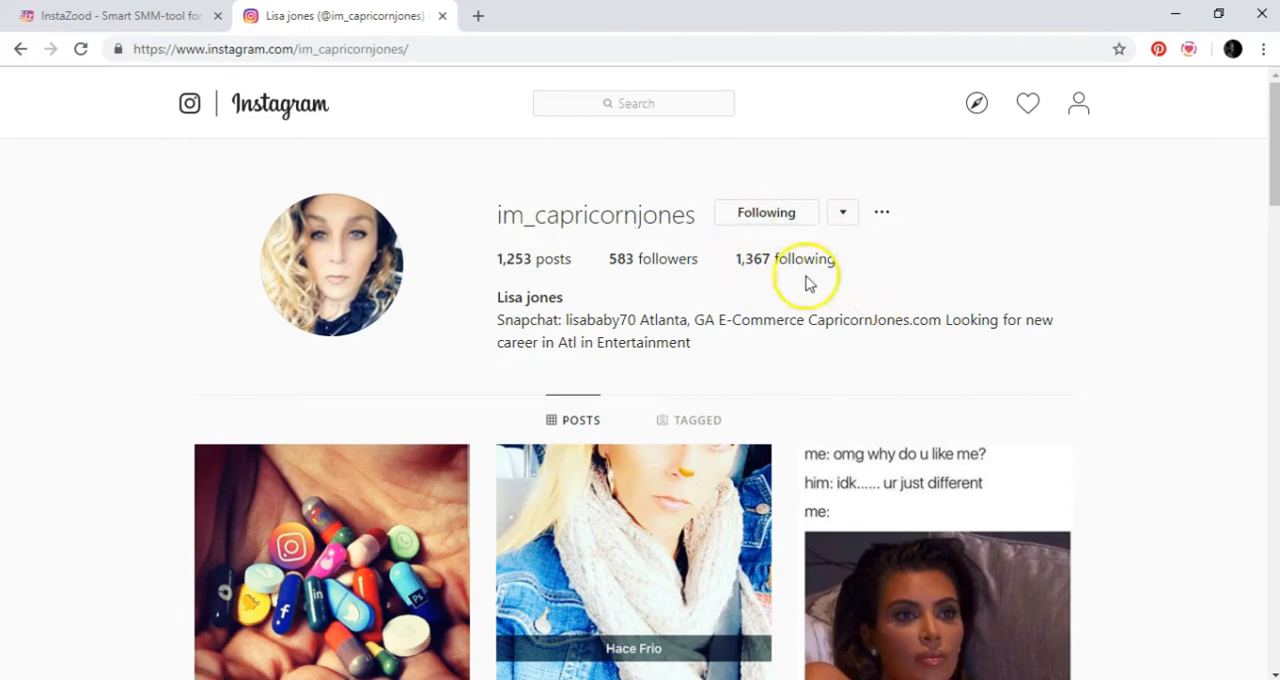
{"action": "left_click", "coordinate": [110, 16]}
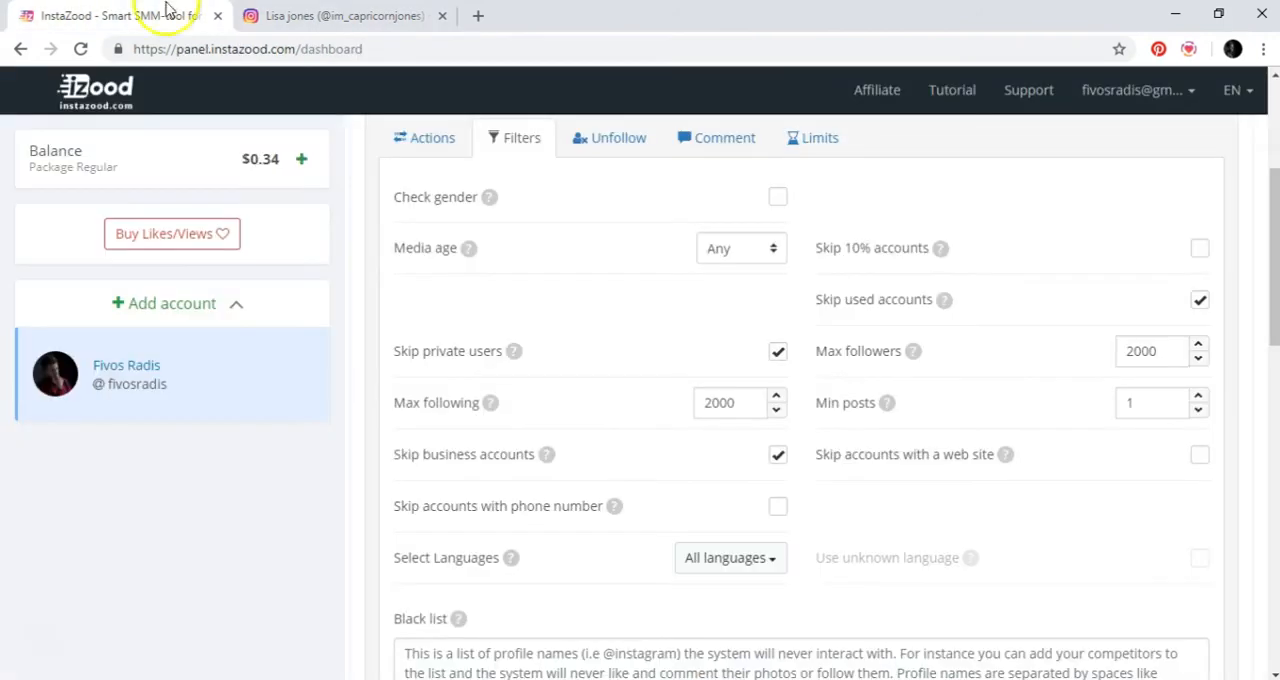
{"action": "mouse_move", "coordinate": [1112, 376]}
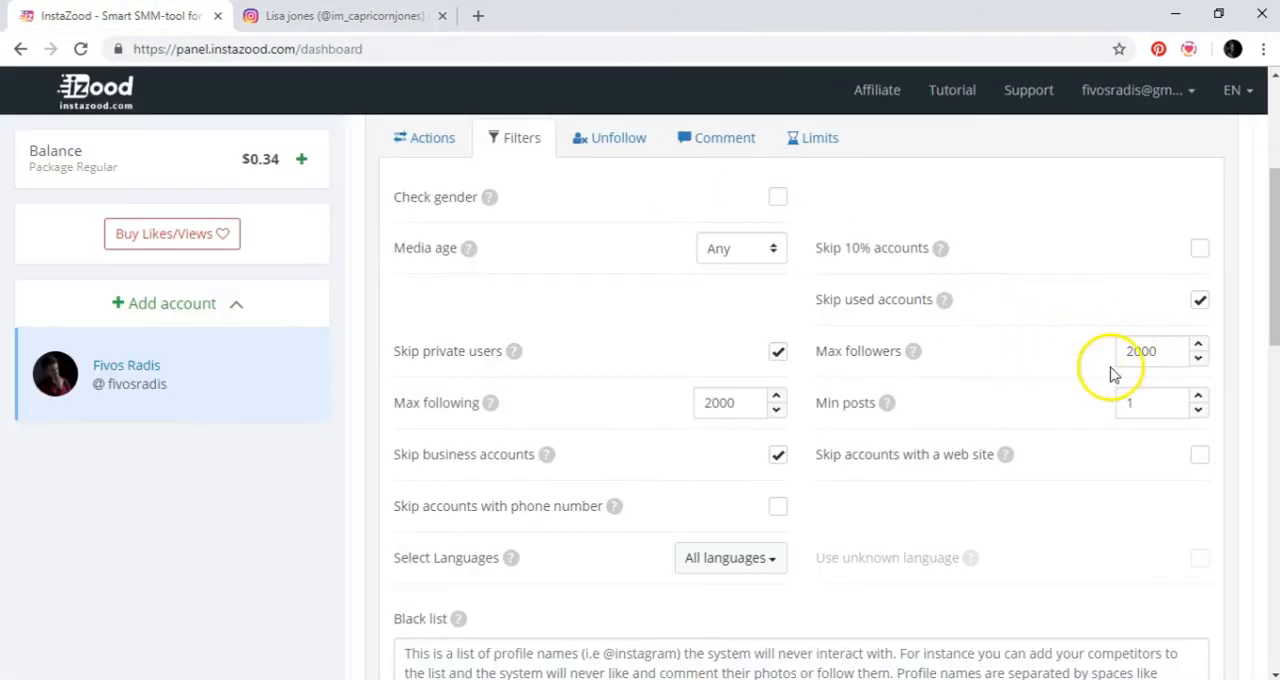
{"action": "left_click", "coordinate": [344, 16]}
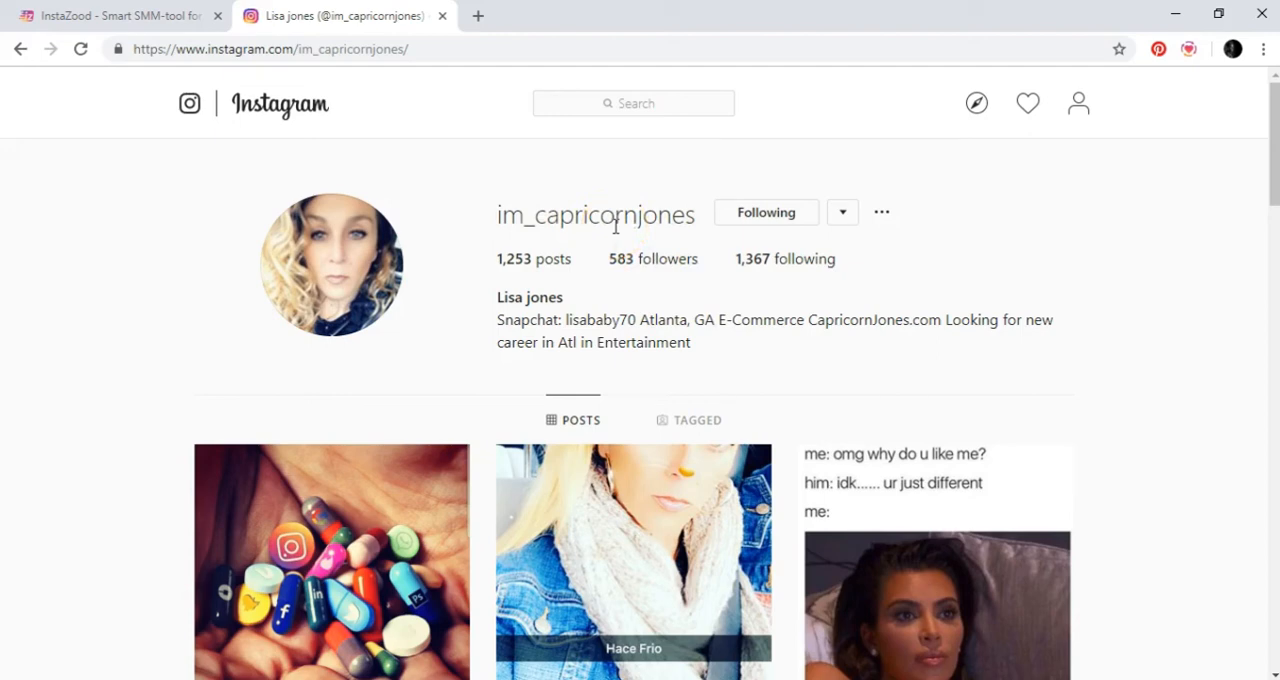
{"action": "left_click", "coordinate": [110, 16]}
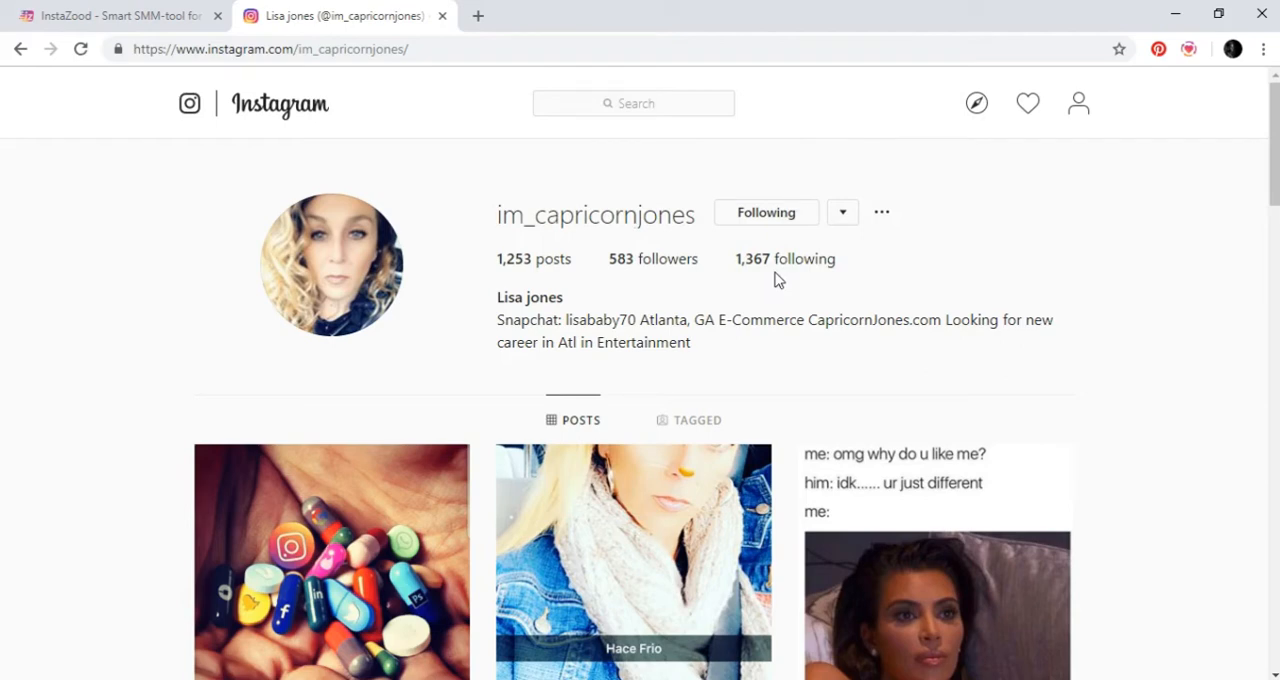
{"action": "left_click", "coordinate": [116, 16]}
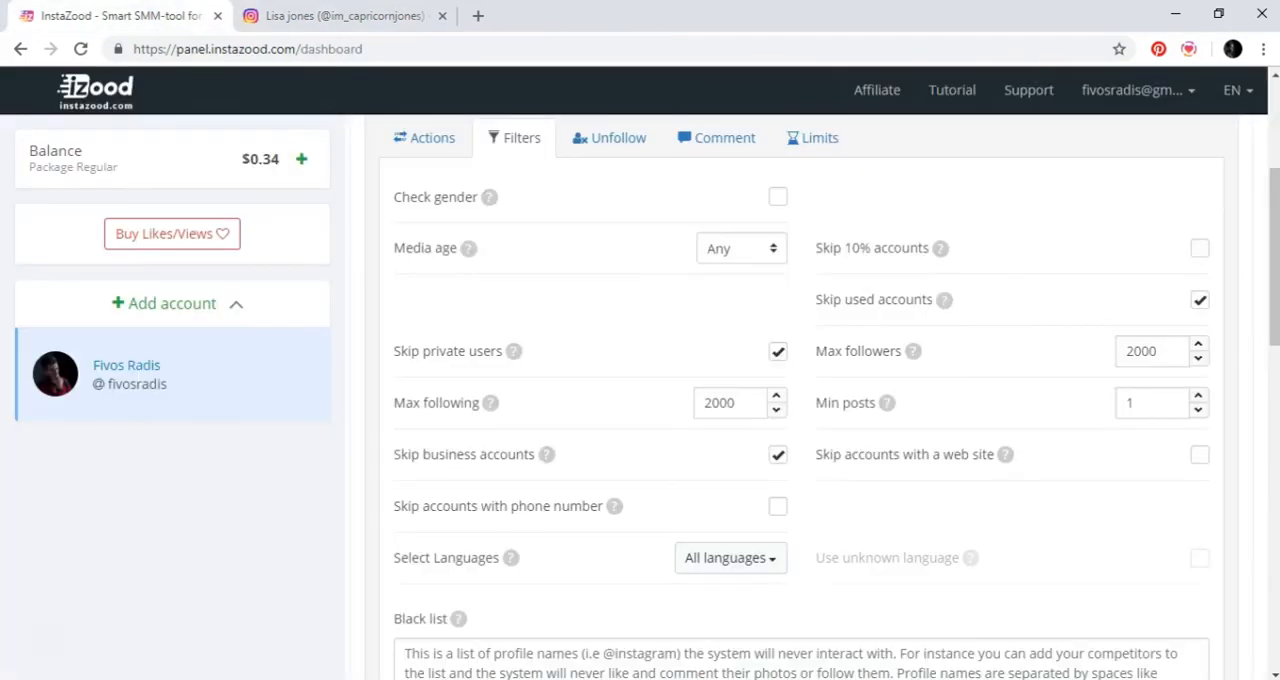
{"action": "mouse_move", "coordinate": [538, 440]}
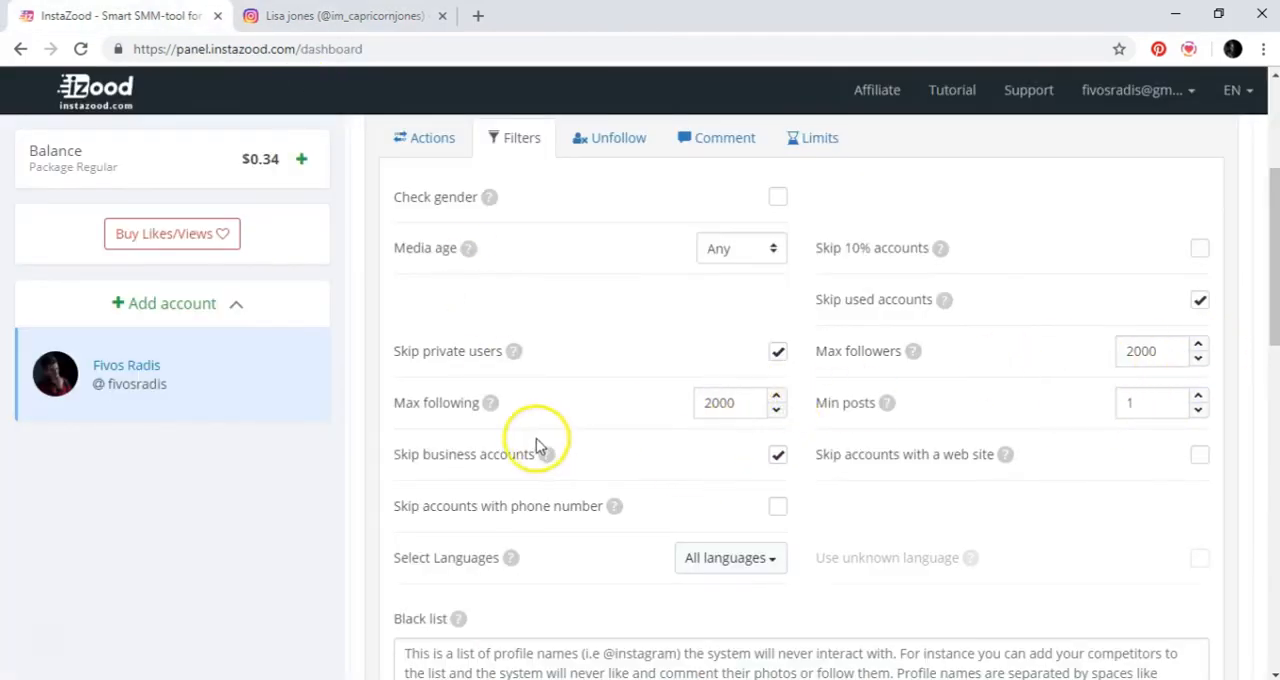
{"action": "mouse_move", "coordinate": [864, 410]}
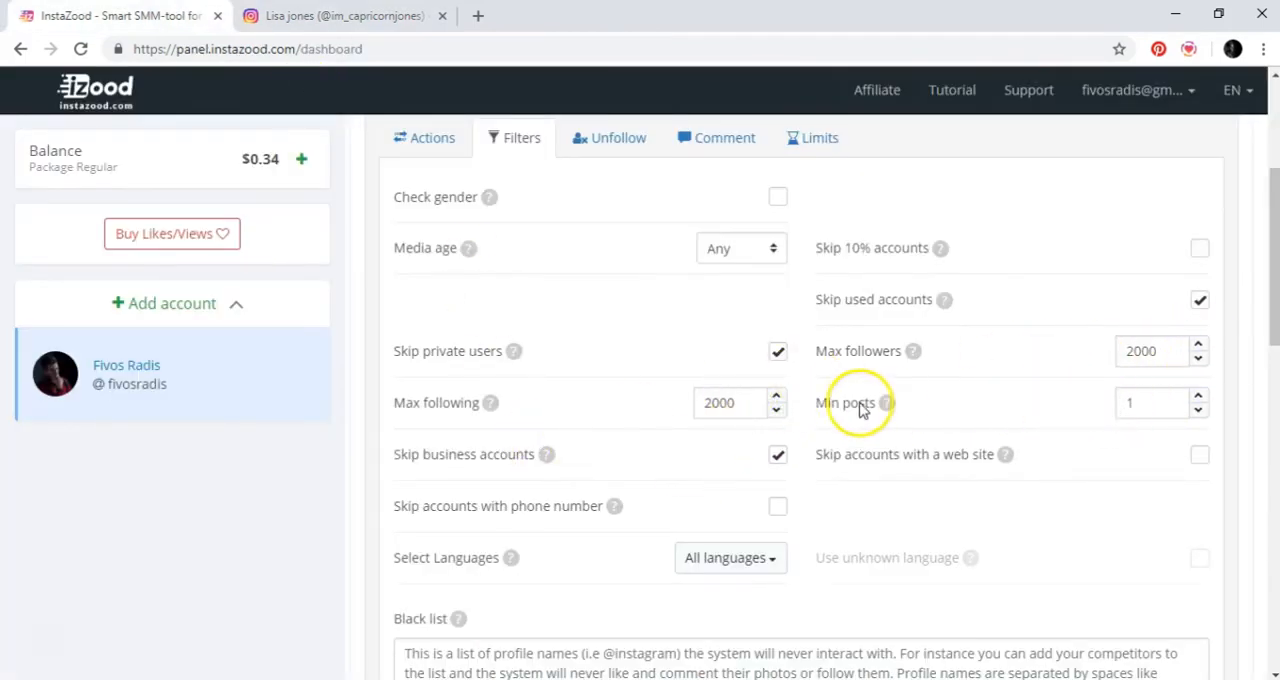
{"action": "mouse_move", "coordinate": [796, 624]}
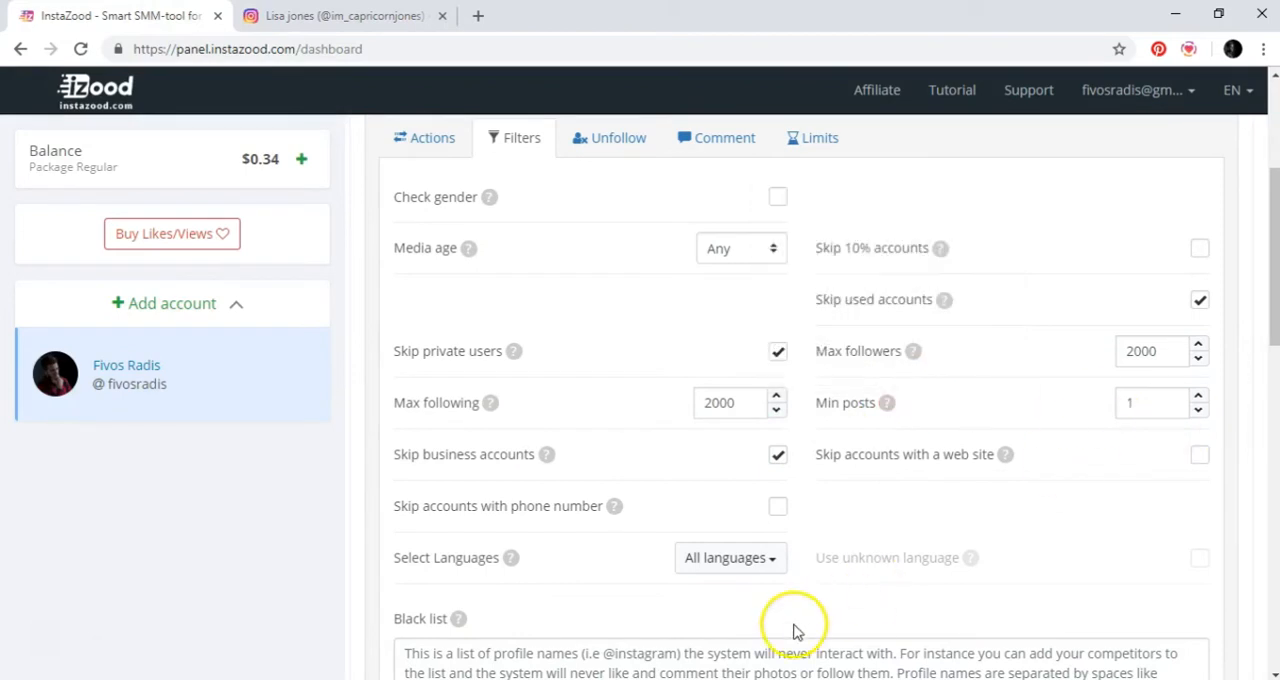
Show the Unfollow settings: threshold 7000, unfollow number 700, min following days 3.
{"action": "left_click", "coordinate": [608, 138]}
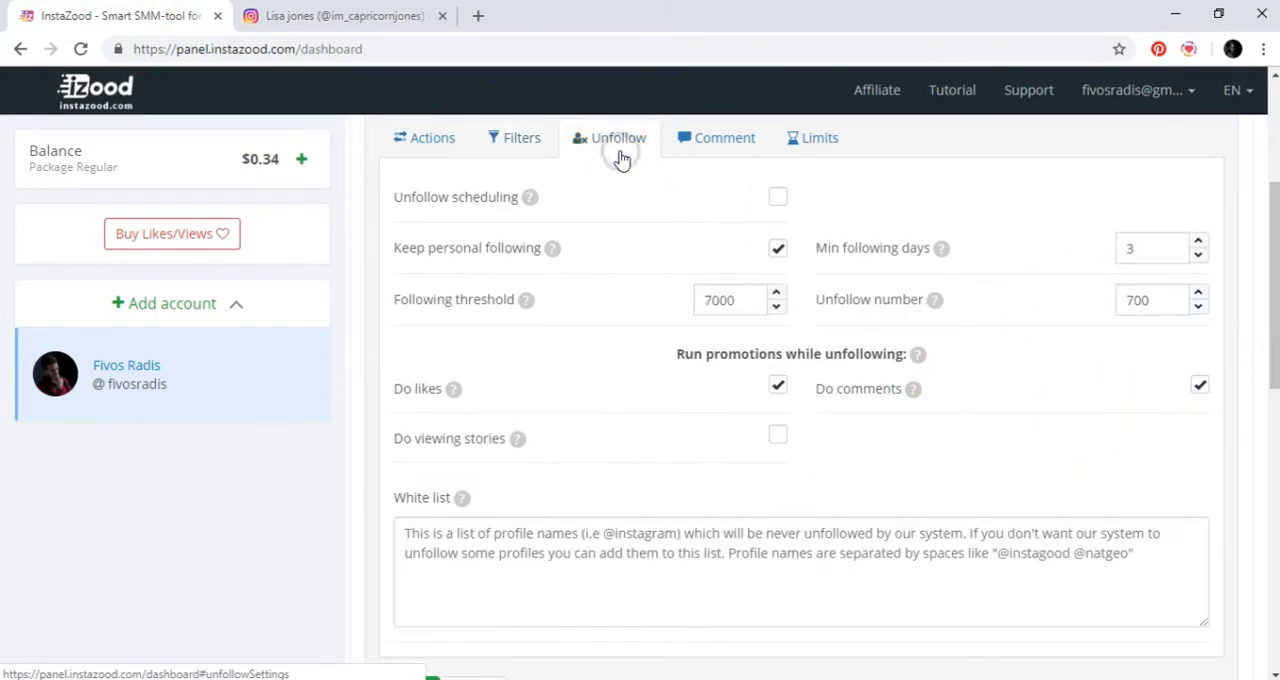
{"action": "mouse_move", "coordinate": [598, 196]}
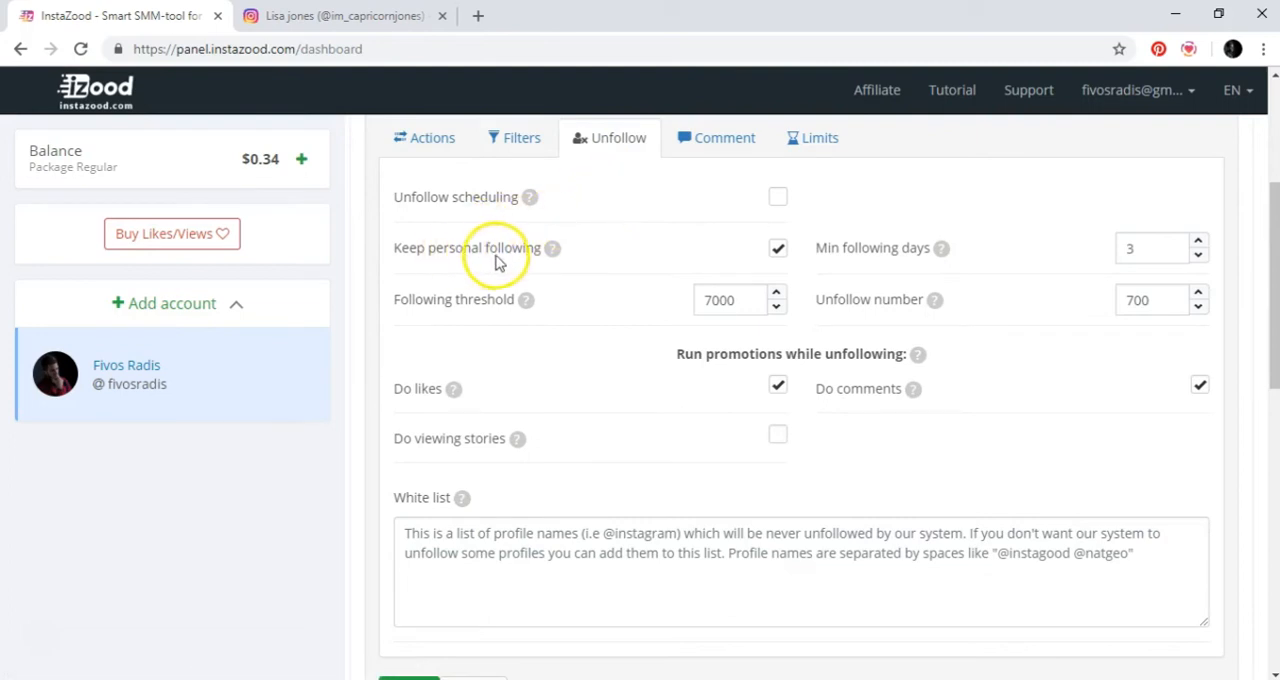
{"action": "mouse_move", "coordinate": [470, 310]}
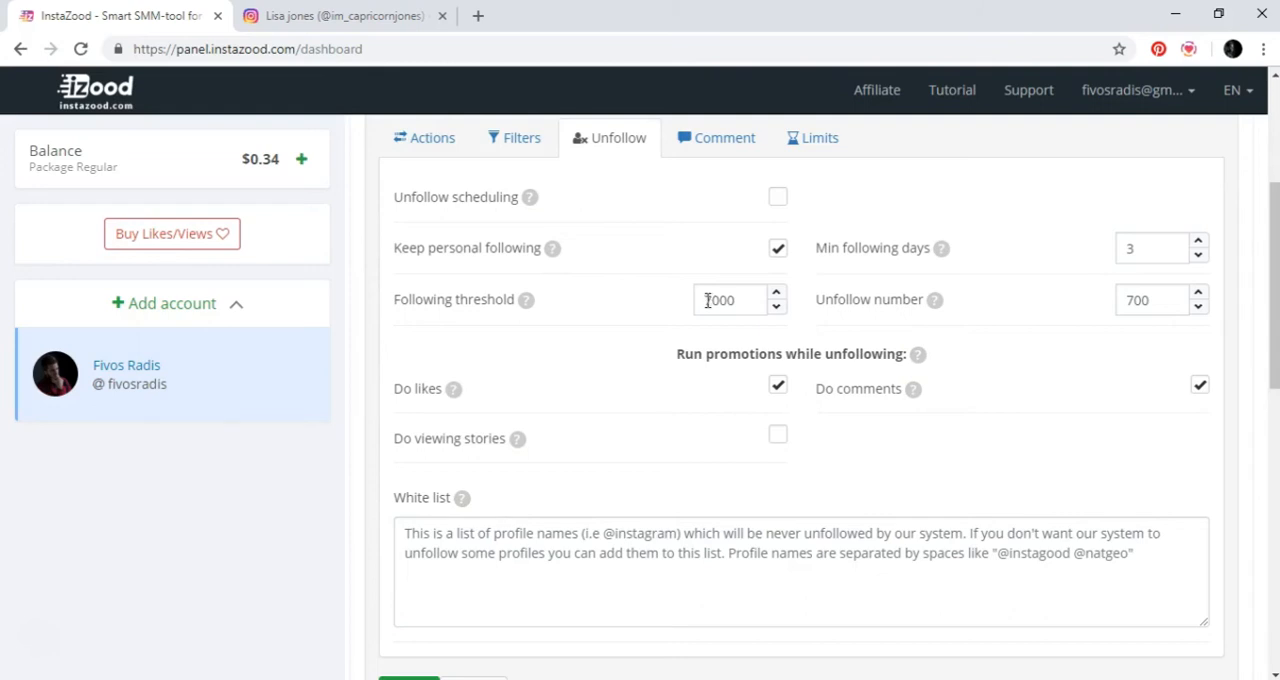
{"action": "left_click", "coordinate": [344, 16]}
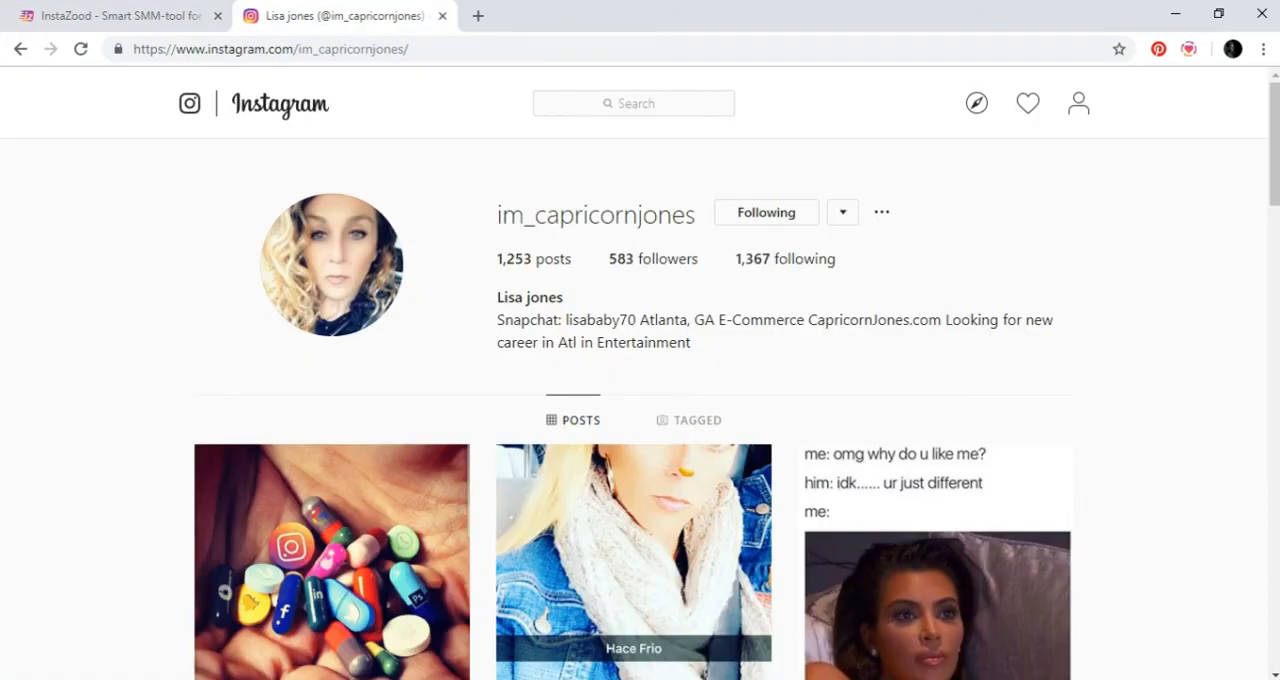
{"action": "left_click", "coordinate": [1078, 102]}
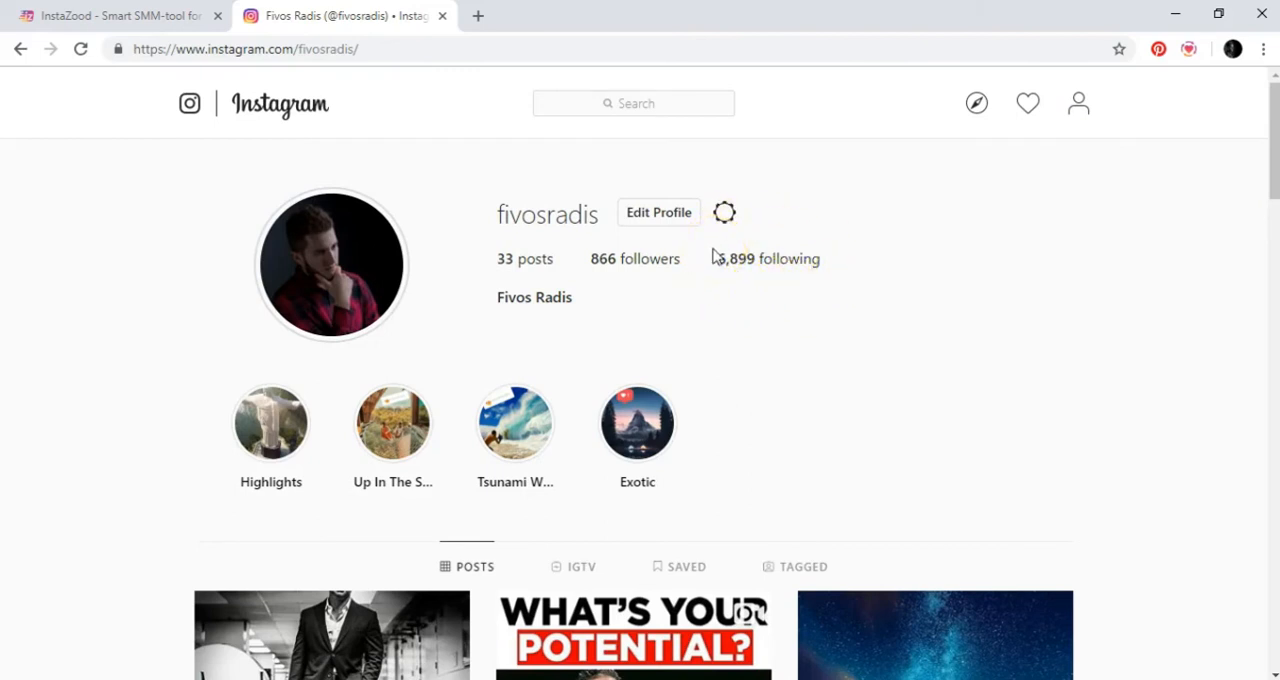
{"action": "mouse_move", "coordinate": [760, 272]}
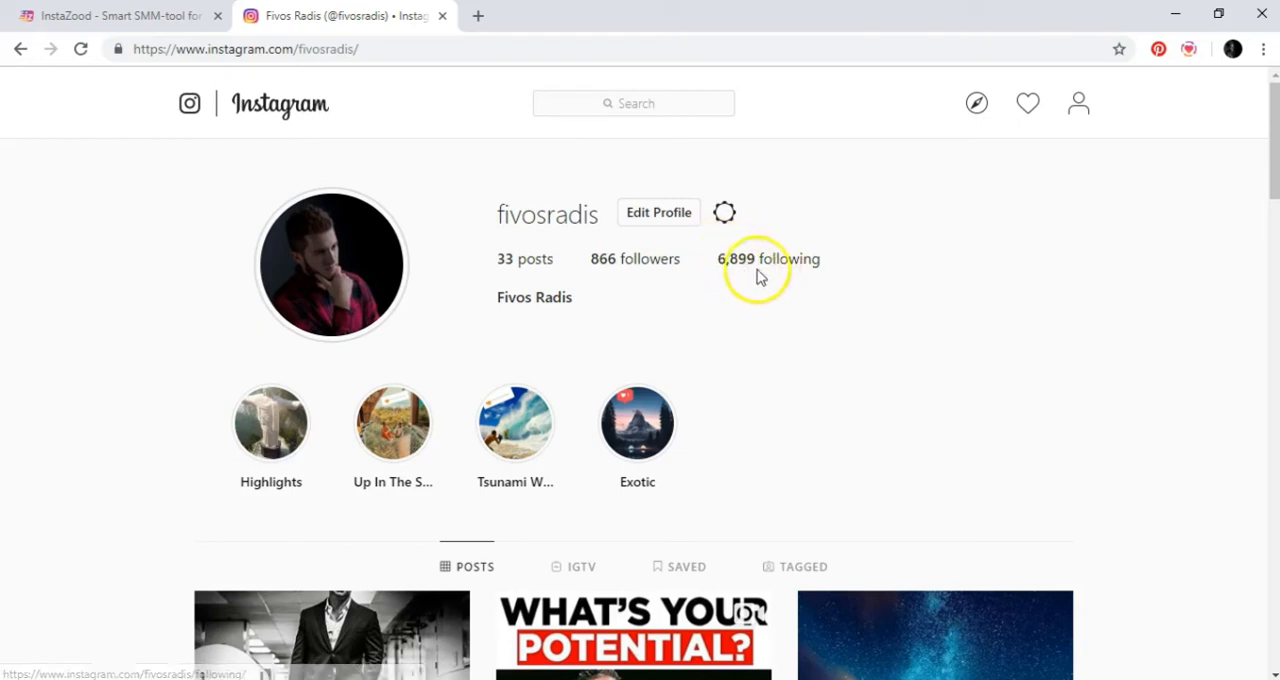
{"action": "mouse_move", "coordinate": [708, 240]}
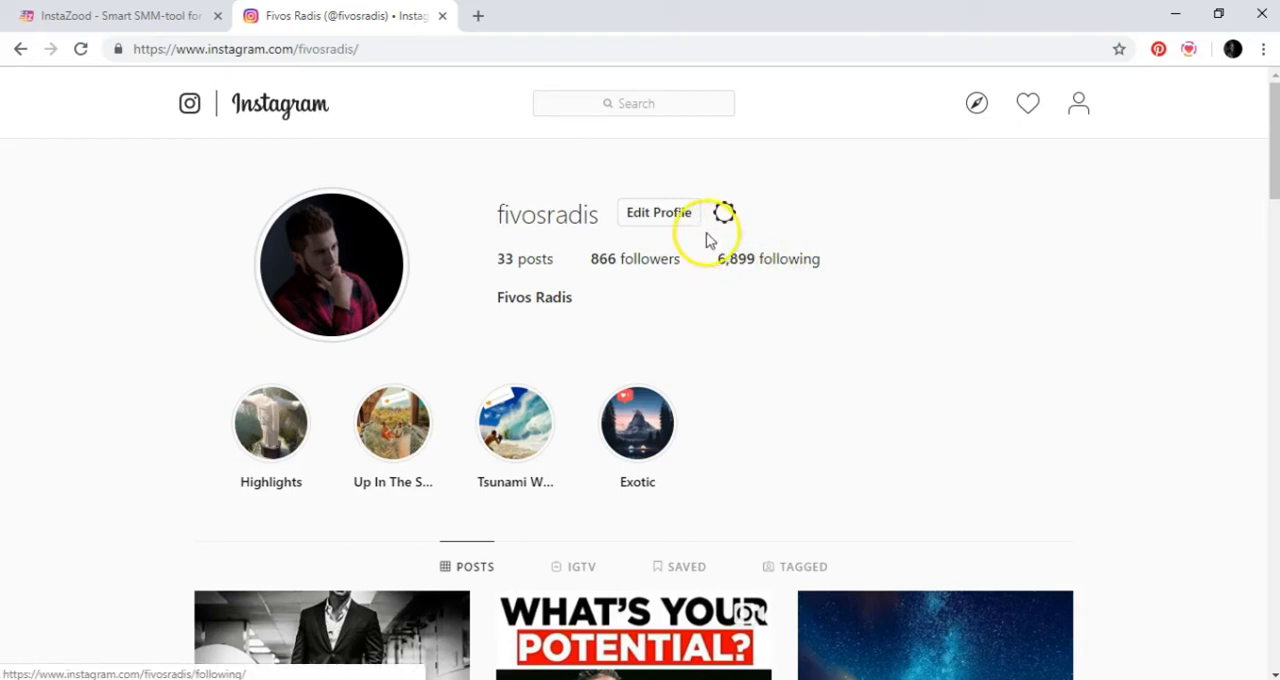
{"action": "left_click", "coordinate": [110, 16]}
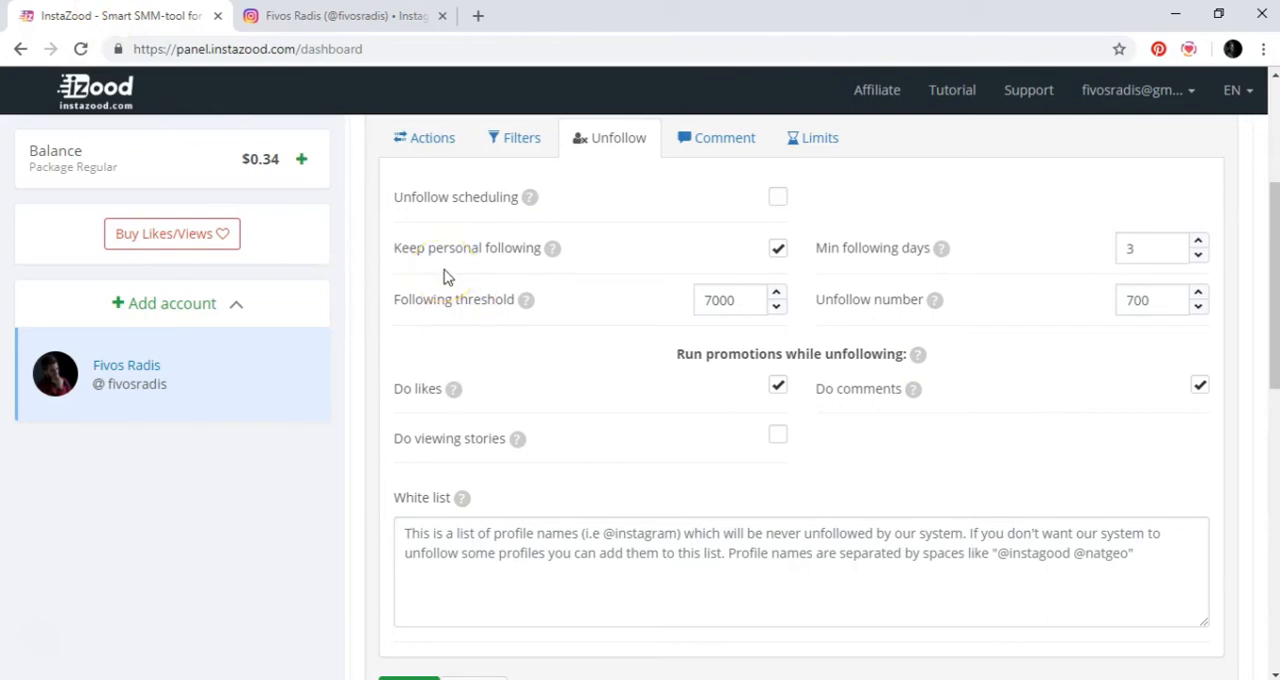
{"action": "left_click", "coordinate": [344, 16]}
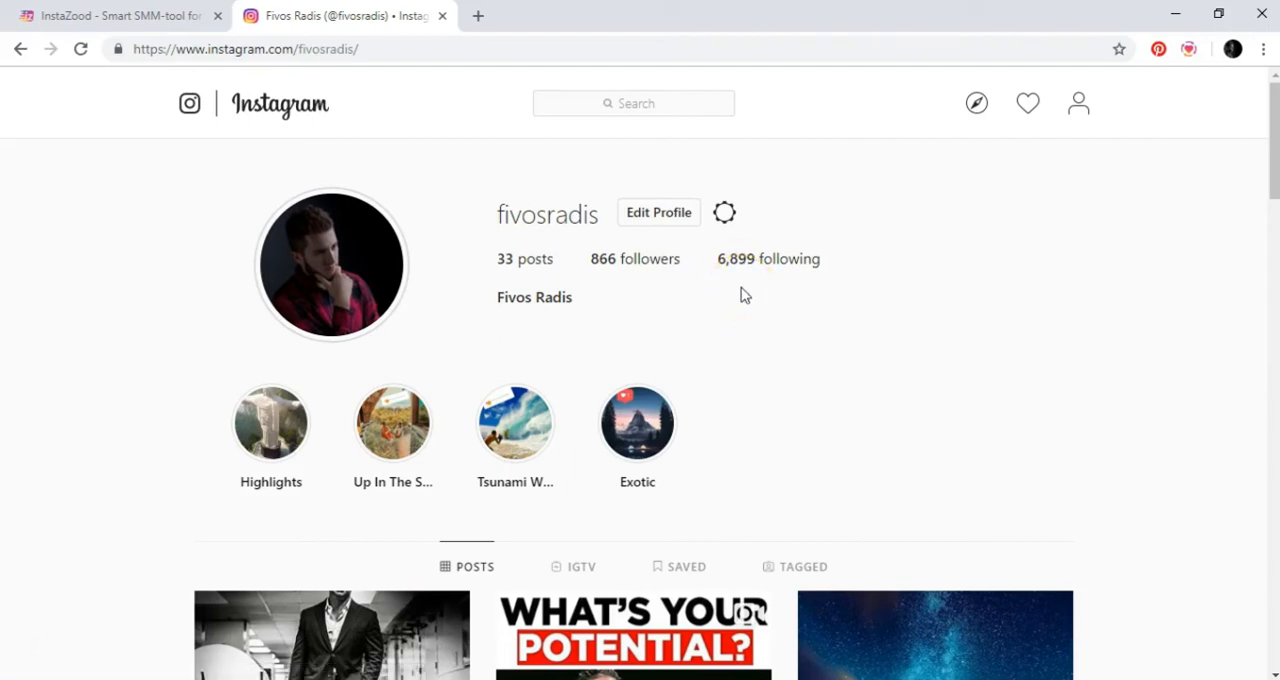
{"action": "left_click", "coordinate": [120, 16]}
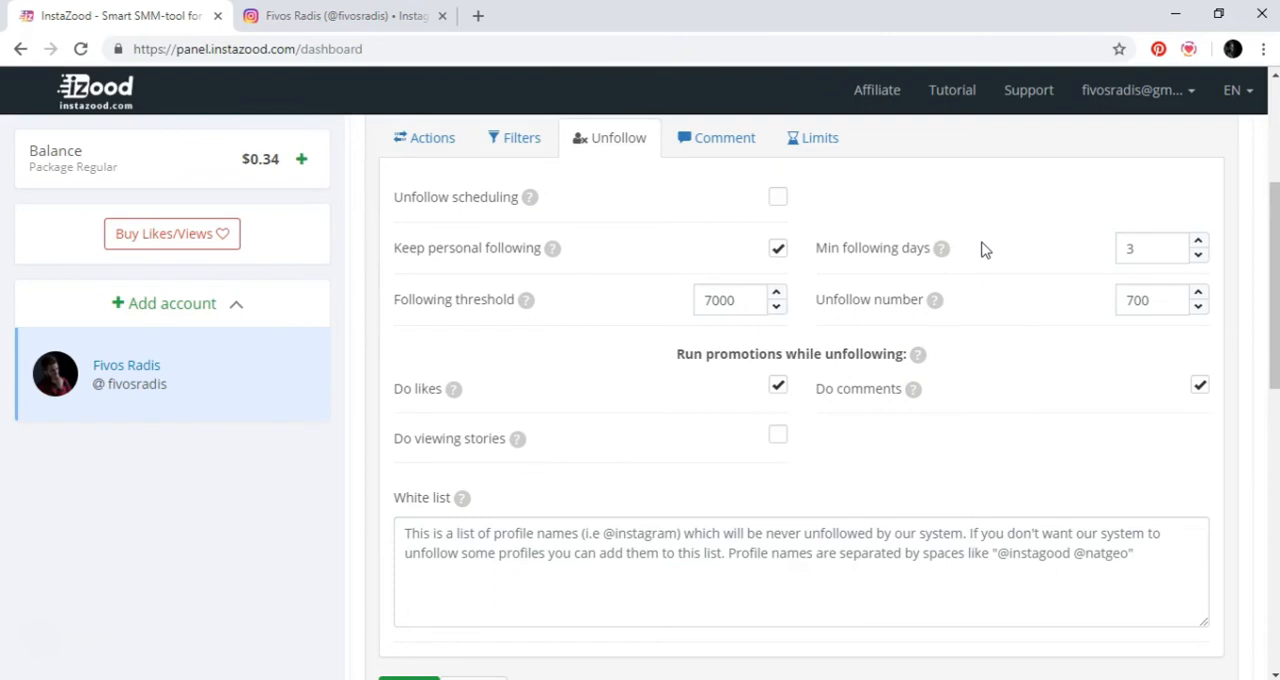
{"action": "mouse_move", "coordinate": [156, 126]}
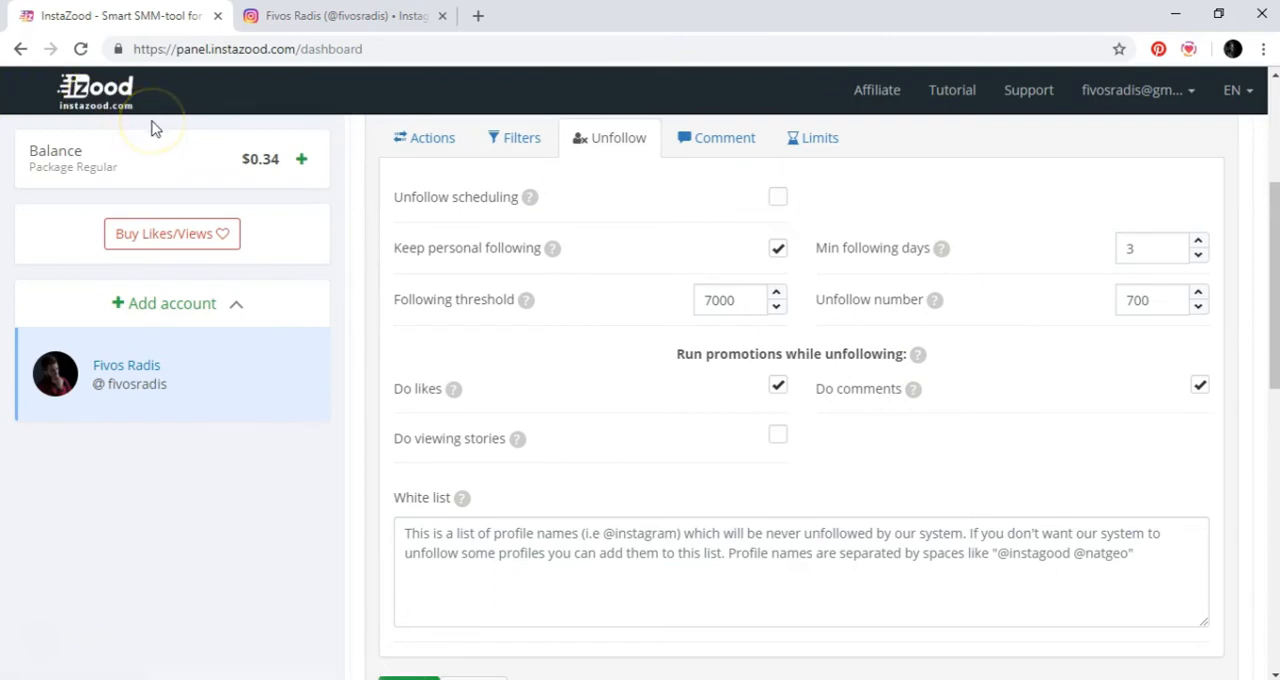
{"action": "mouse_move", "coordinate": [640, 244]}
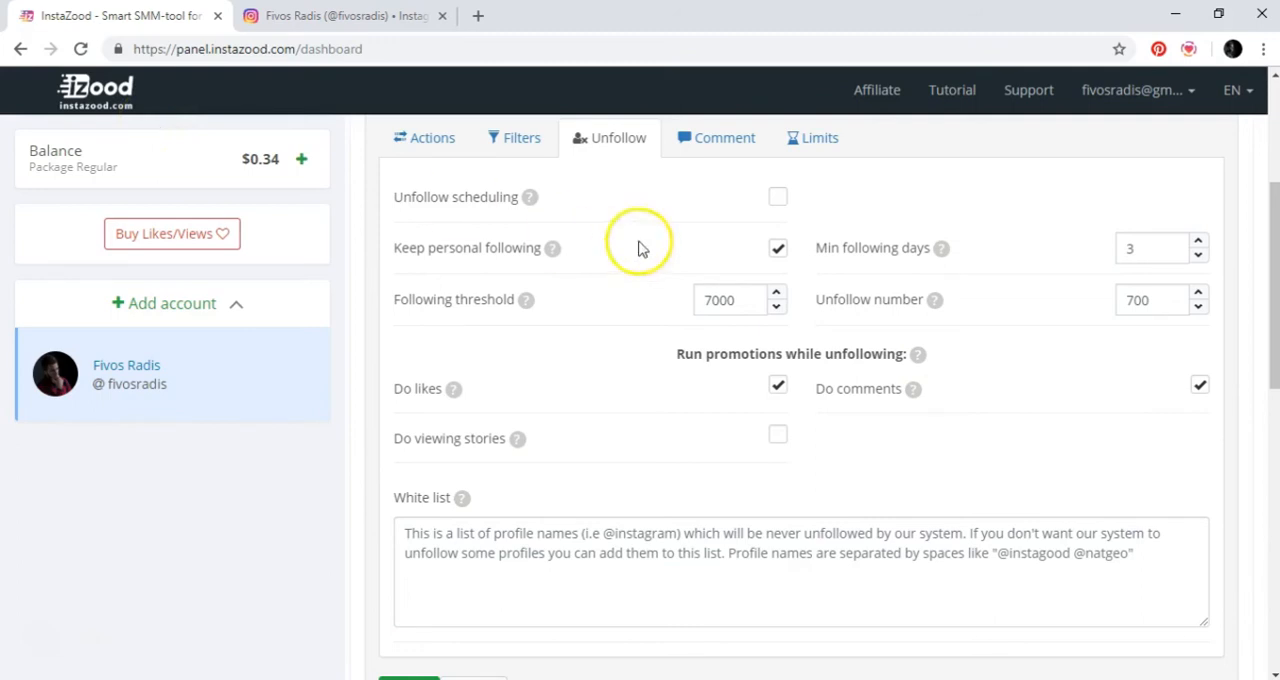
{"action": "mouse_move", "coordinate": [848, 250]}
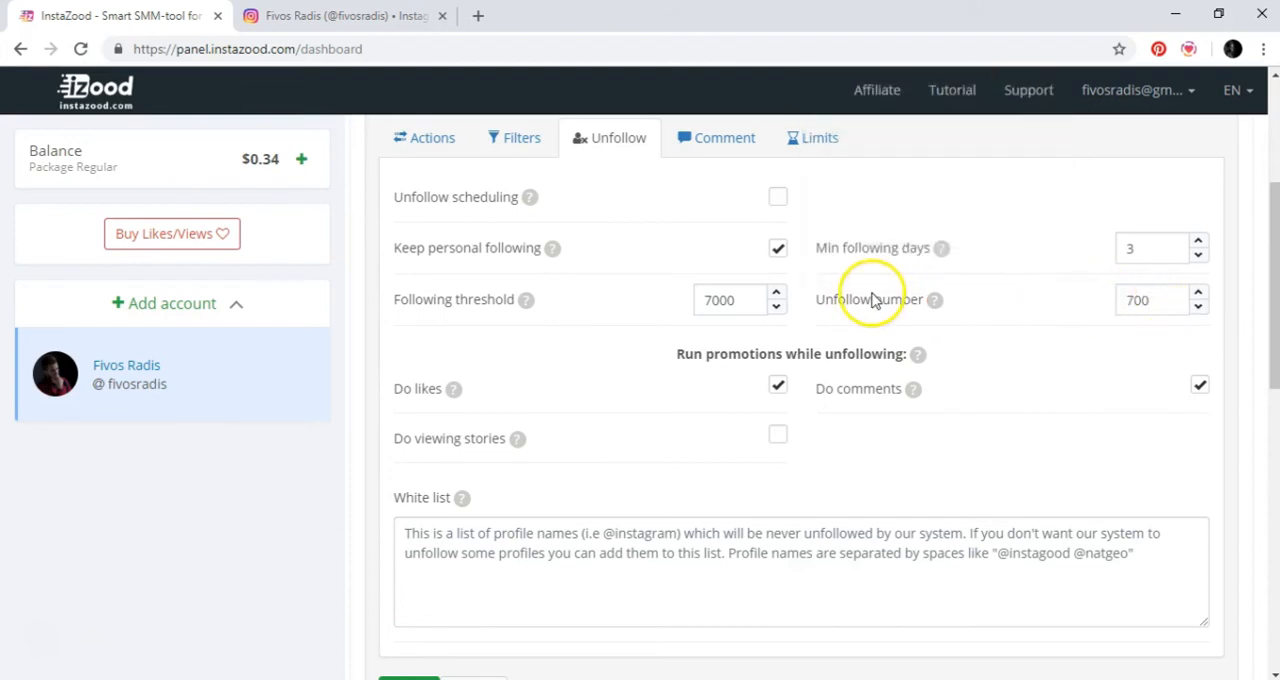
{"action": "mouse_move", "coordinate": [538, 342]}
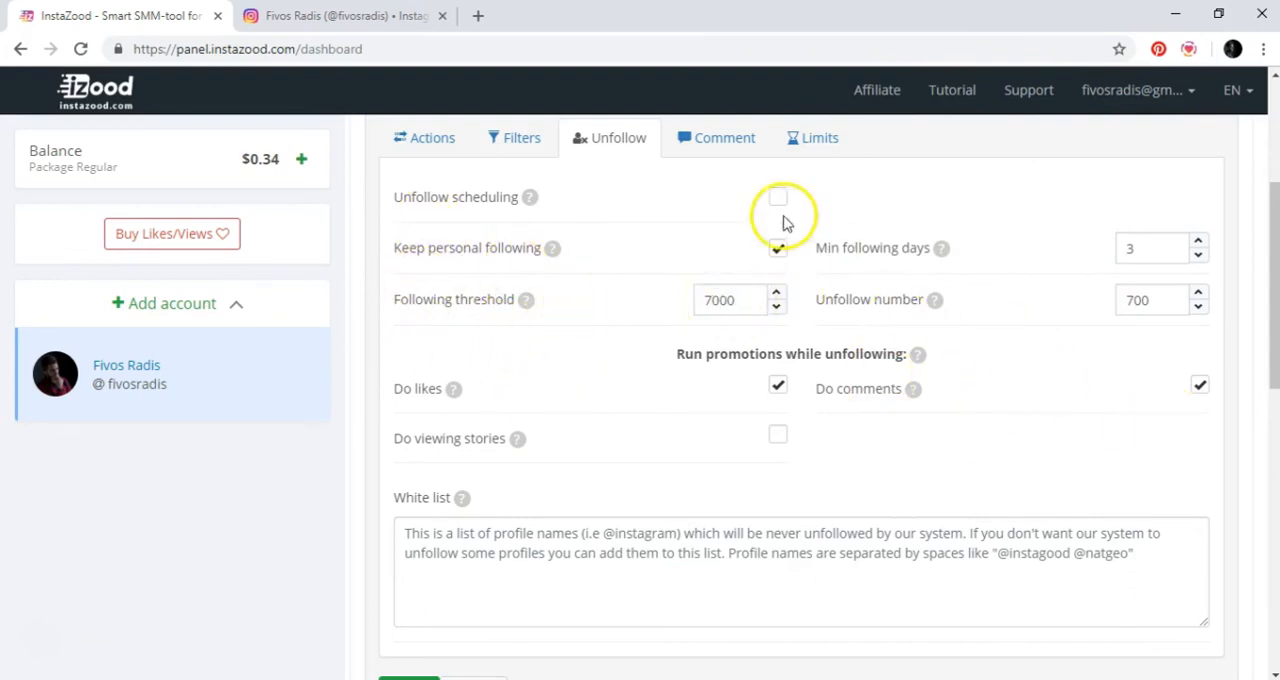
{"action": "mouse_move", "coordinate": [724, 136]}
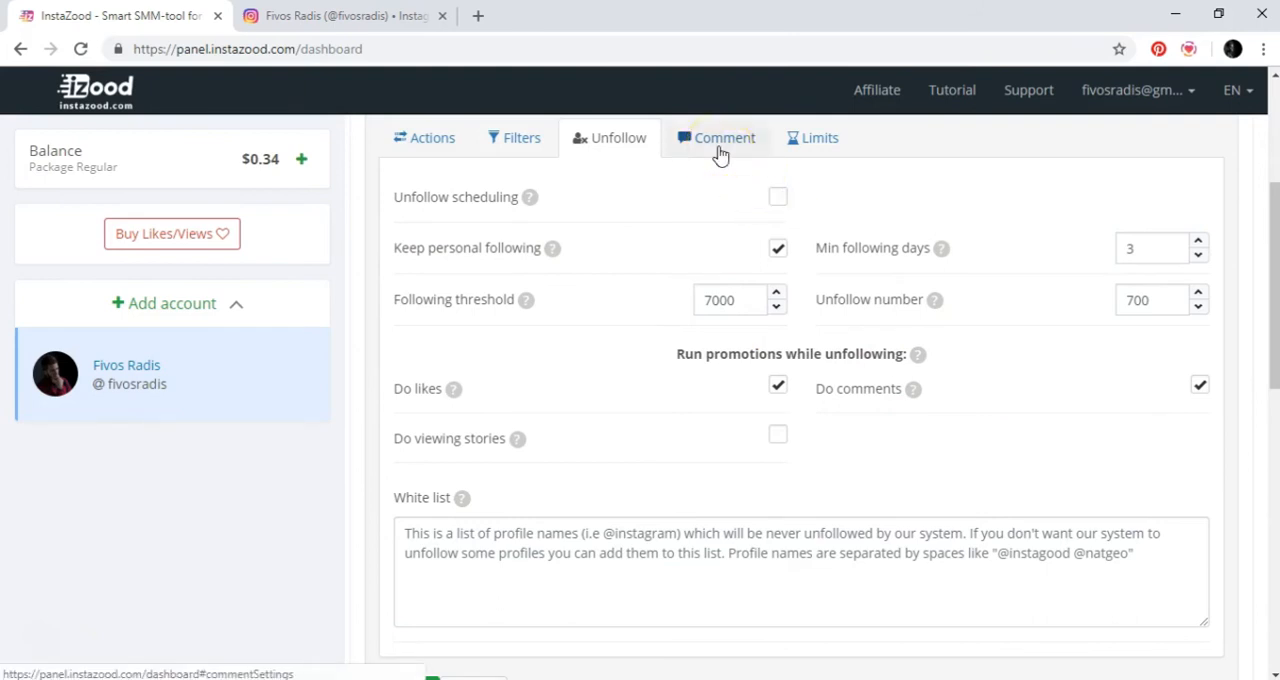
Show the Comment settings with check mark, Nice! and emoji comment formats.
{"action": "left_click", "coordinate": [724, 136]}
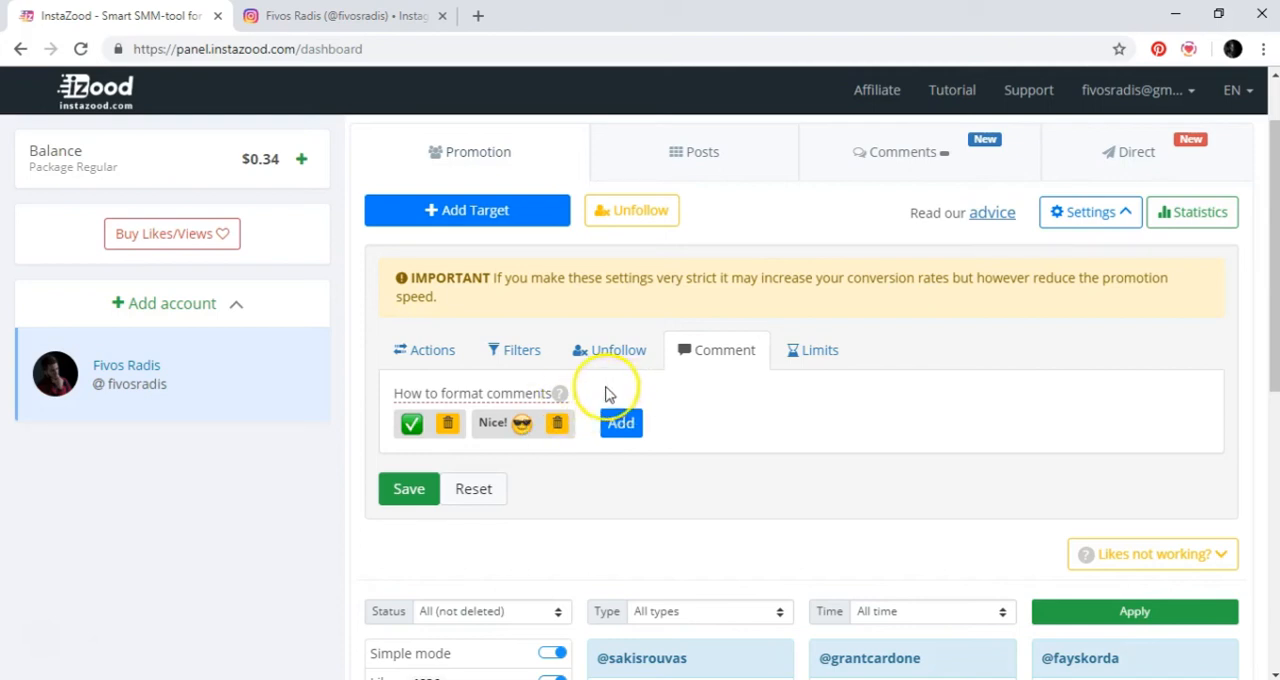
Show the Limits settings: 700 follows, unfollows and likes, 200 comments, 100 story views per day.
{"action": "left_click", "coordinate": [812, 350]}
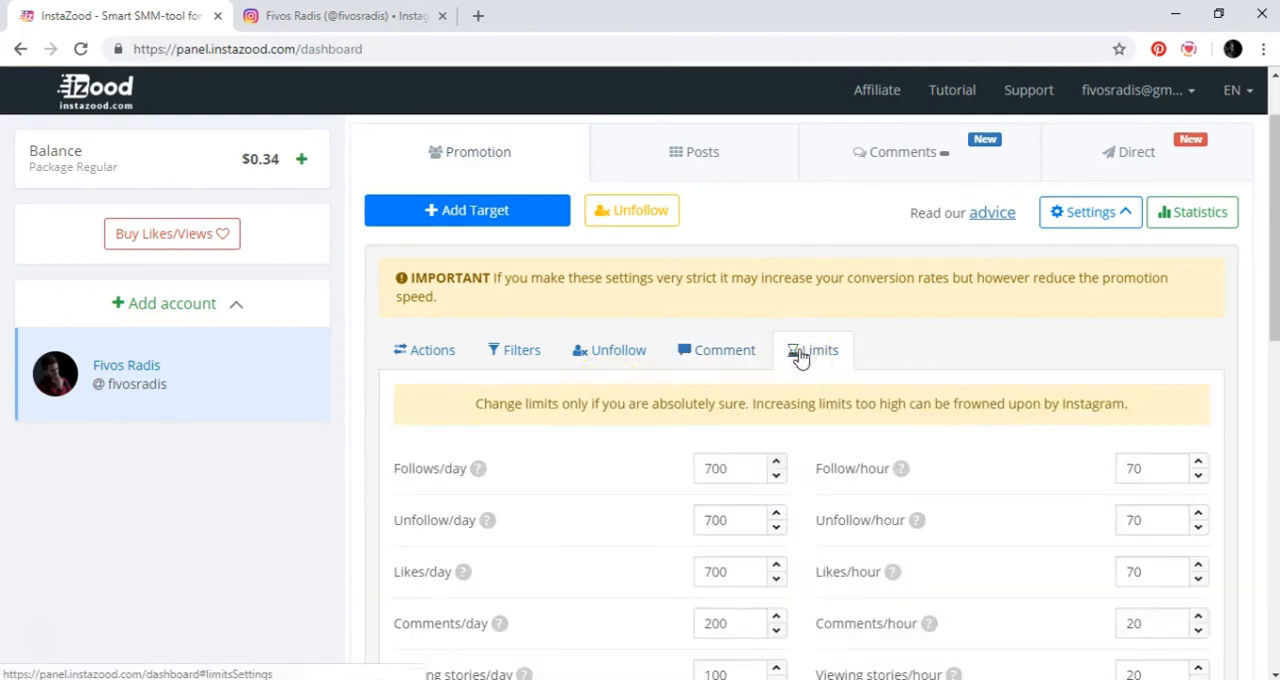
{"action": "scroll", "scroll_direction": "down", "scroll_amount": 3}
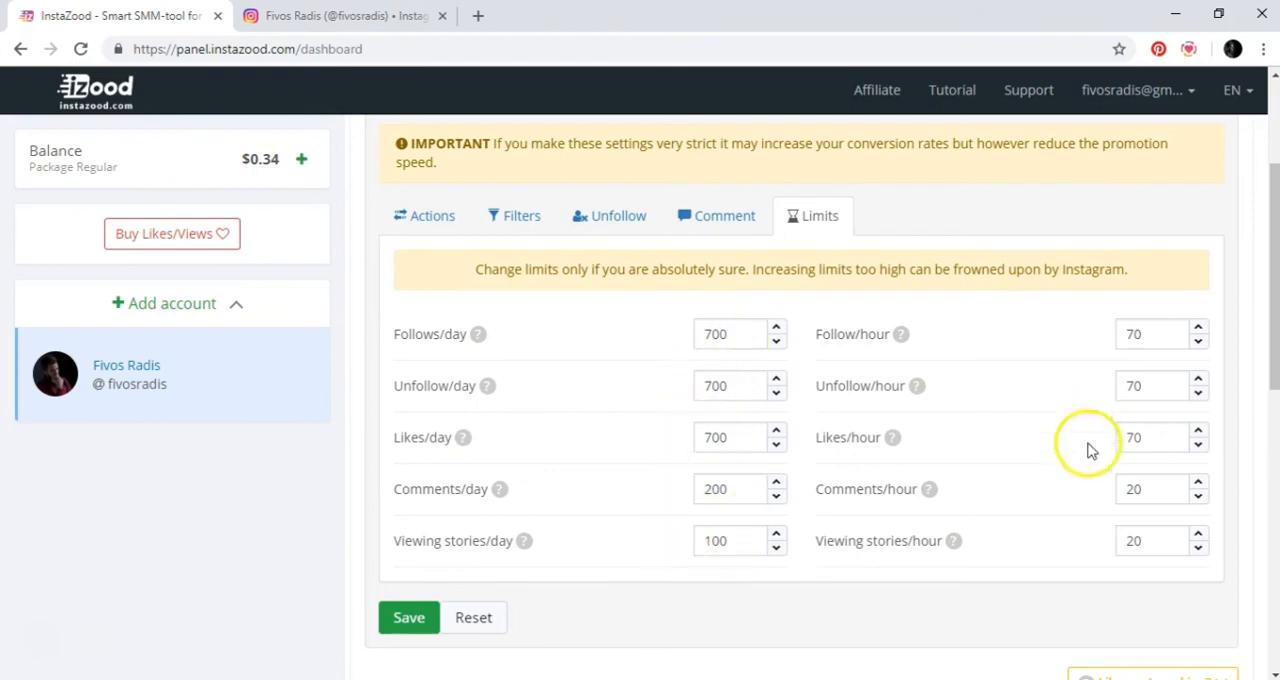
{"action": "mouse_move", "coordinate": [1092, 476]}
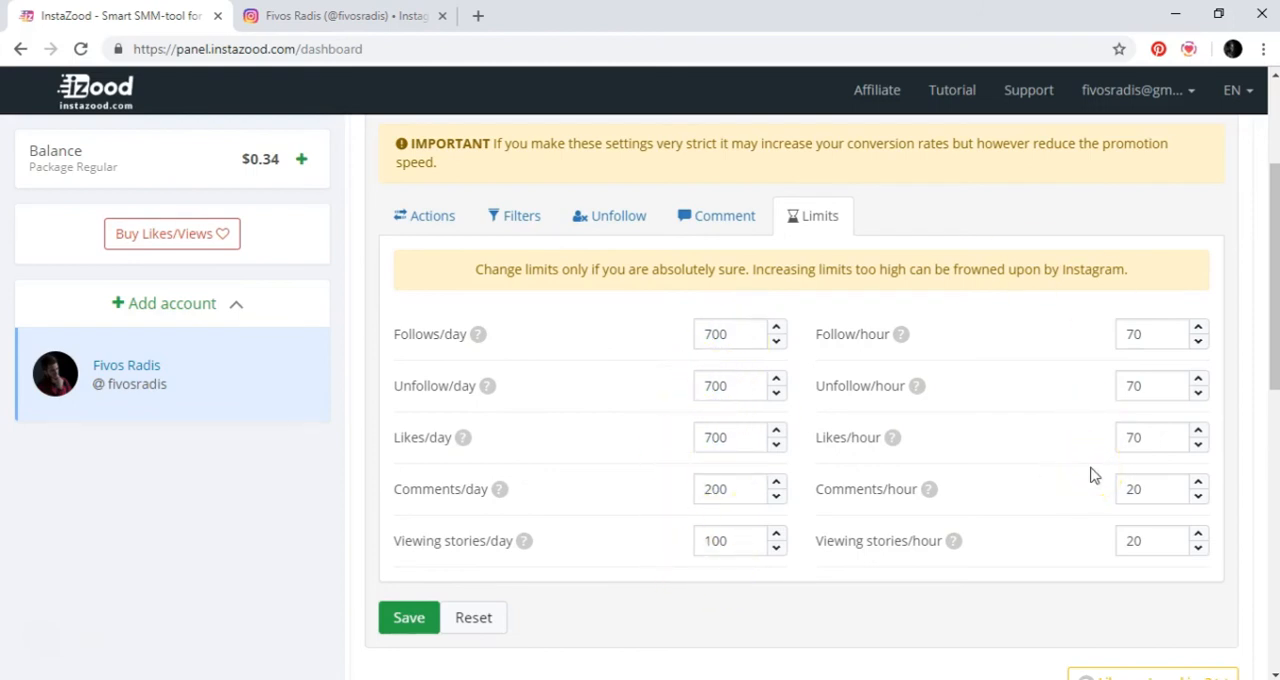
{"action": "mouse_move", "coordinate": [476, 334]}
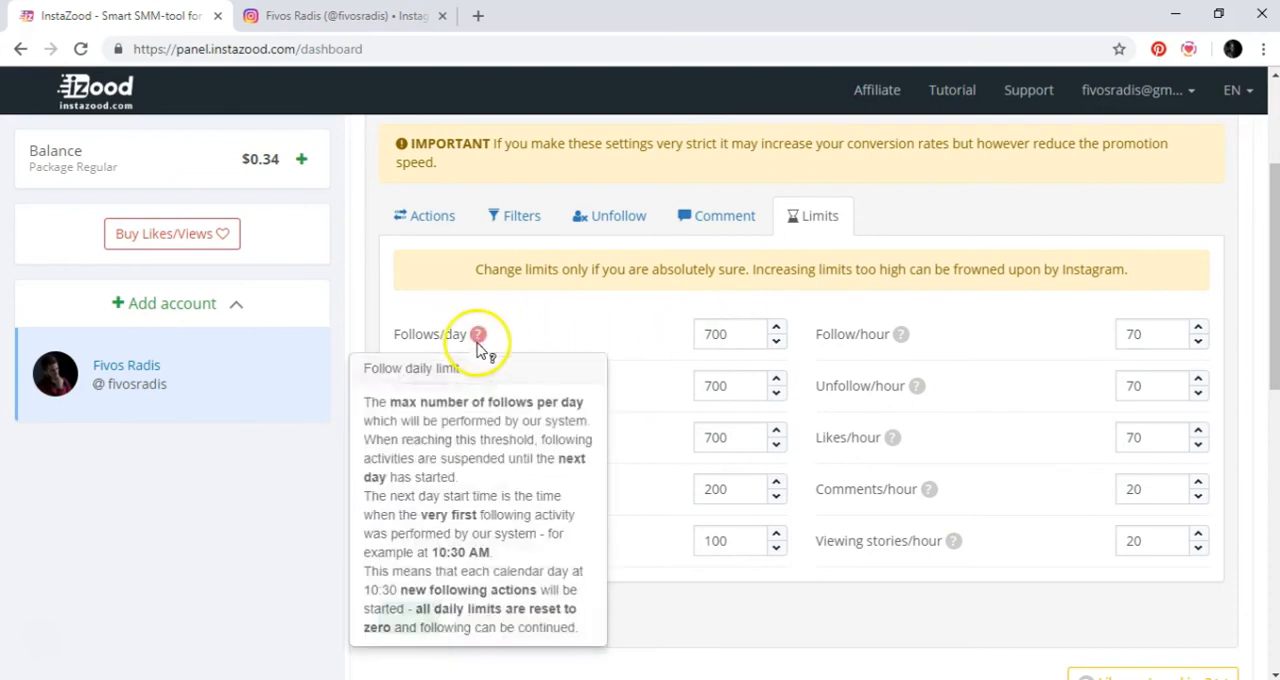
{"action": "mouse_move", "coordinate": [508, 488]}
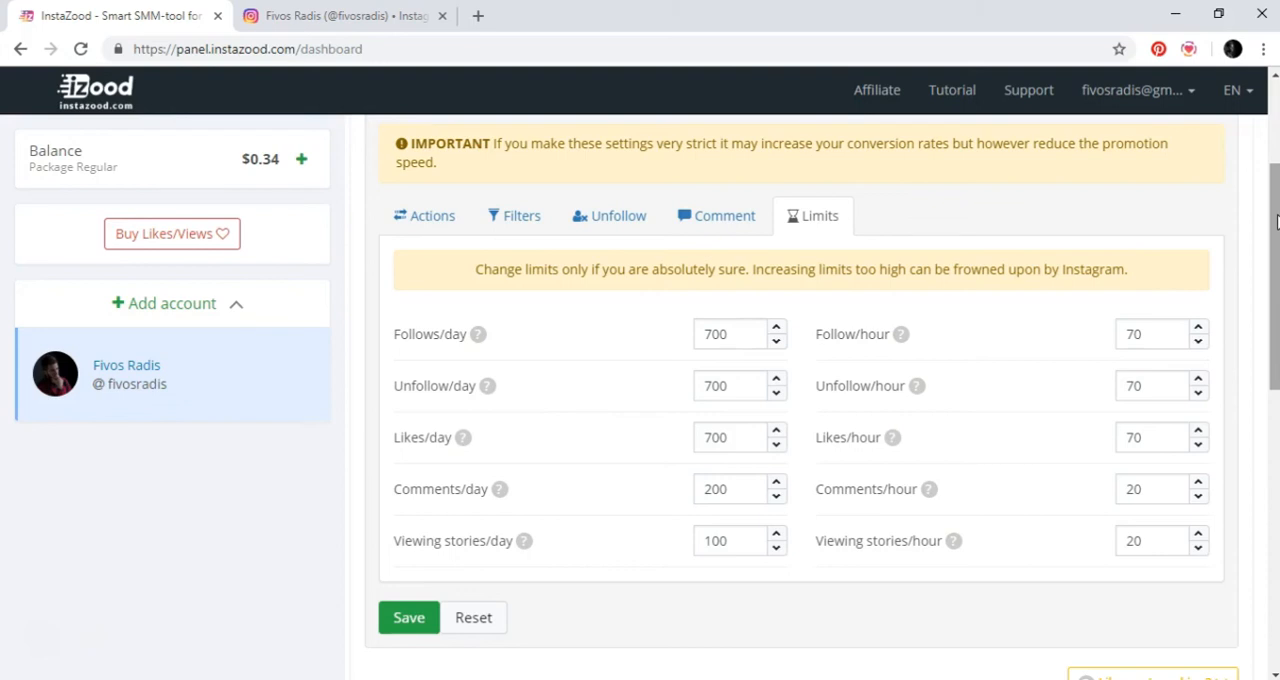
{"action": "scroll", "scroll_direction": "down", "scroll_amount": 3}
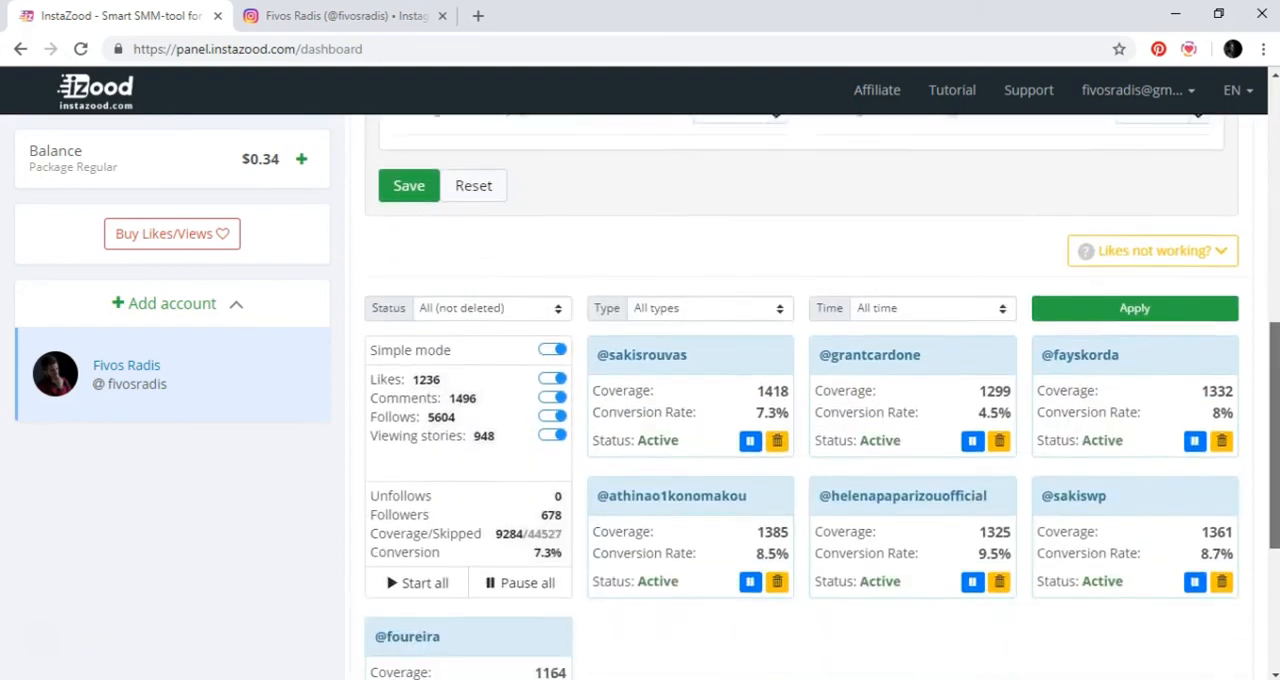
{"action": "scroll", "scroll_direction": "down", "scroll_amount": 3}
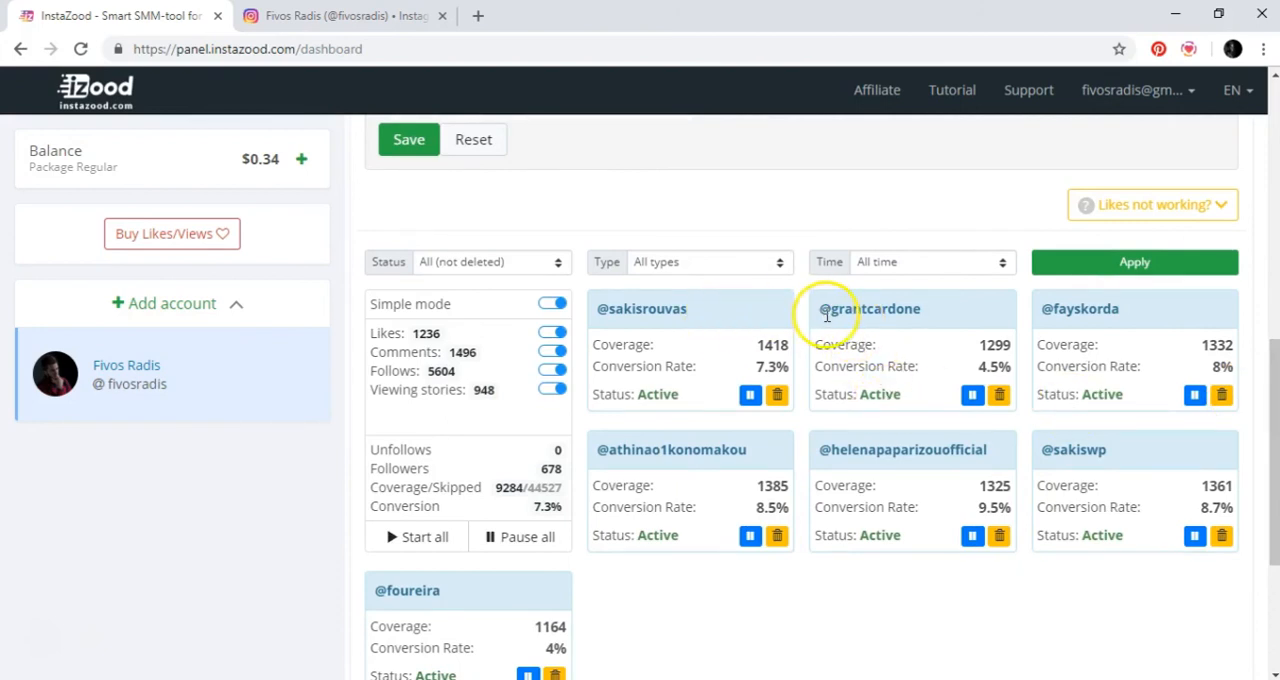
{"action": "double_click", "coordinate": [870, 308]}
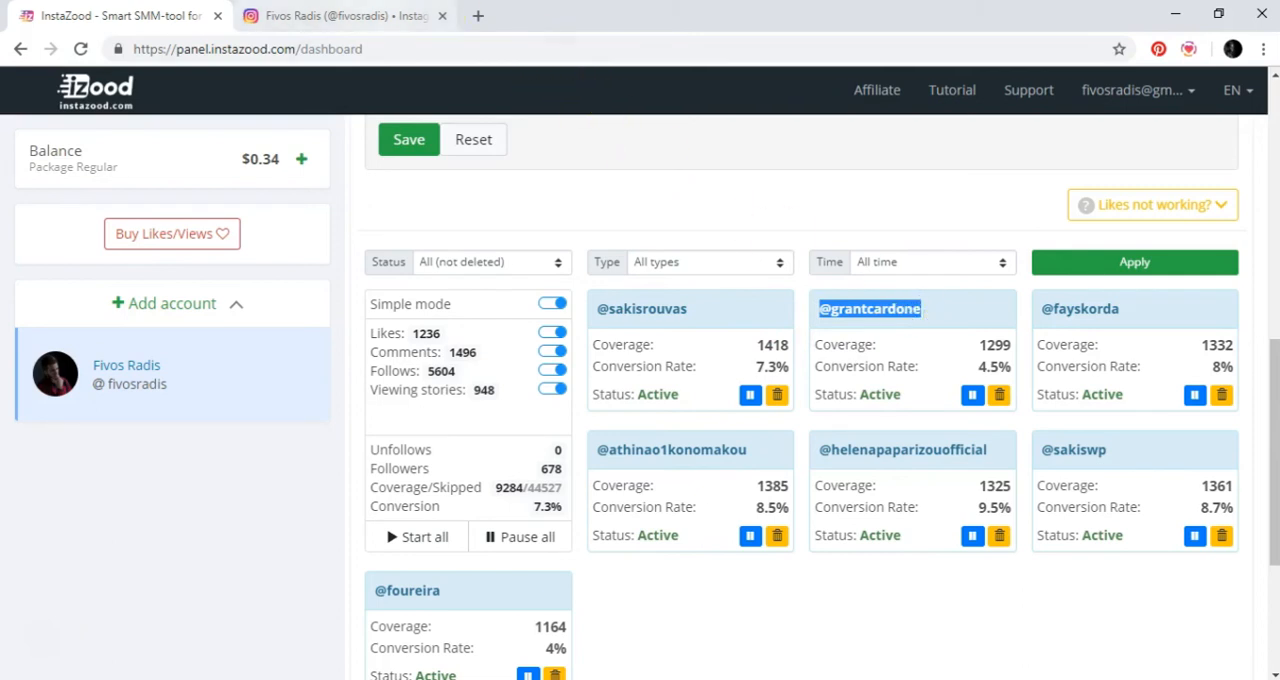
{"action": "left_click", "coordinate": [344, 16]}
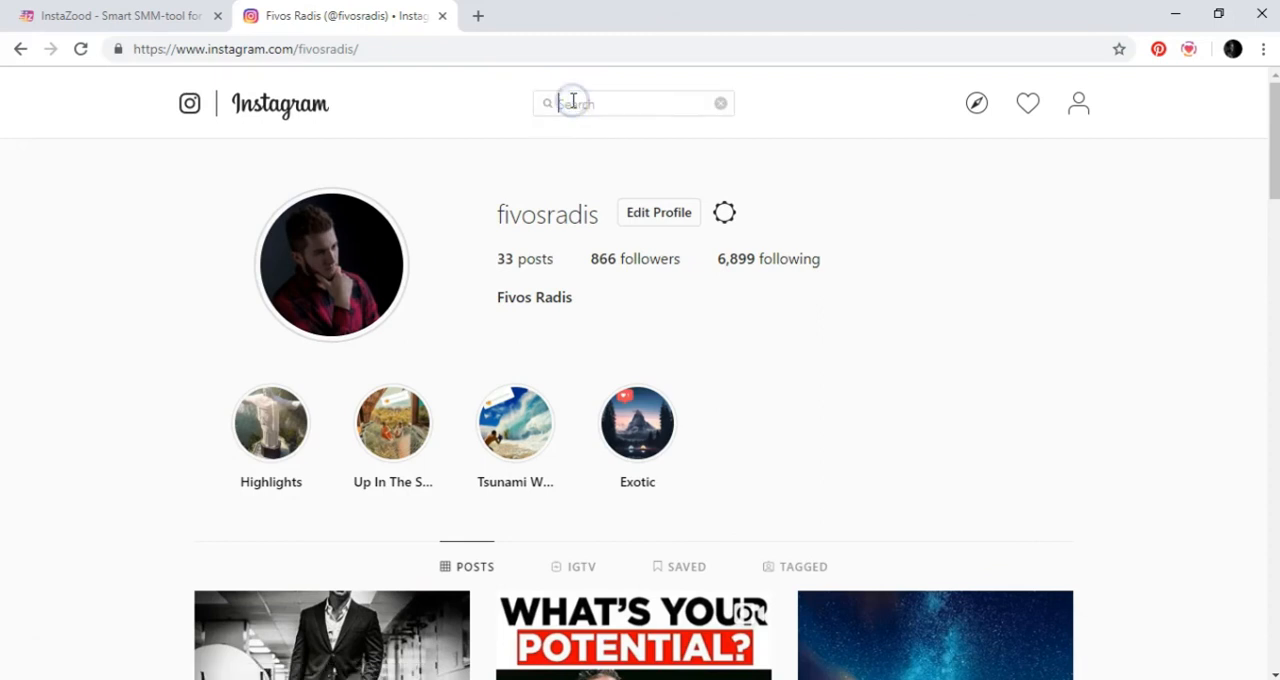
{"action": "type", "text": "@grantcardone"}
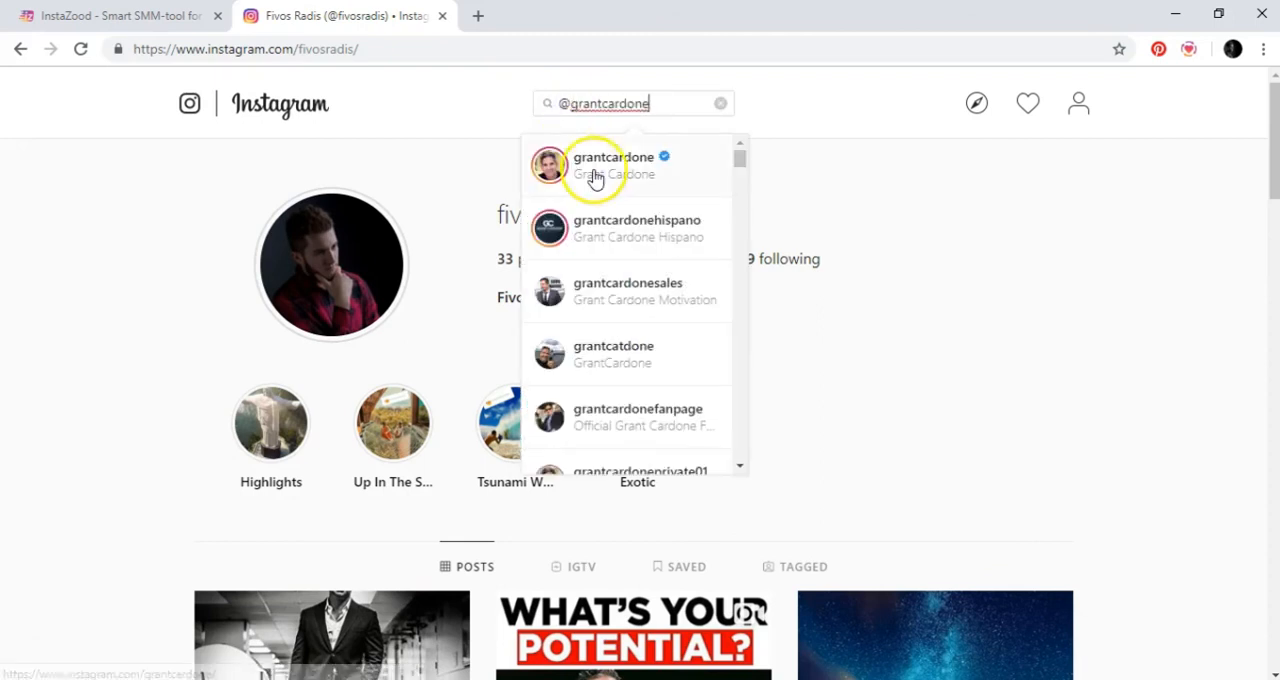
{"action": "left_click", "coordinate": [612, 164]}
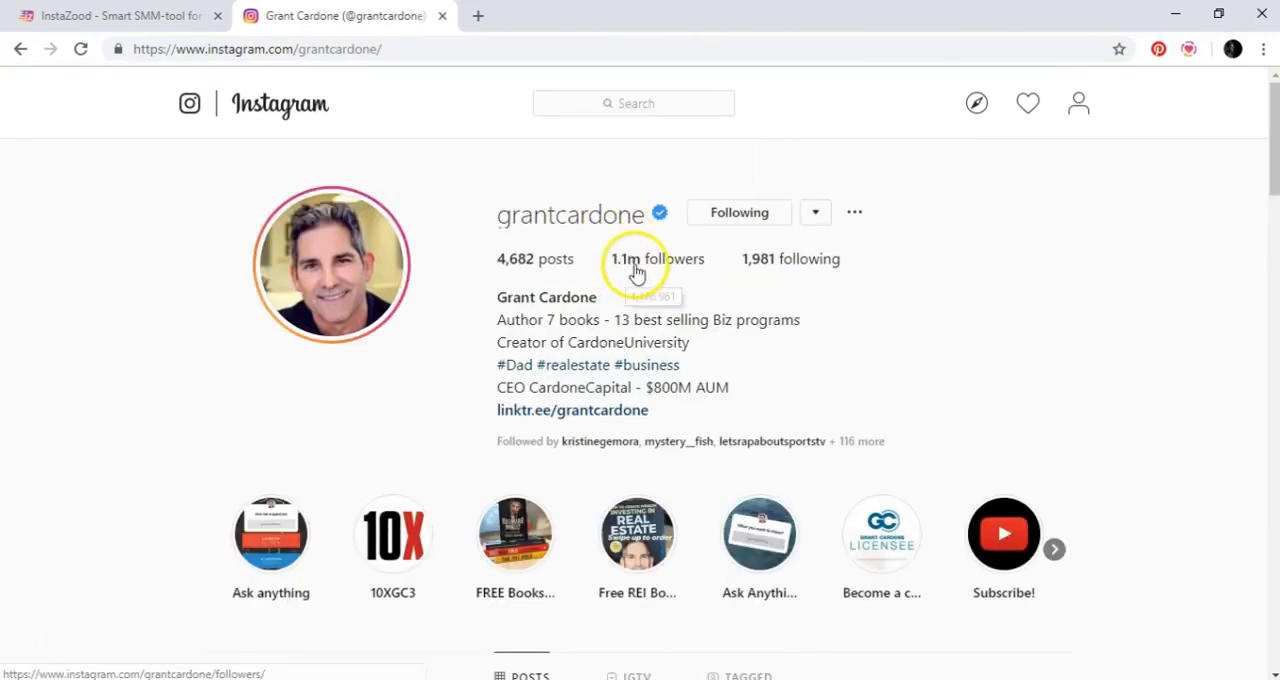
{"action": "left_click", "coordinate": [656, 260]}
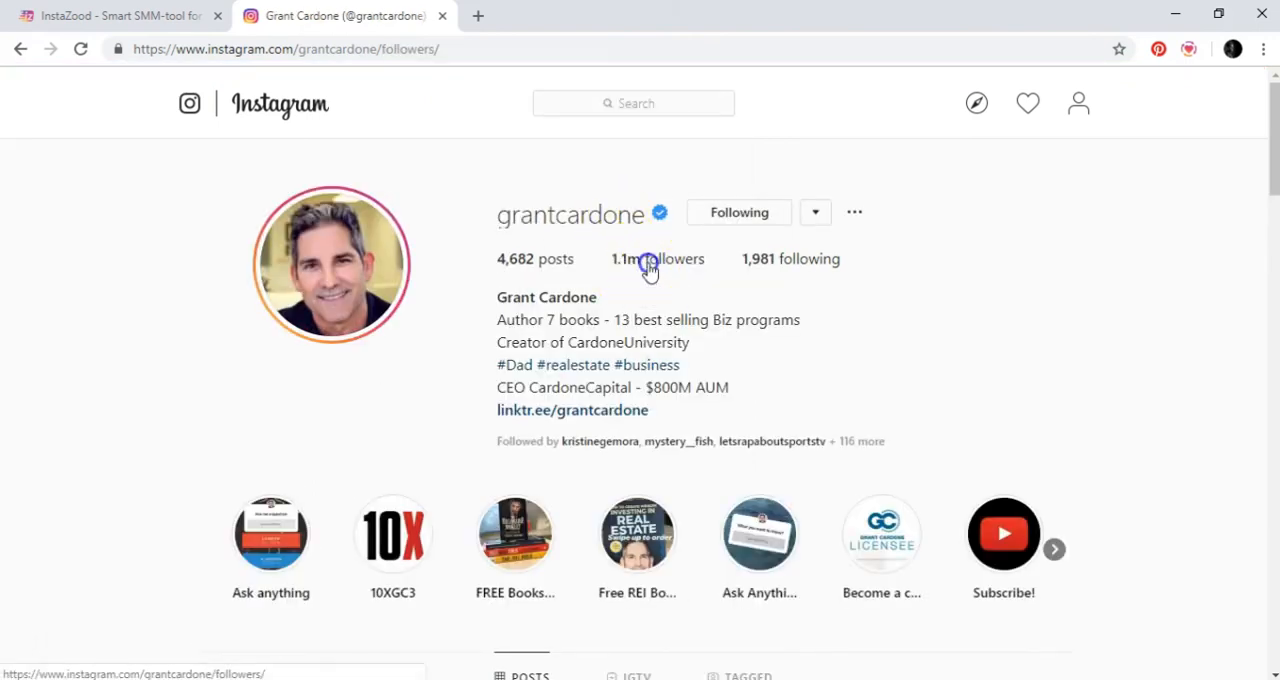
{"action": "left_click", "coordinate": [648, 260]}
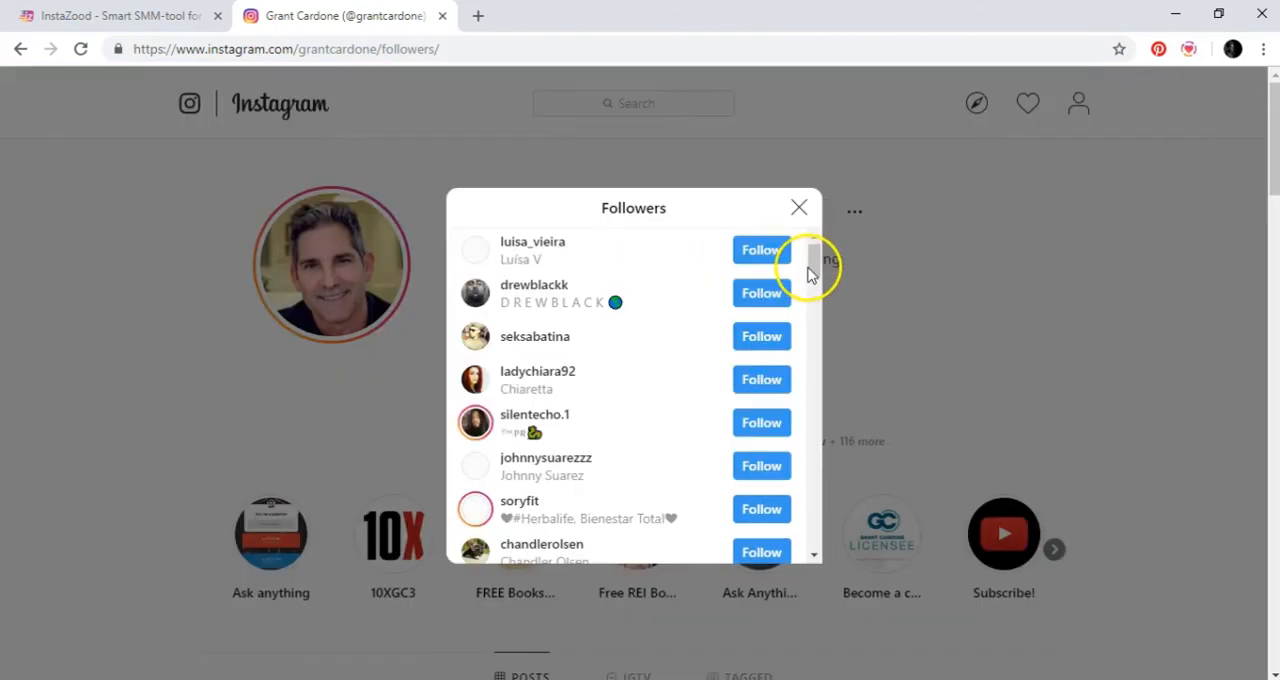
{"action": "scroll", "scroll_direction": "down", "scroll_amount": 3}
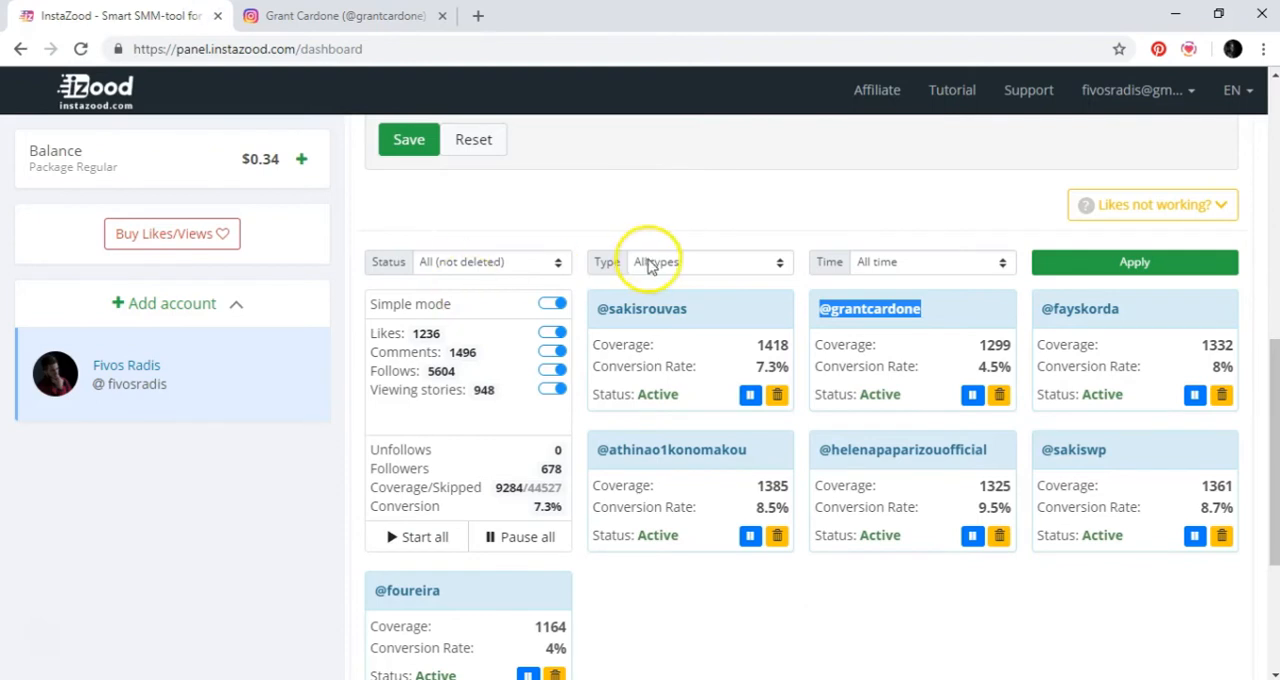
{"action": "mouse_move", "coordinate": [1270, 372]}
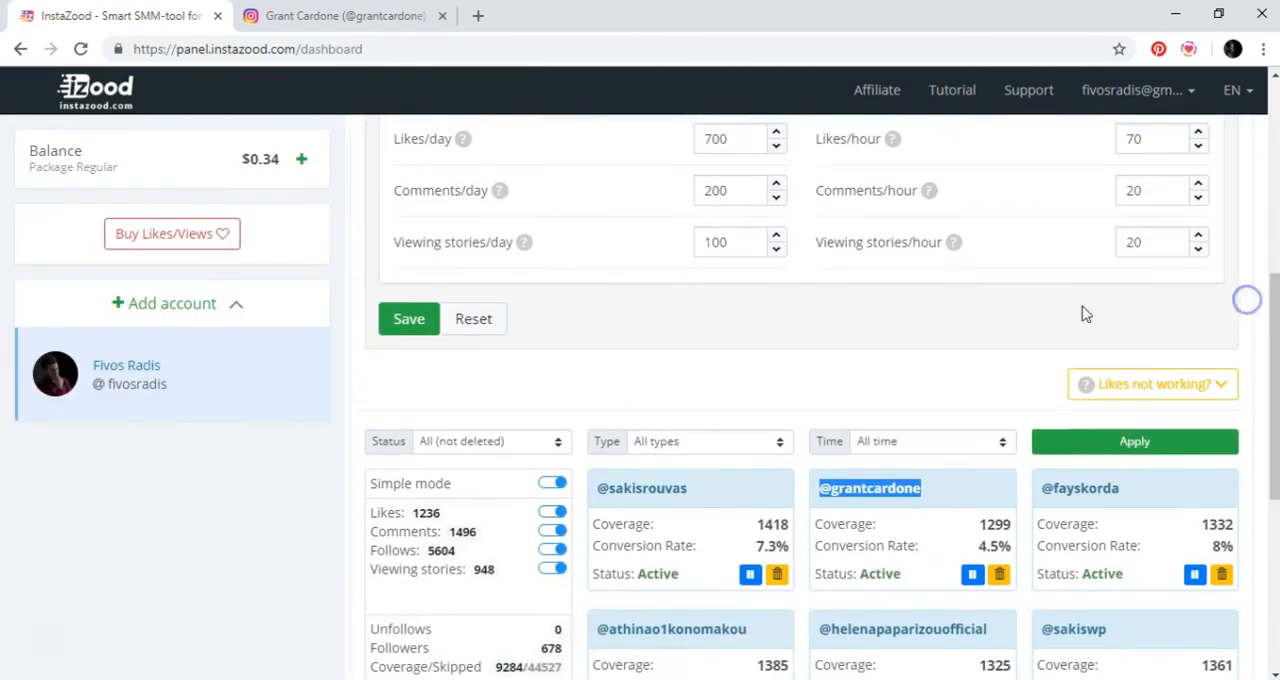
{"action": "mouse_move", "coordinate": [1044, 354]}
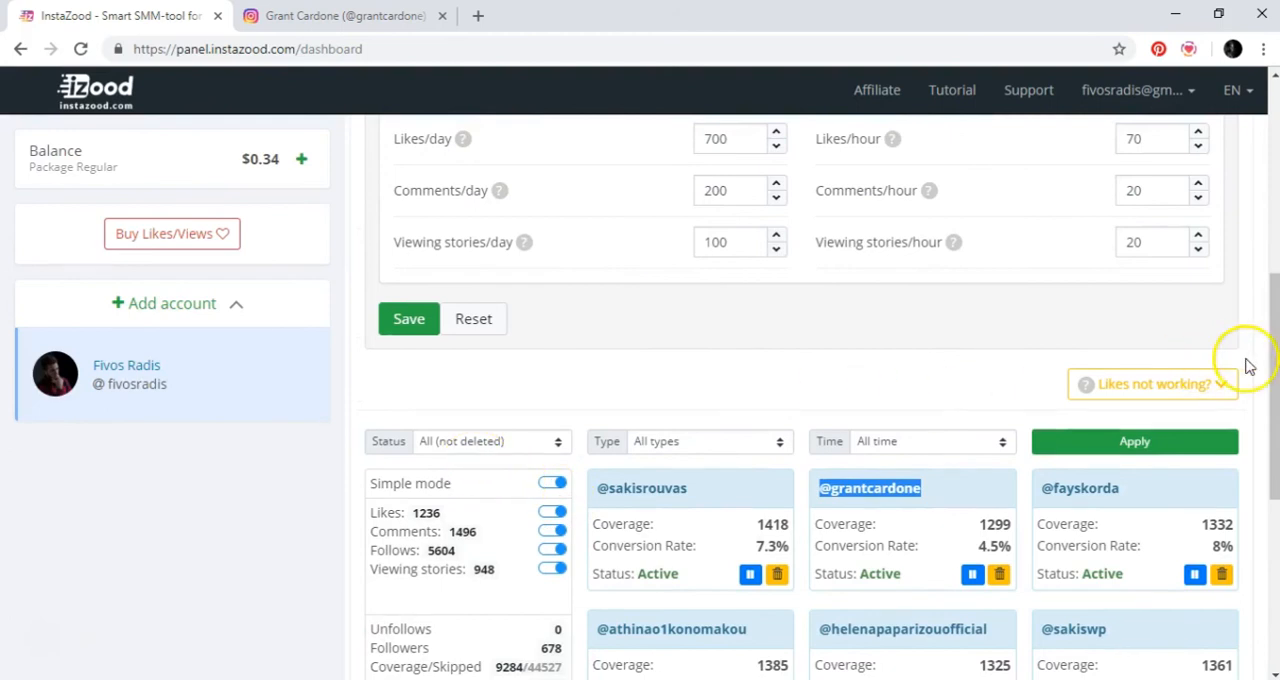
Scroll the InstaZood dashboard back up to the promotion limits panel.
{"action": "scroll", "scroll_direction": "up", "scroll_amount": 3}
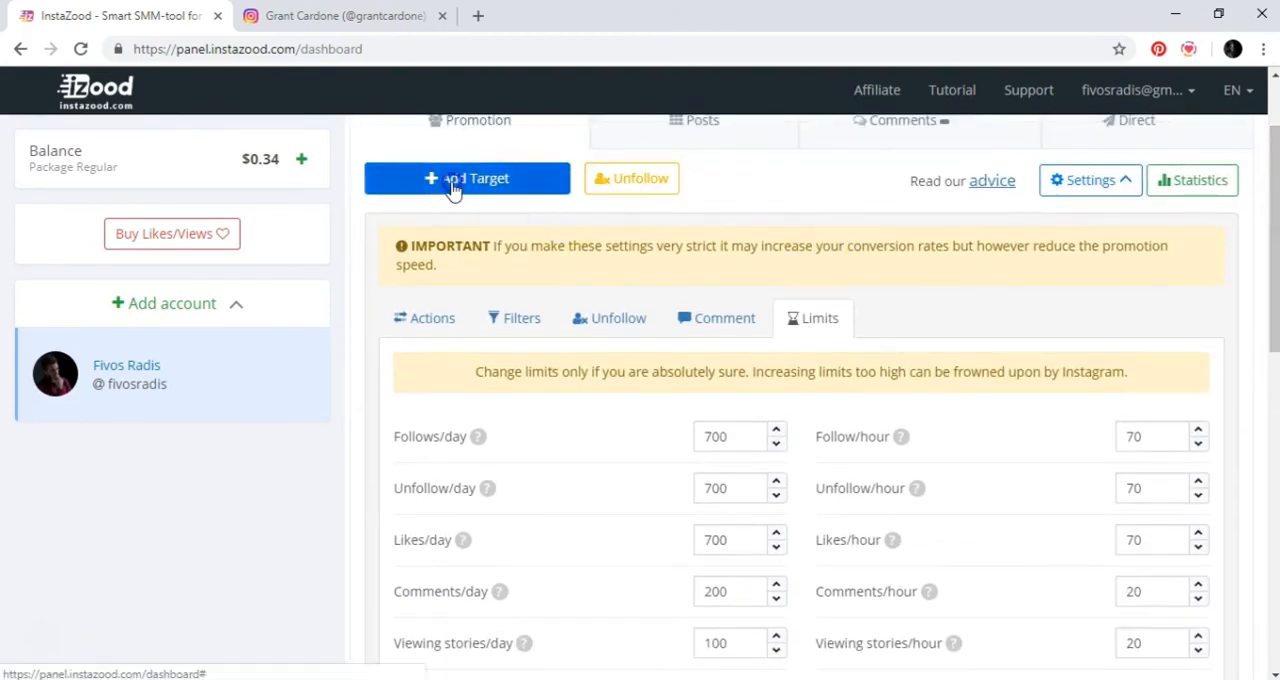
{"action": "left_click", "coordinate": [466, 178]}
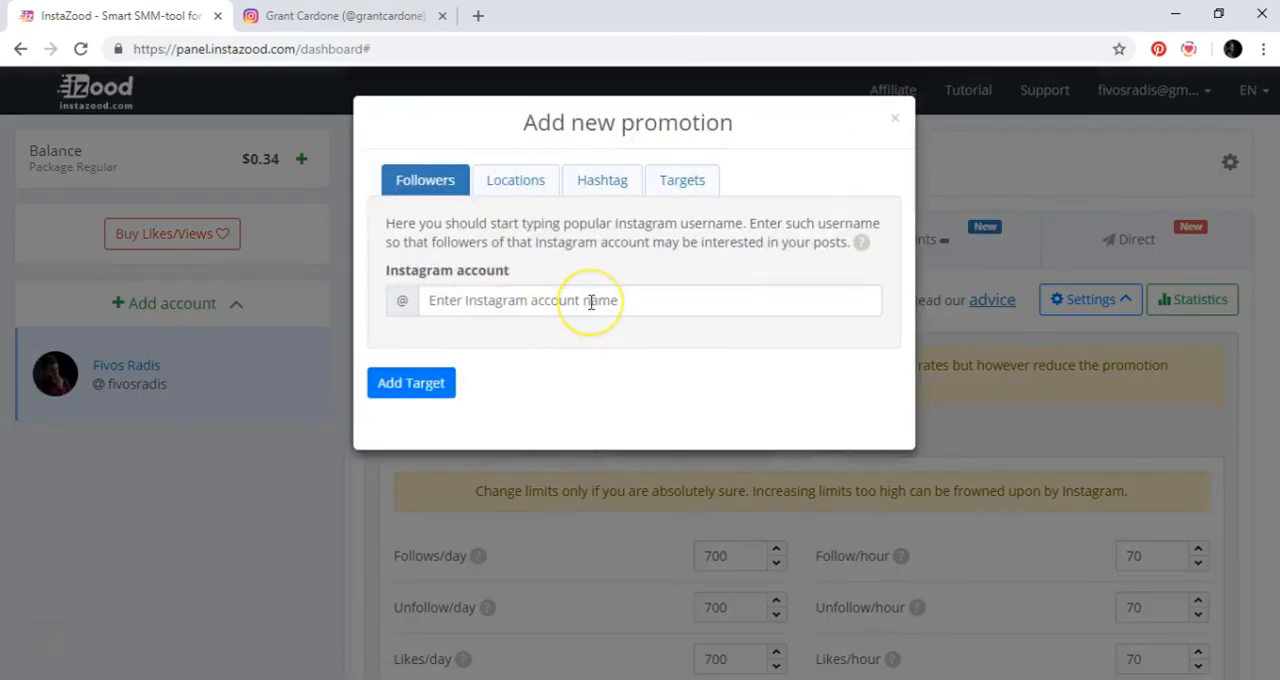
{"action": "left_click", "coordinate": [650, 300]}
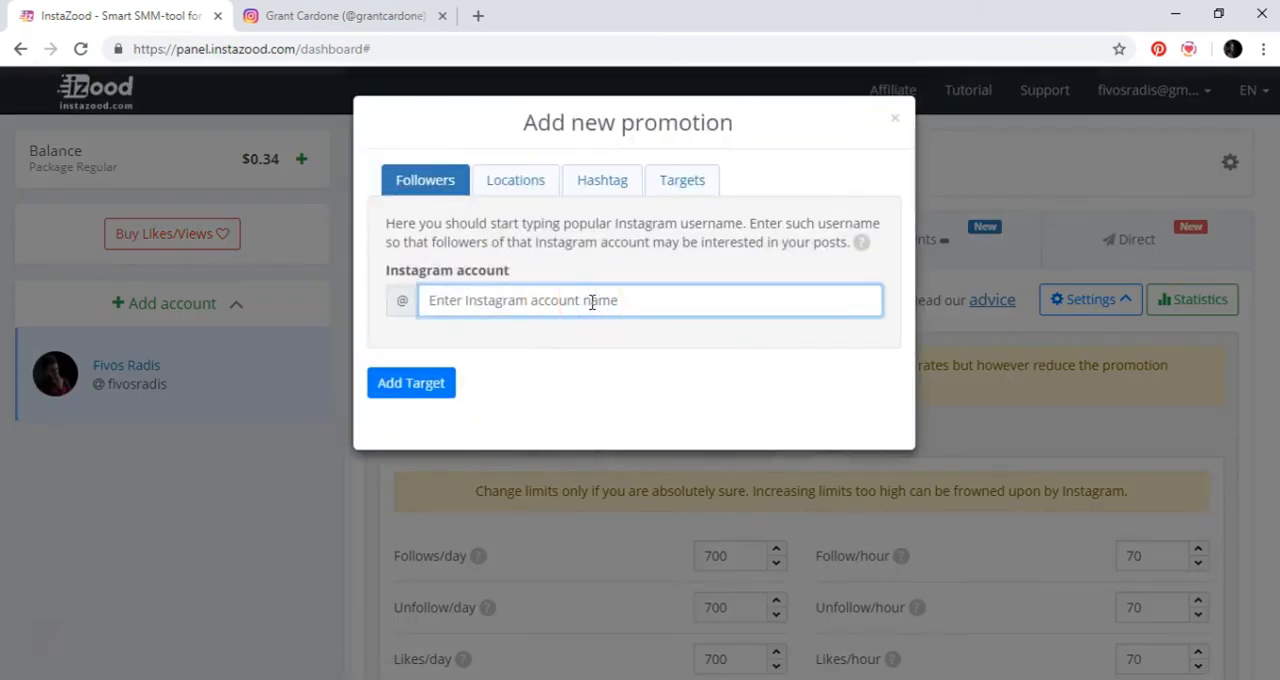
{"action": "type", "text": "@grantcardone"}
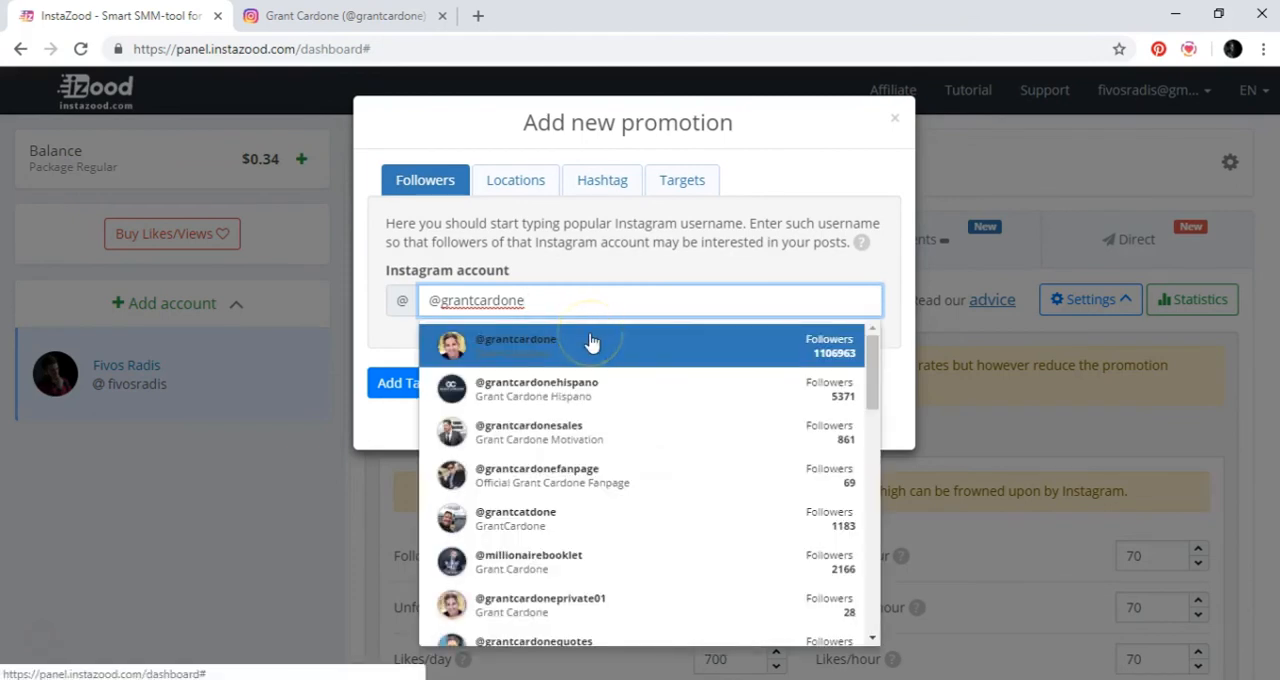
{"action": "mouse_move", "coordinate": [548, 516]}
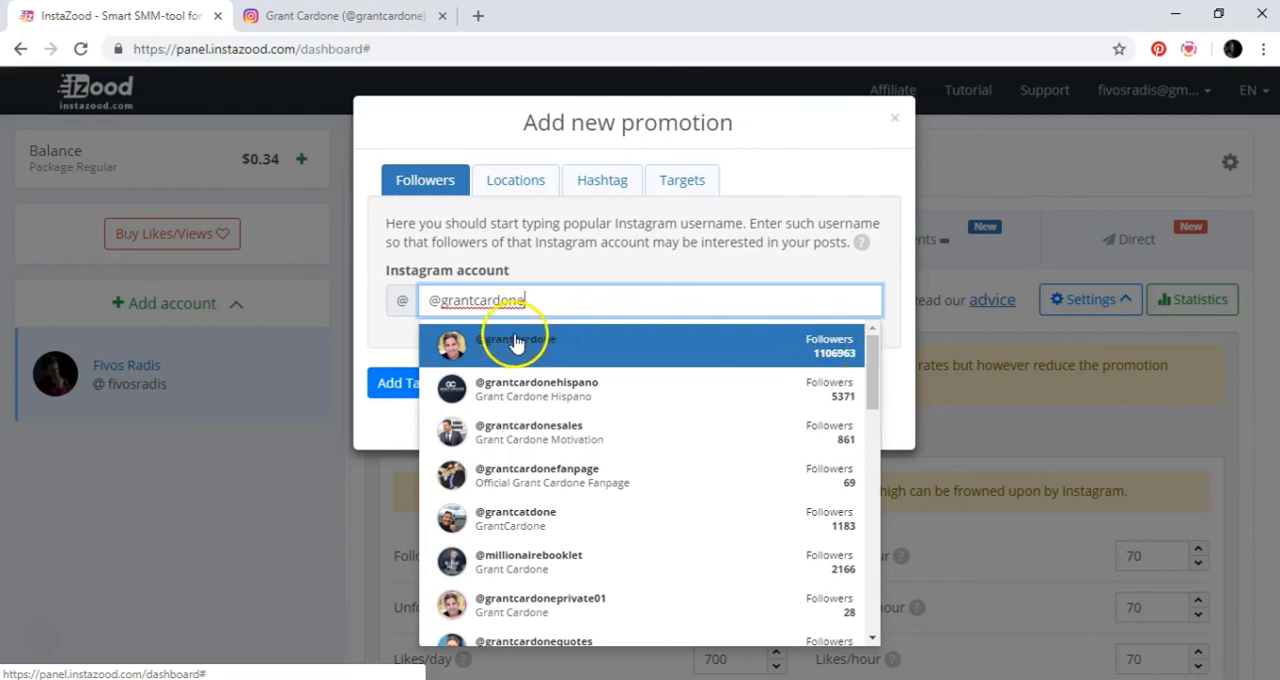
{"action": "left_click", "coordinate": [516, 344]}
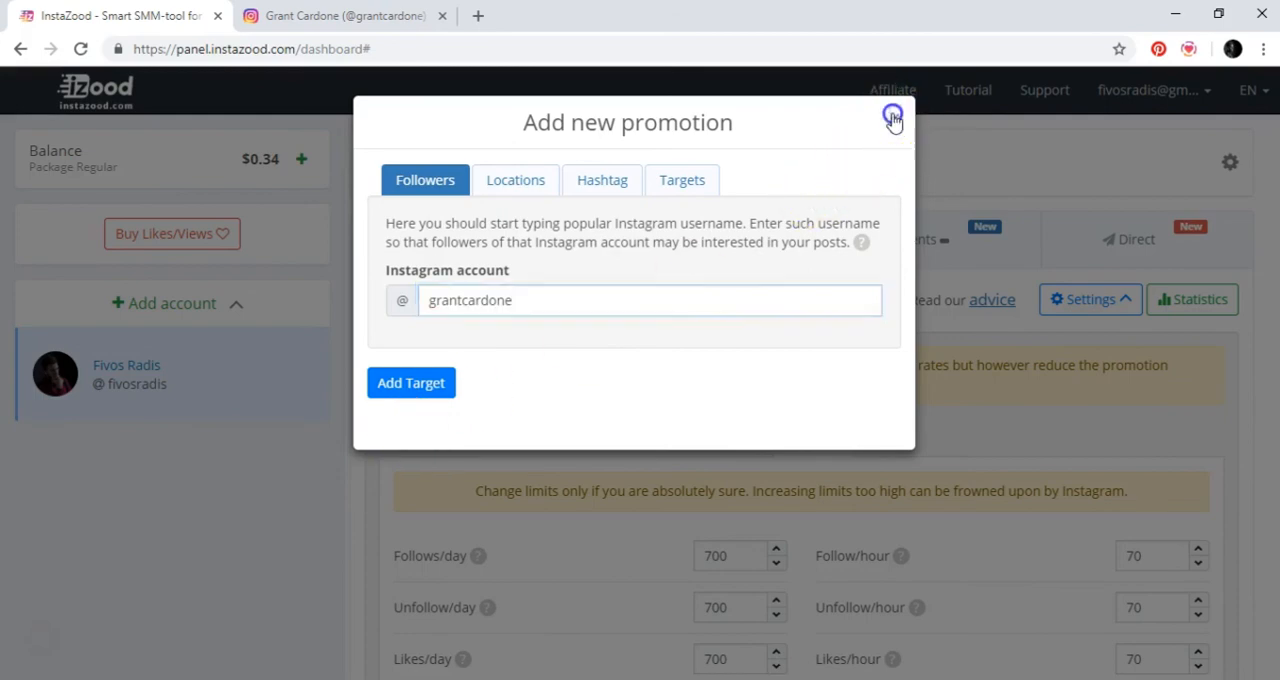
{"action": "left_click", "coordinate": [892, 116]}
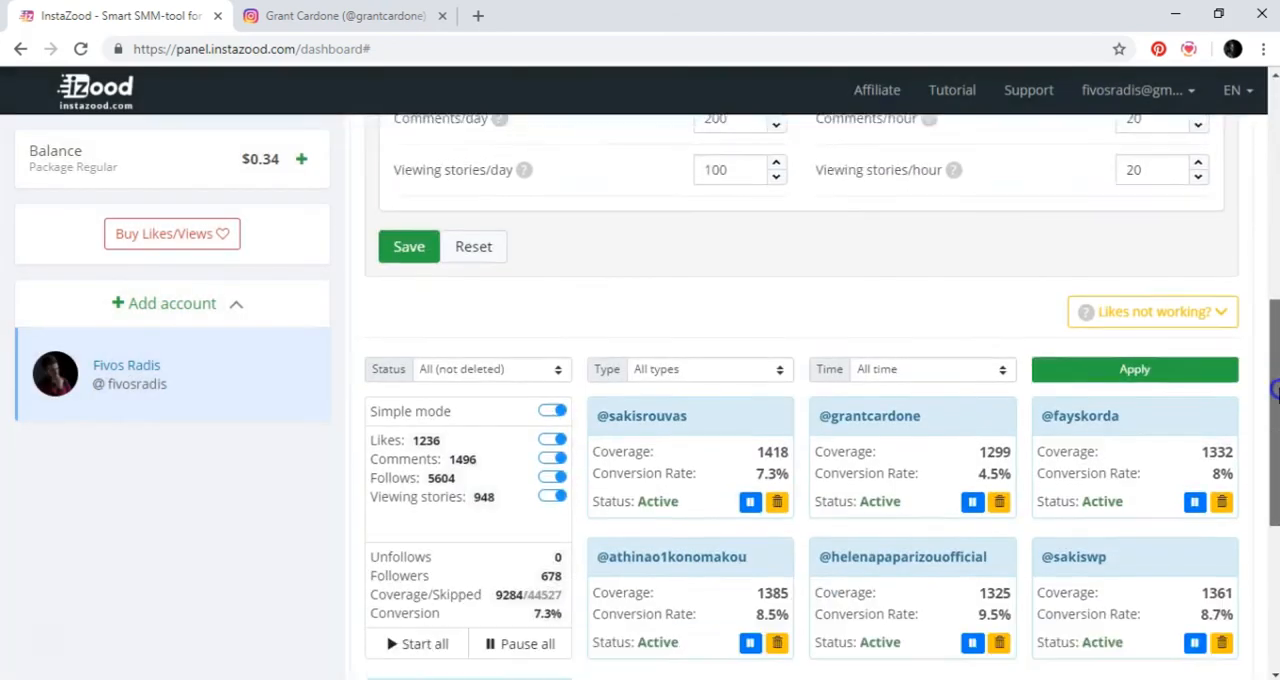
{"action": "scroll", "scroll_direction": "down", "scroll_amount": 3}
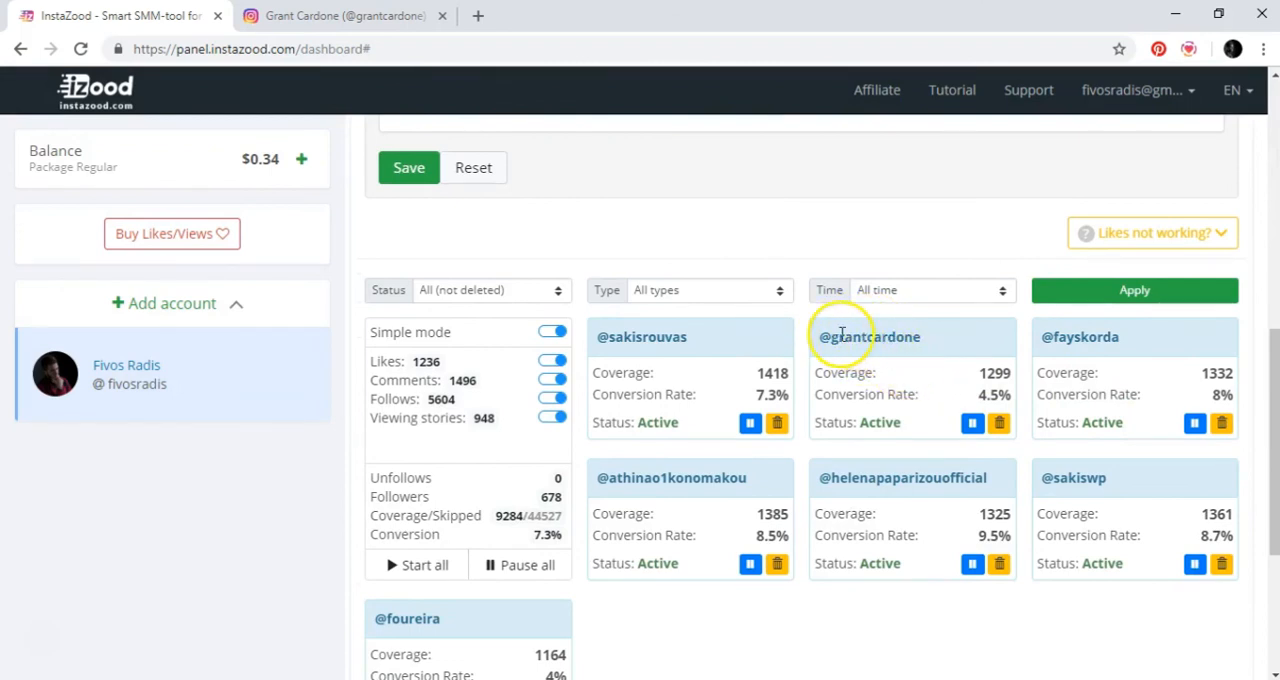
{"action": "left_click", "coordinate": [340, 16]}
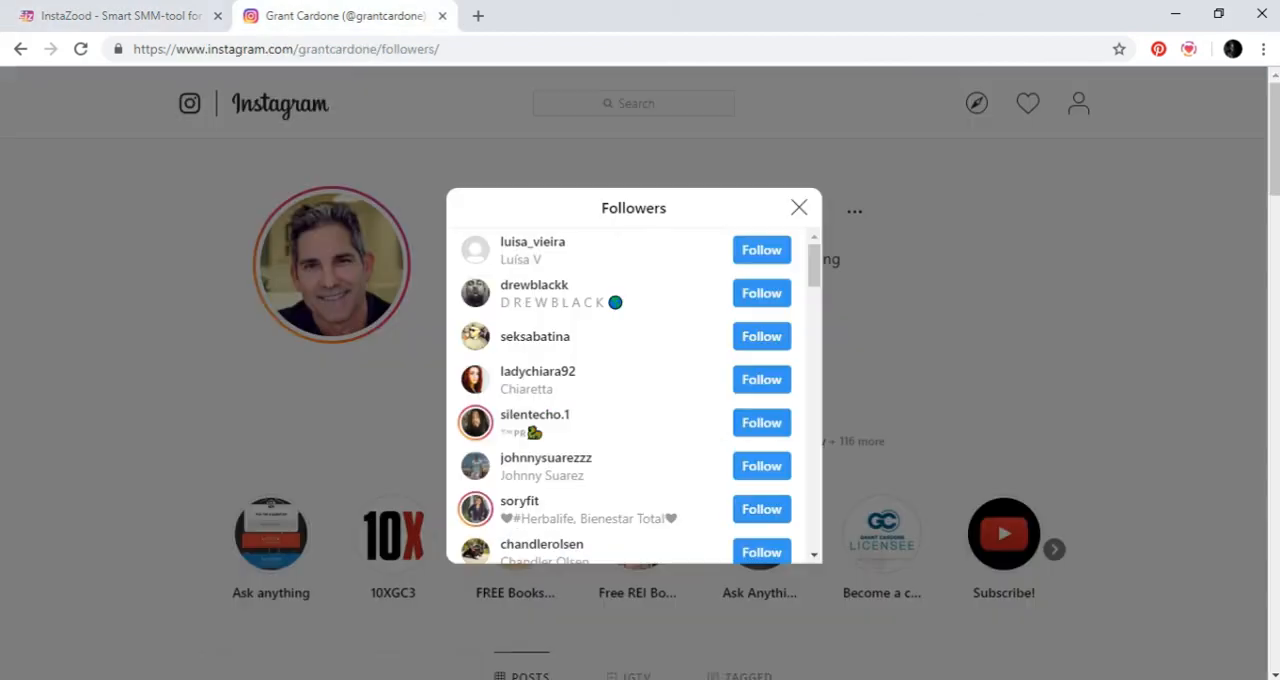
{"action": "left_click", "coordinate": [798, 206]}
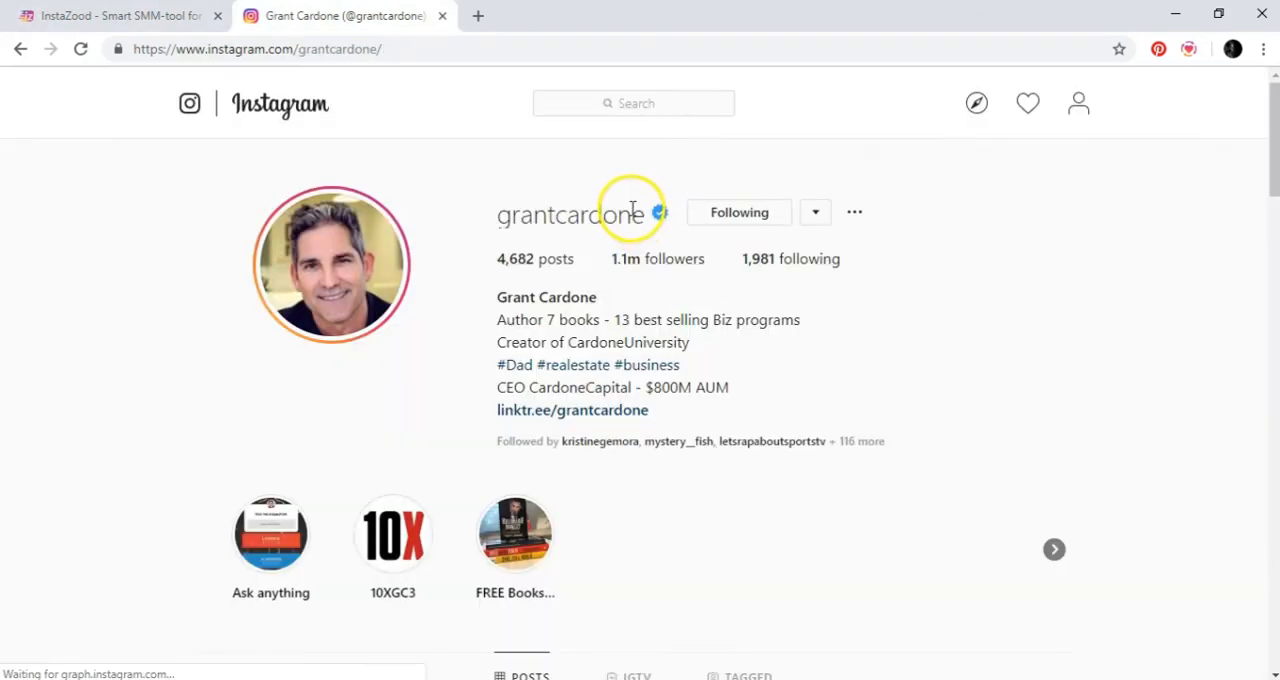
{"action": "left_click", "coordinate": [640, 258]}
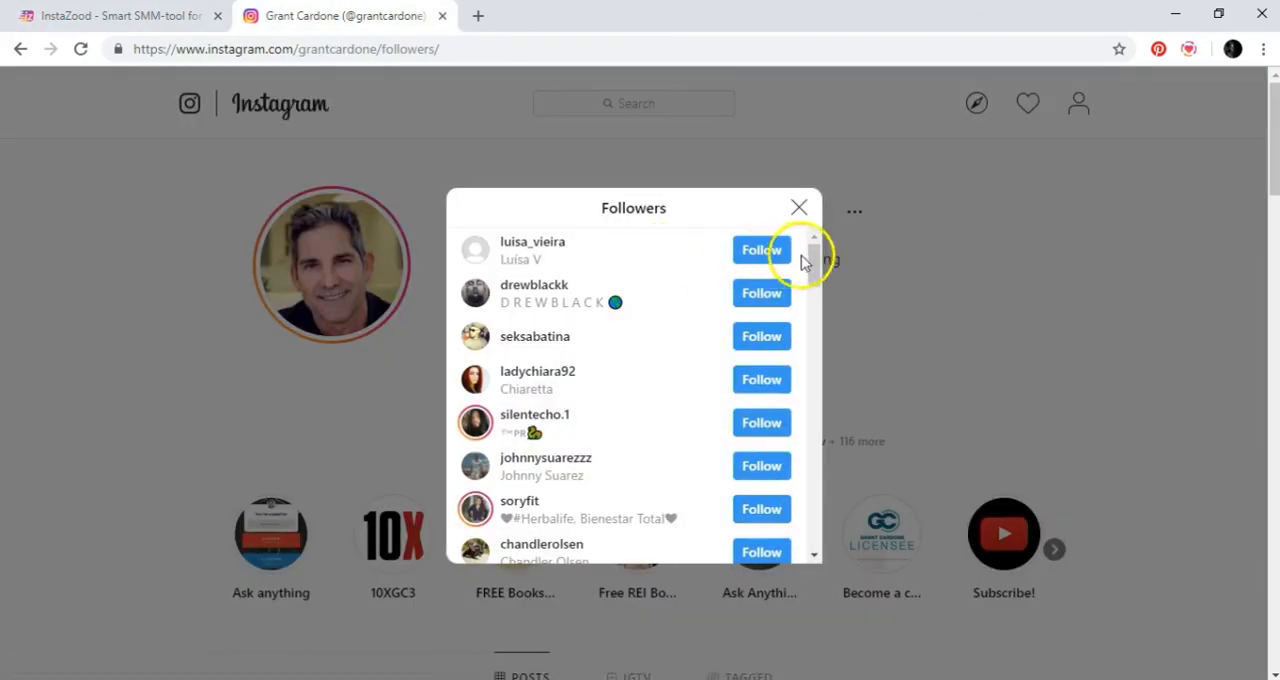
{"action": "scroll", "scroll_direction": "down", "scroll_amount": 3}
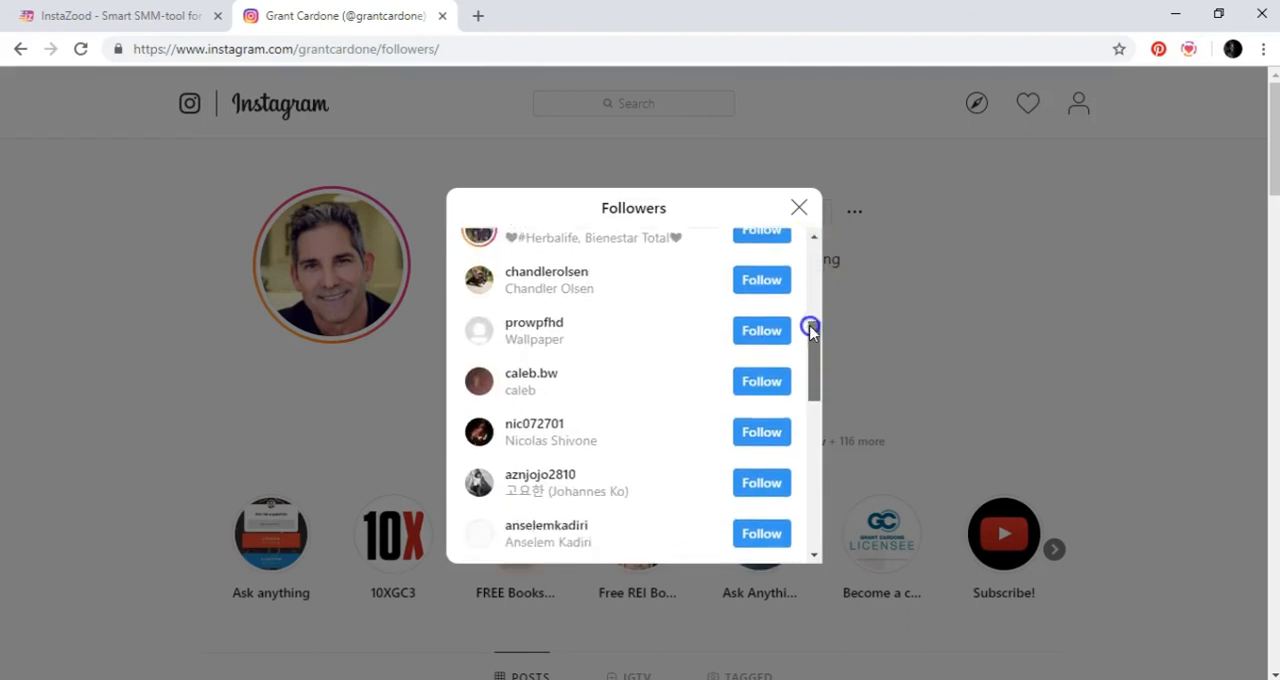
{"action": "scroll", "scroll_direction": "down", "scroll_amount": 3}
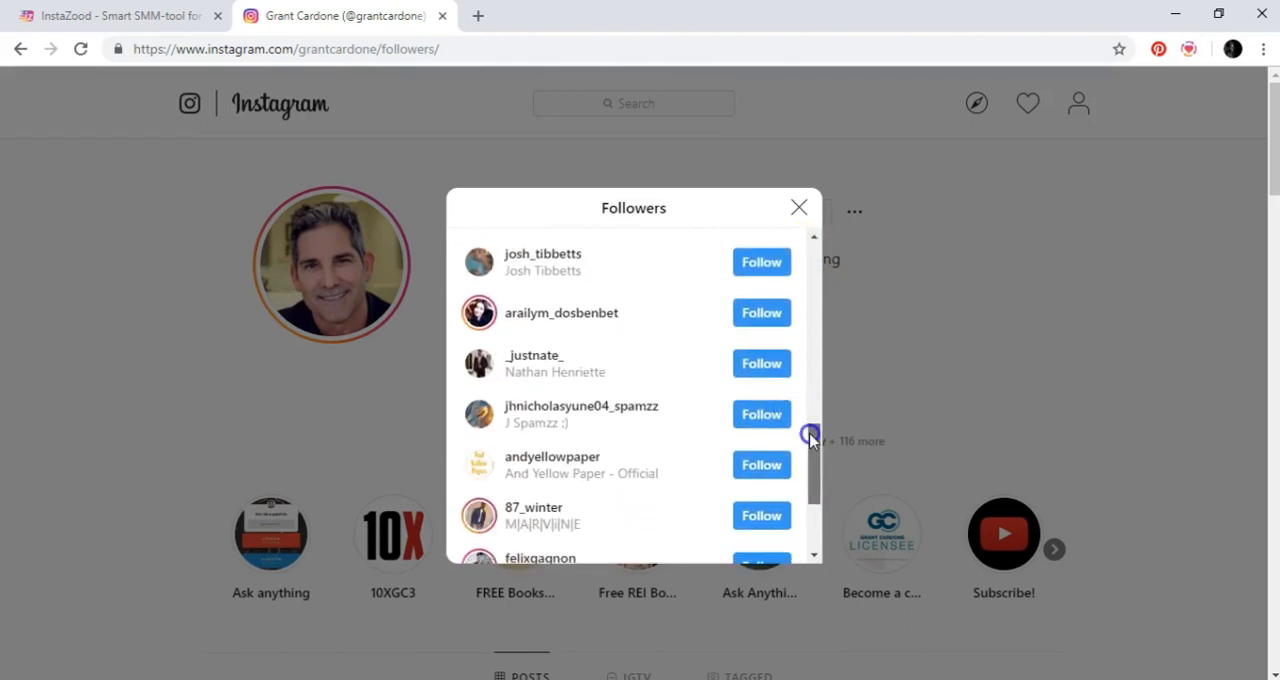
{"action": "scroll", "scroll_direction": "down", "scroll_amount": 3}
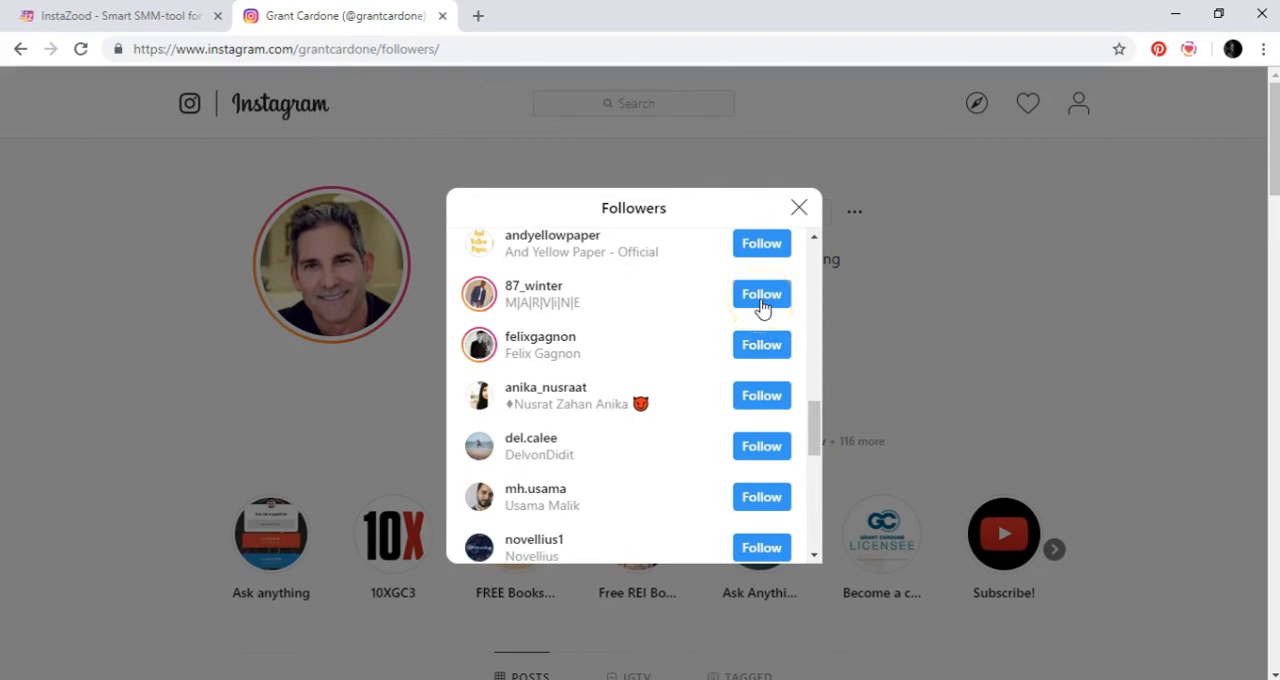
{"action": "left_click", "coordinate": [760, 396]}
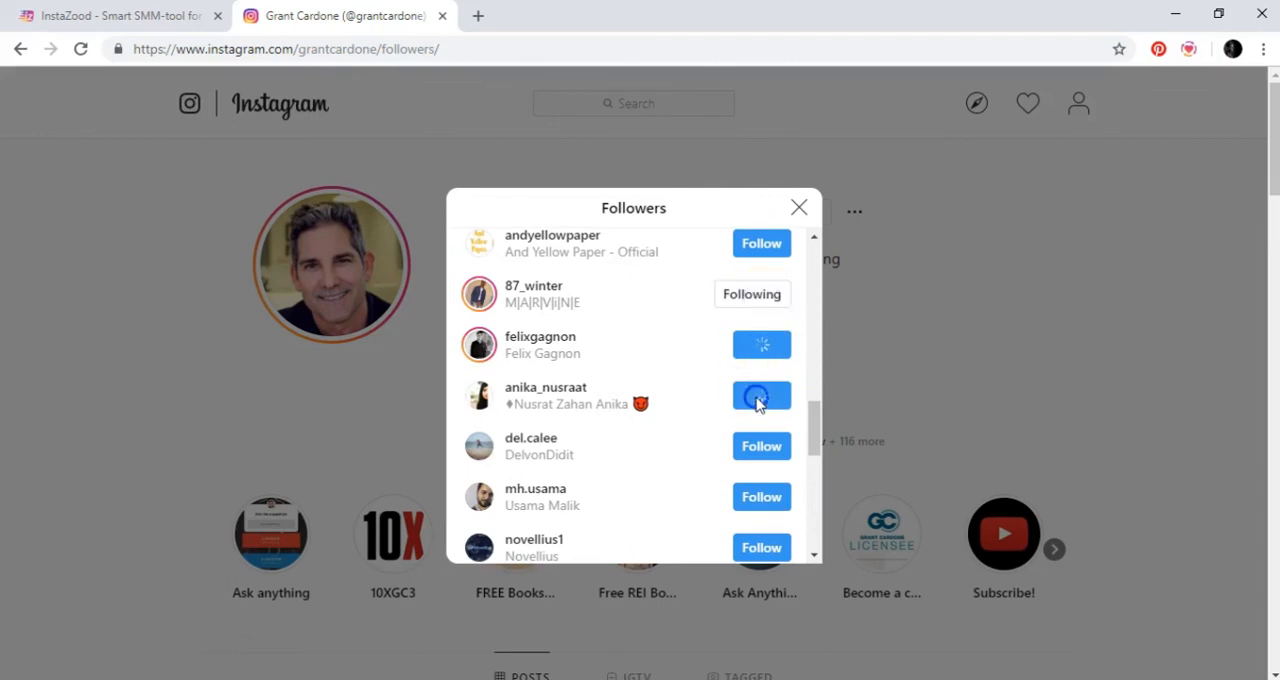
{"action": "left_click", "coordinate": [798, 206]}
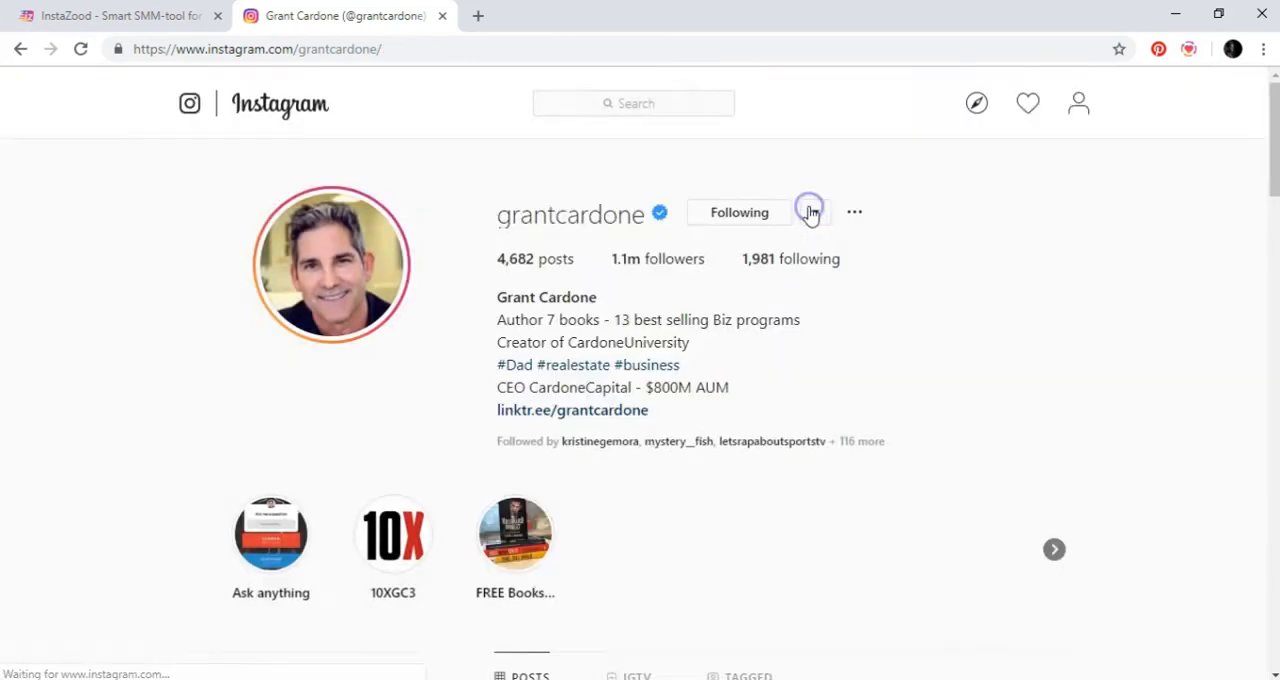
{"action": "left_click", "coordinate": [120, 16]}
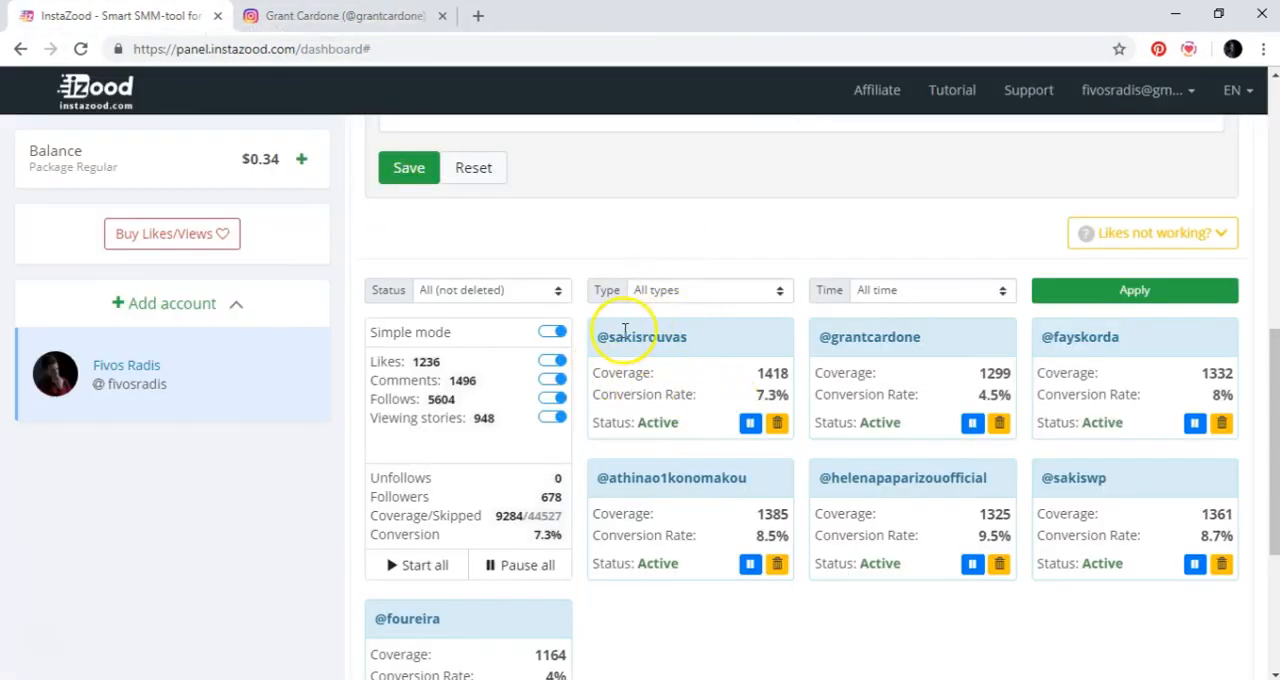
{"action": "mouse_move", "coordinate": [644, 478]}
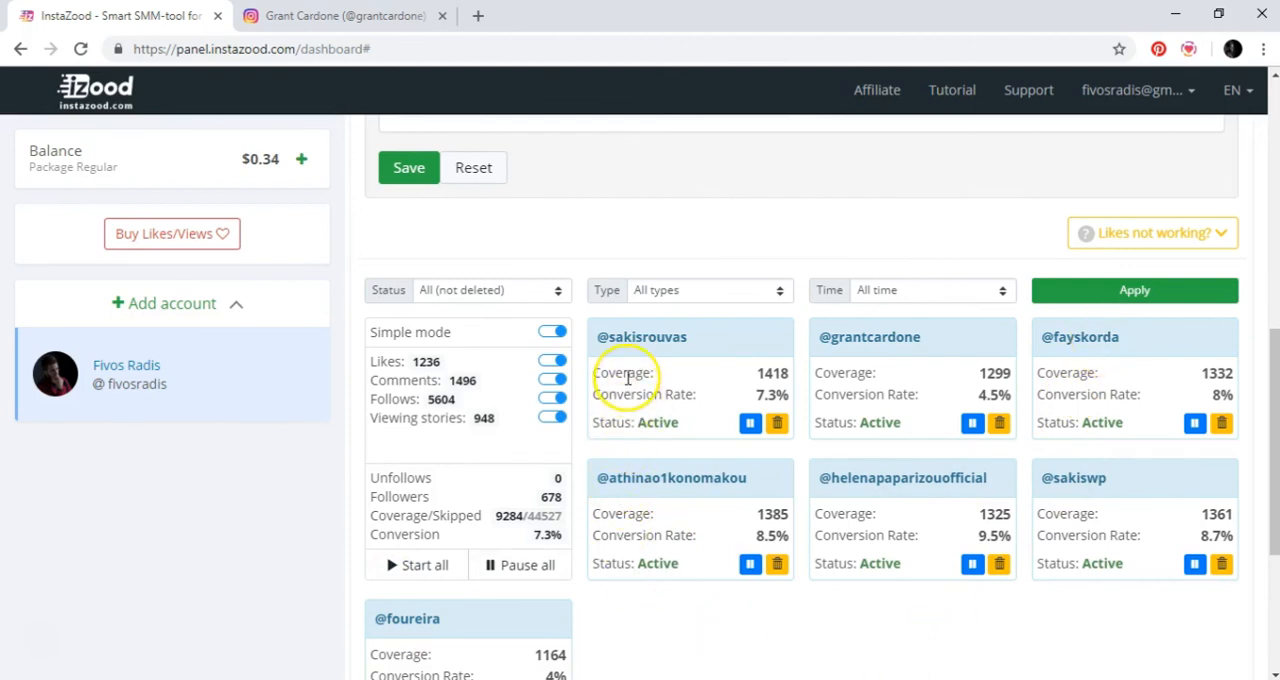
{"action": "mouse_move", "coordinate": [844, 356]}
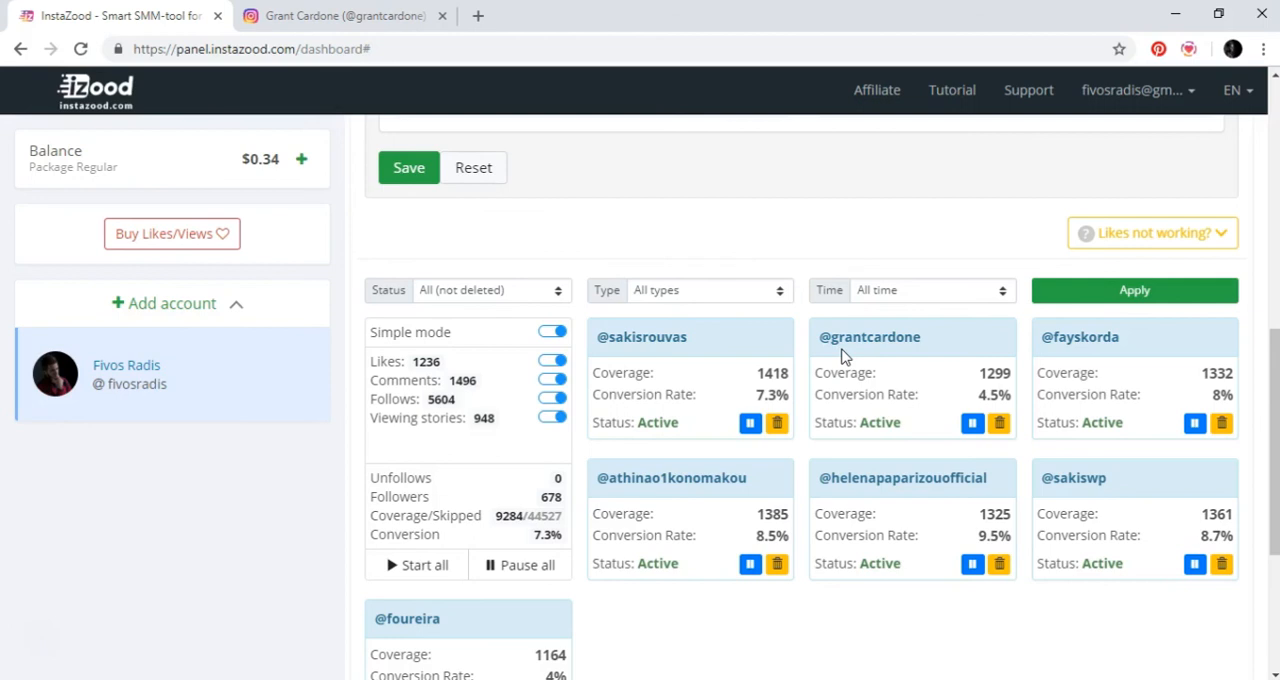
{"action": "mouse_move", "coordinate": [340, 16]}
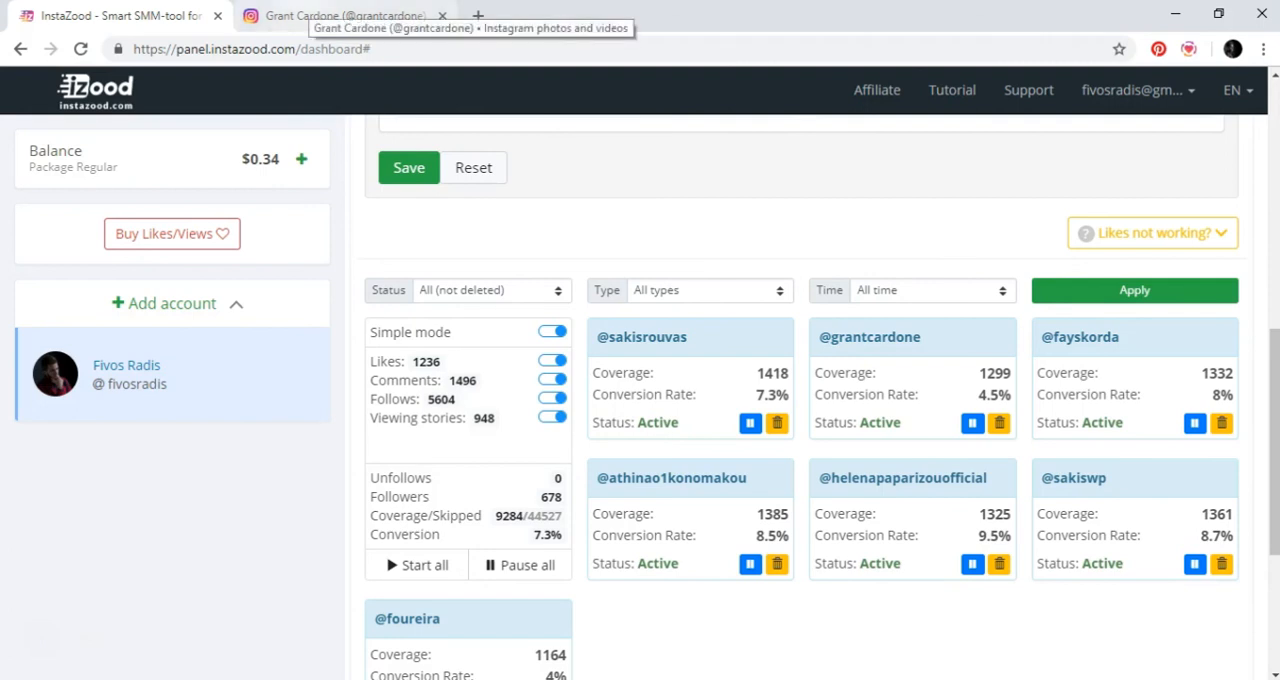
Search Instagram for 'motivation' and open the motivation_mondays profile (601k followers).
{"action": "left_click", "coordinate": [340, 16]}
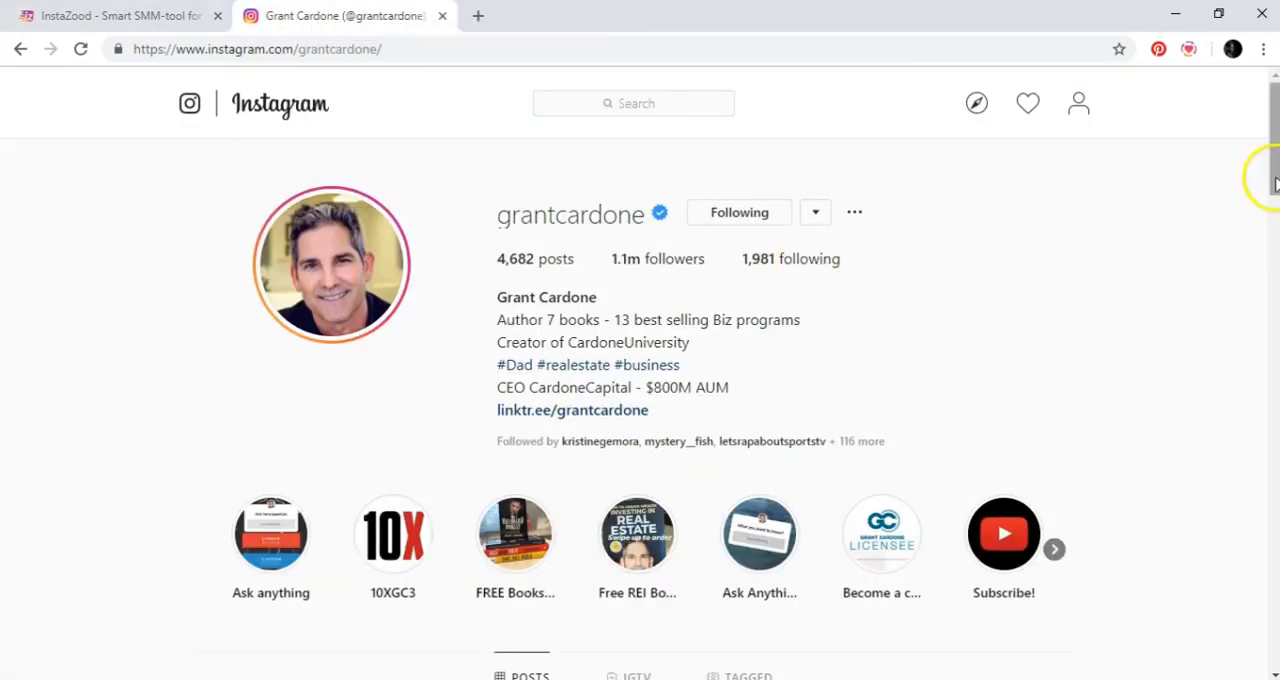
{"action": "scroll", "scroll_direction": "down", "scroll_amount": 3}
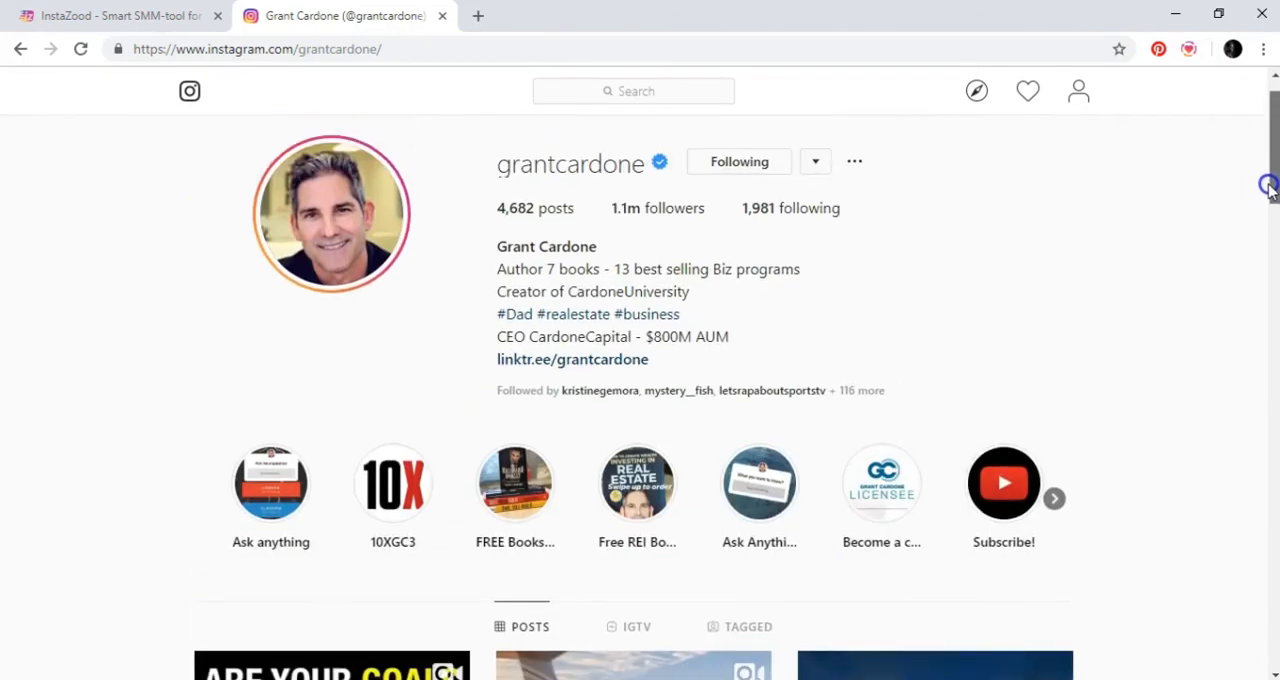
{"action": "left_click", "coordinate": [632, 92]}
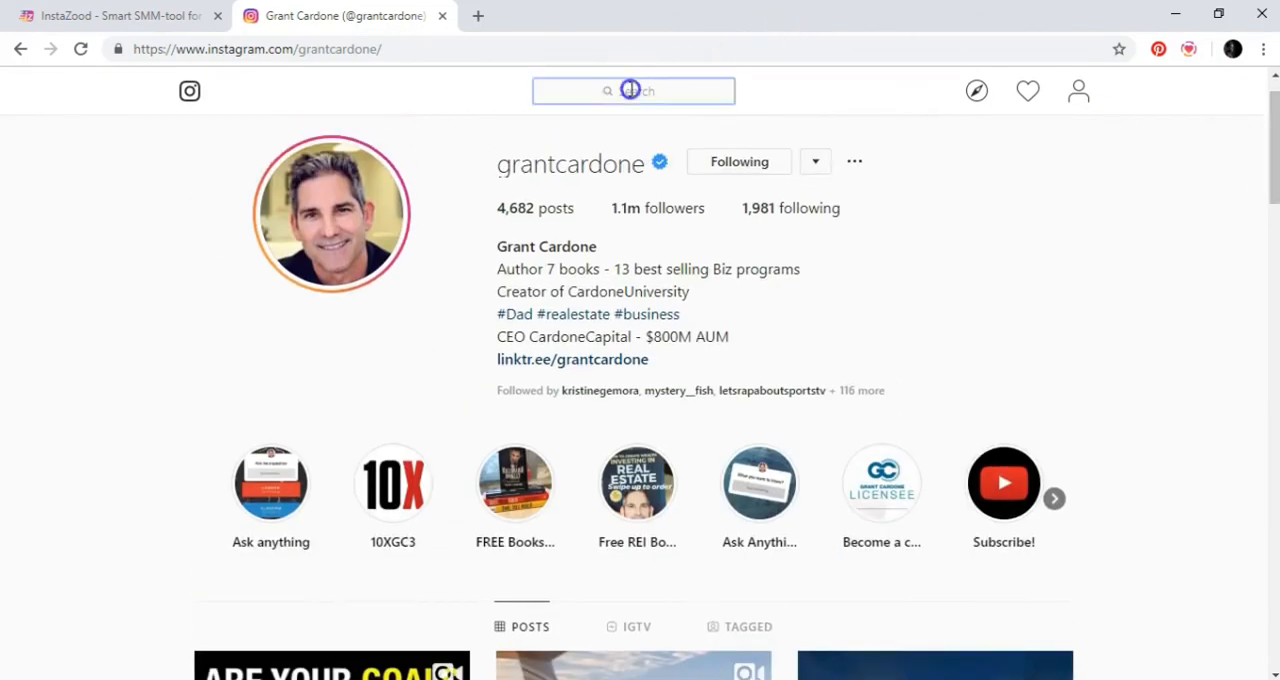
{"action": "type", "text": "motivation"}
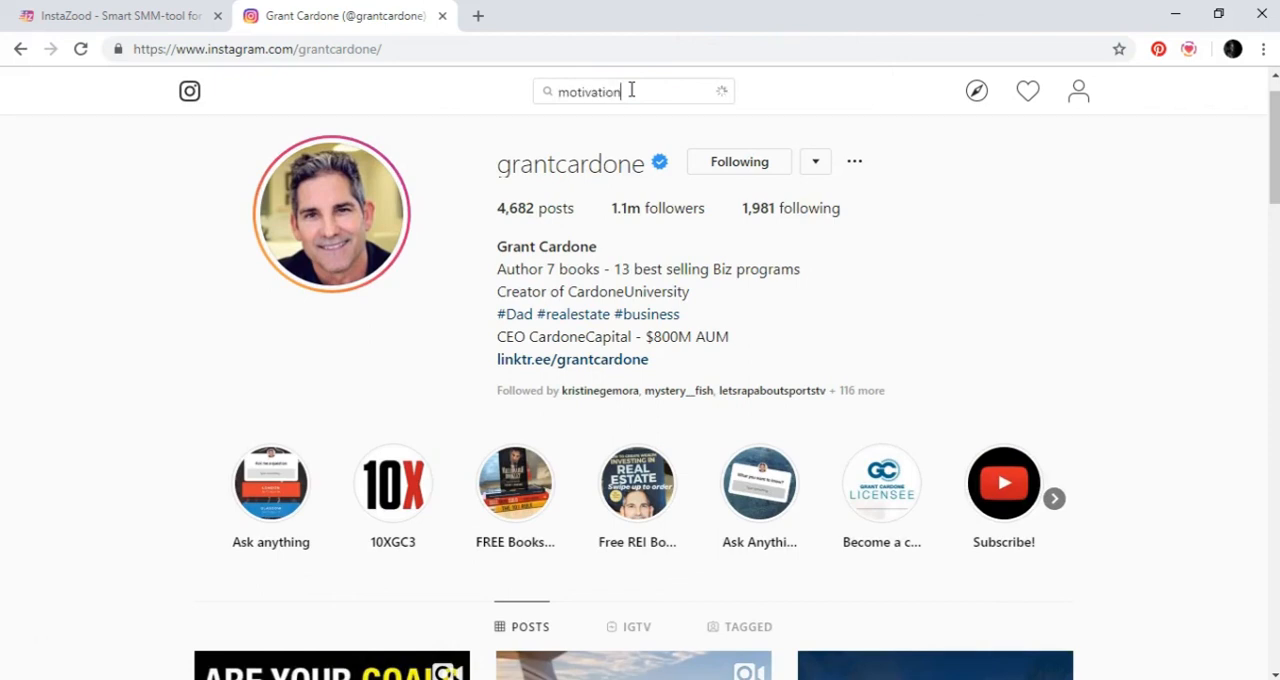
{"action": "left_click", "coordinate": [630, 92]}
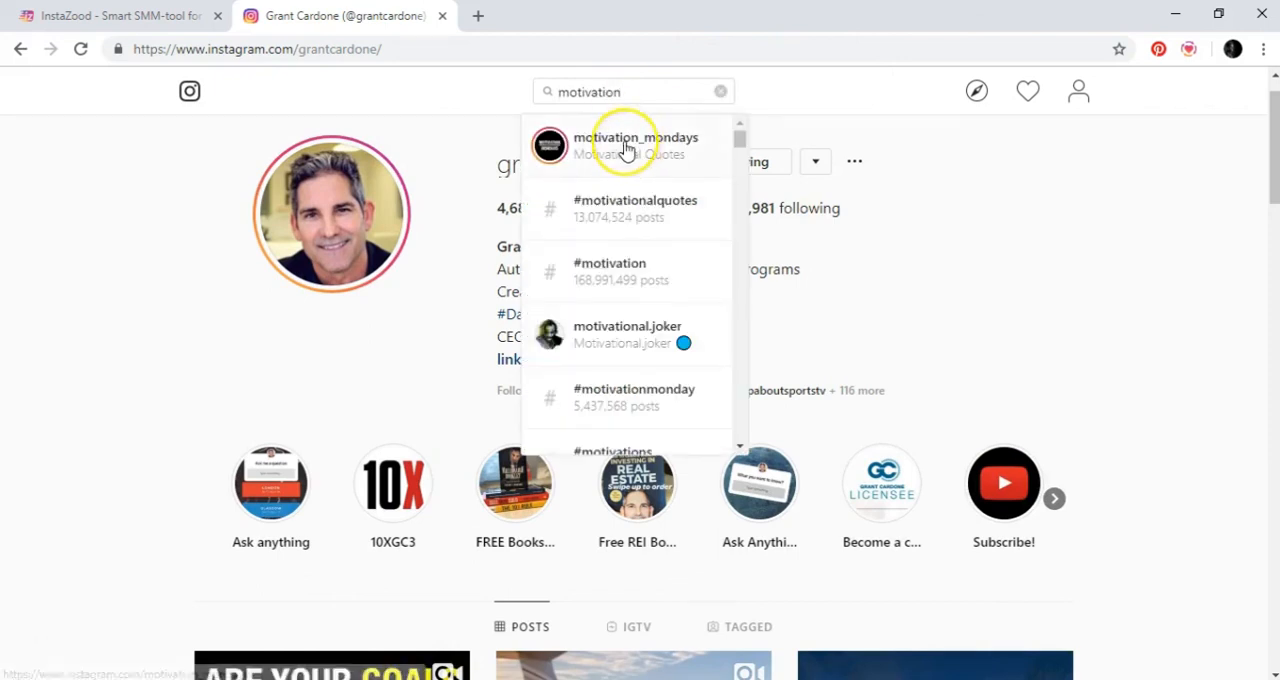
{"action": "left_click", "coordinate": [636, 144]}
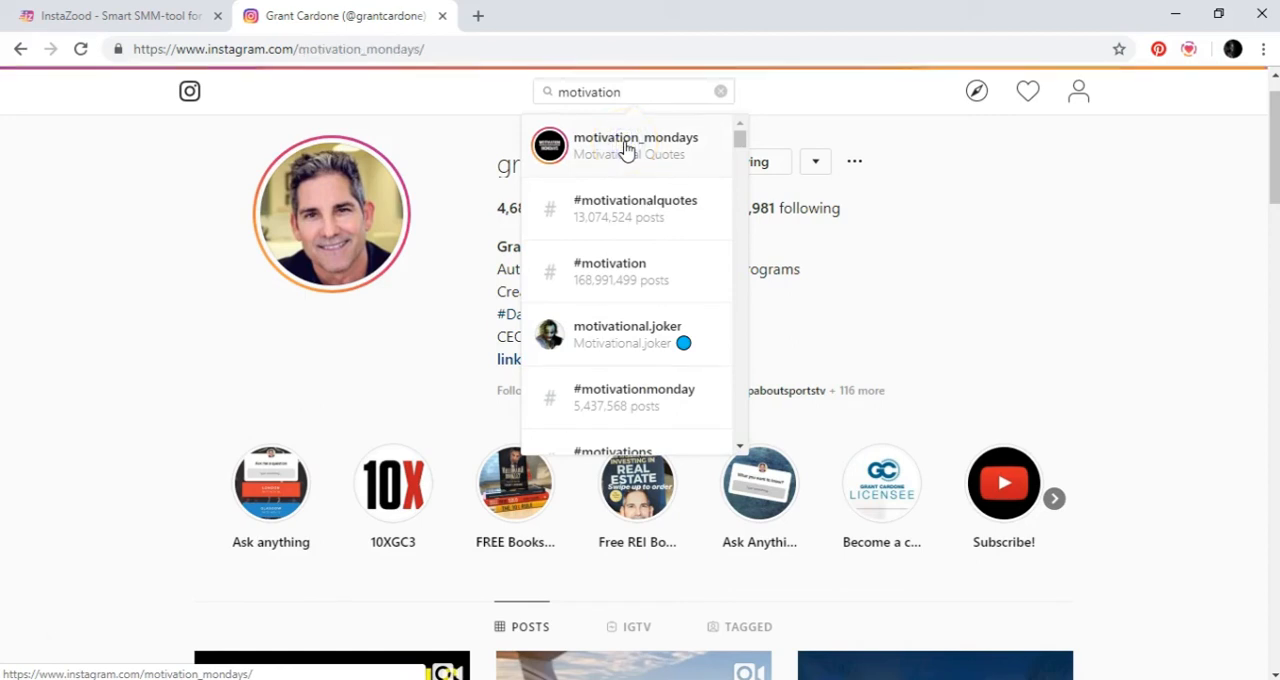
{"action": "left_click", "coordinate": [636, 144]}
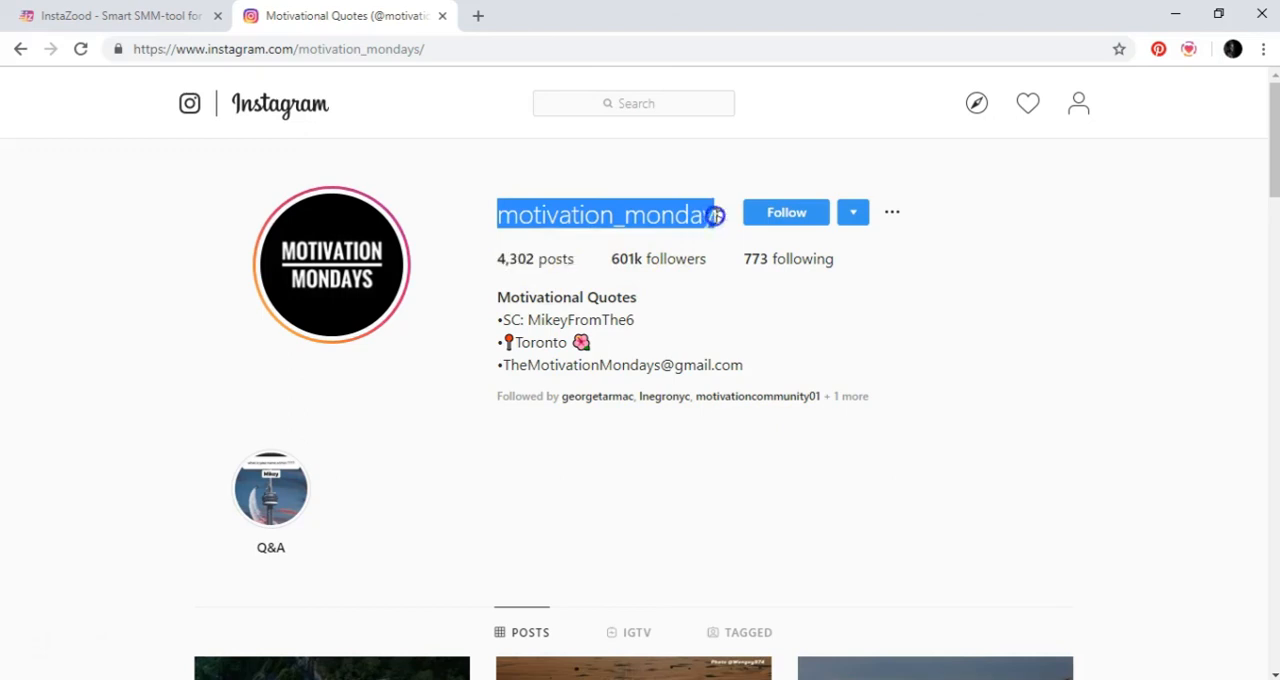
Return to the InstaZood dashboard, open the Add Target form and close it unchanged.
{"action": "left_click", "coordinate": [110, 16]}
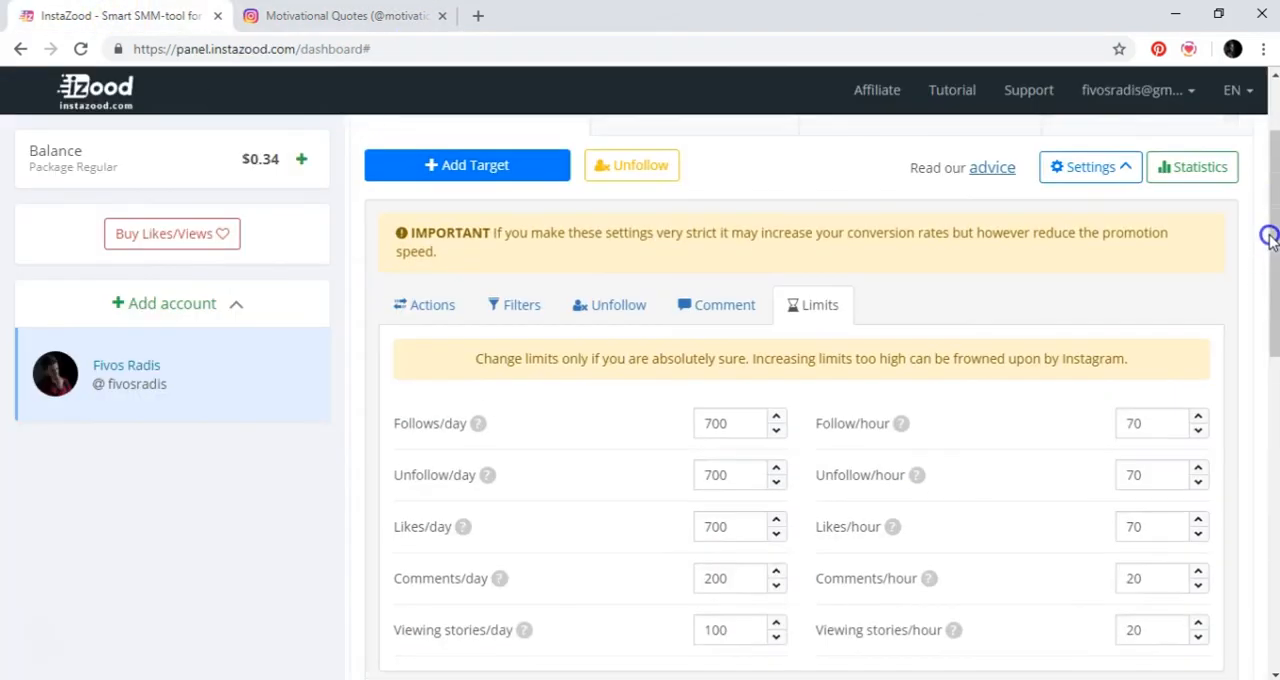
{"action": "left_click", "coordinate": [466, 164]}
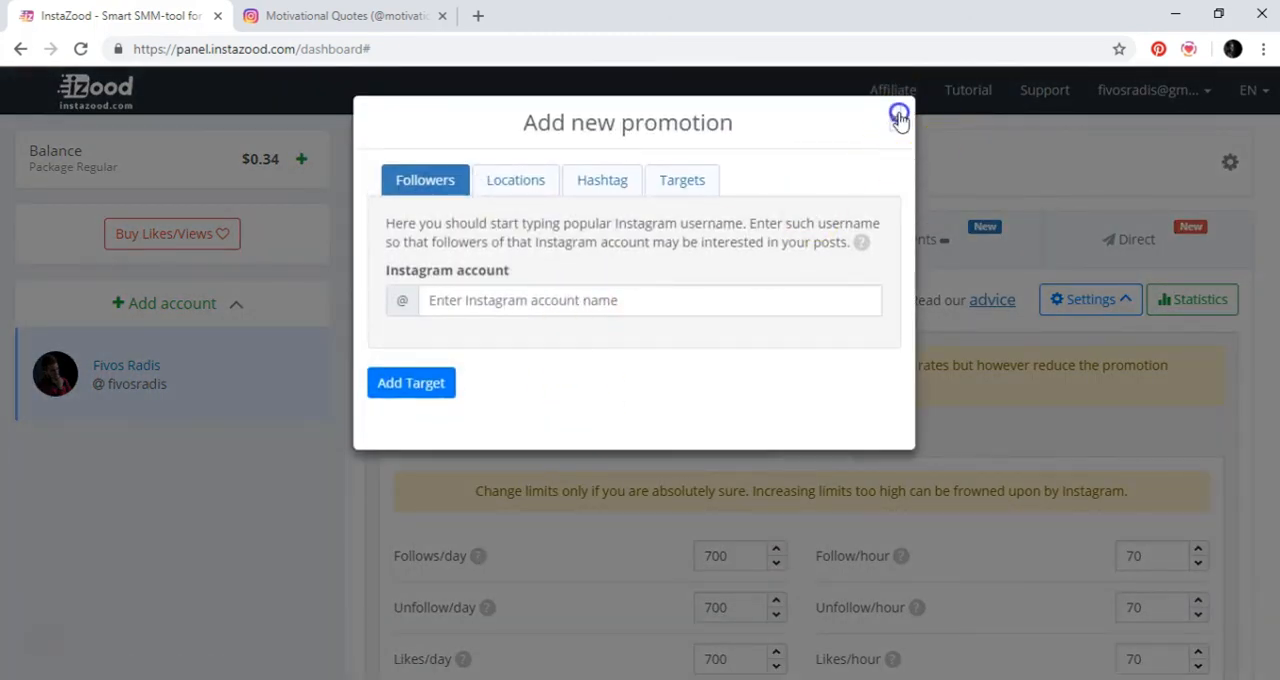
{"action": "left_click", "coordinate": [898, 118]}
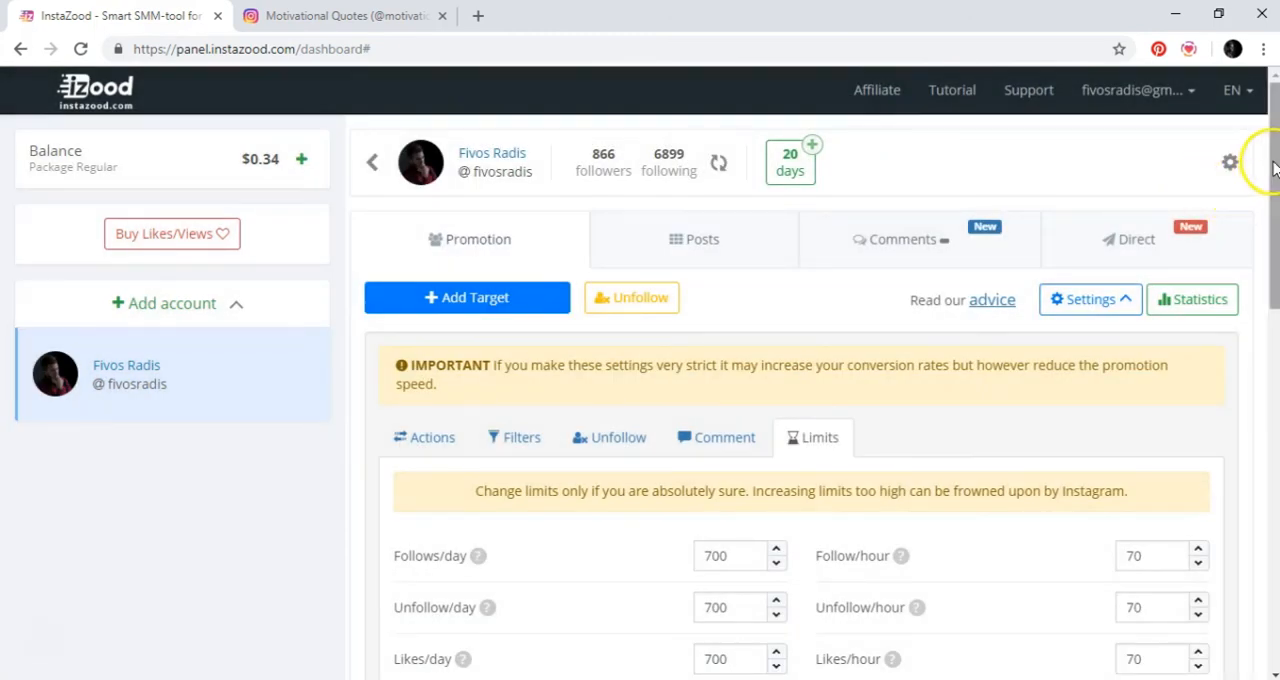
{"action": "scroll", "scroll_direction": "down", "scroll_amount": 3}
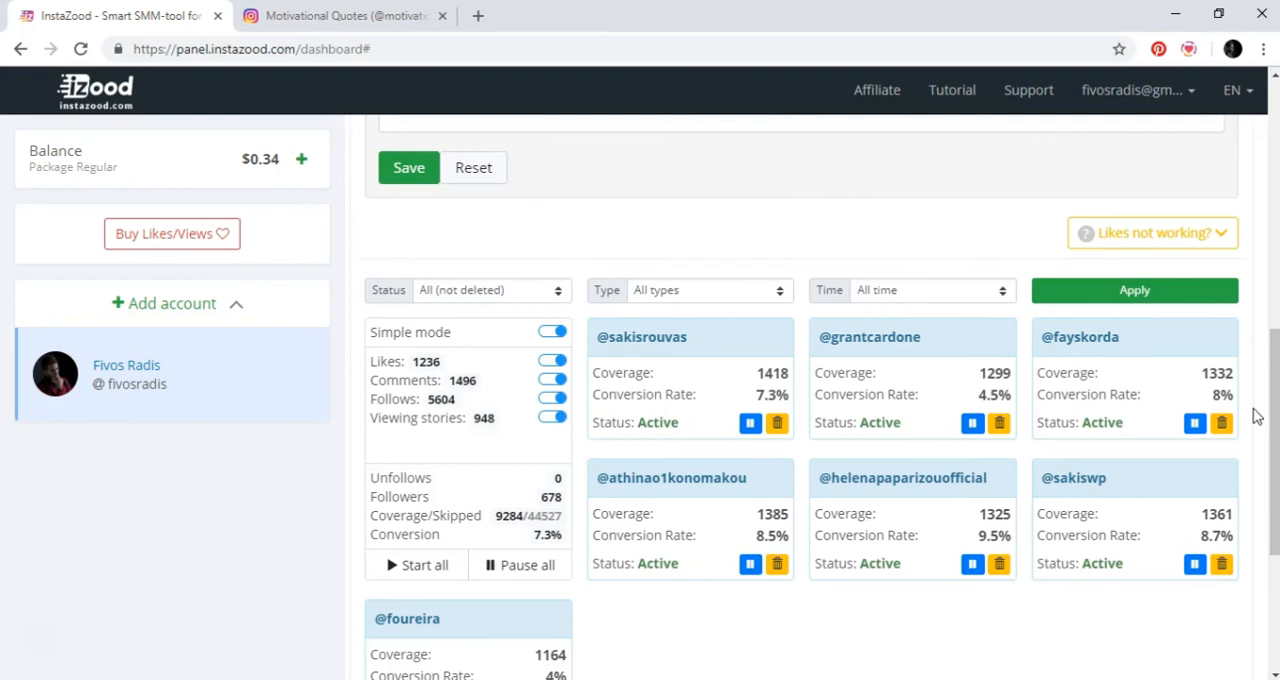
{"action": "mouse_move", "coordinate": [1236, 416]}
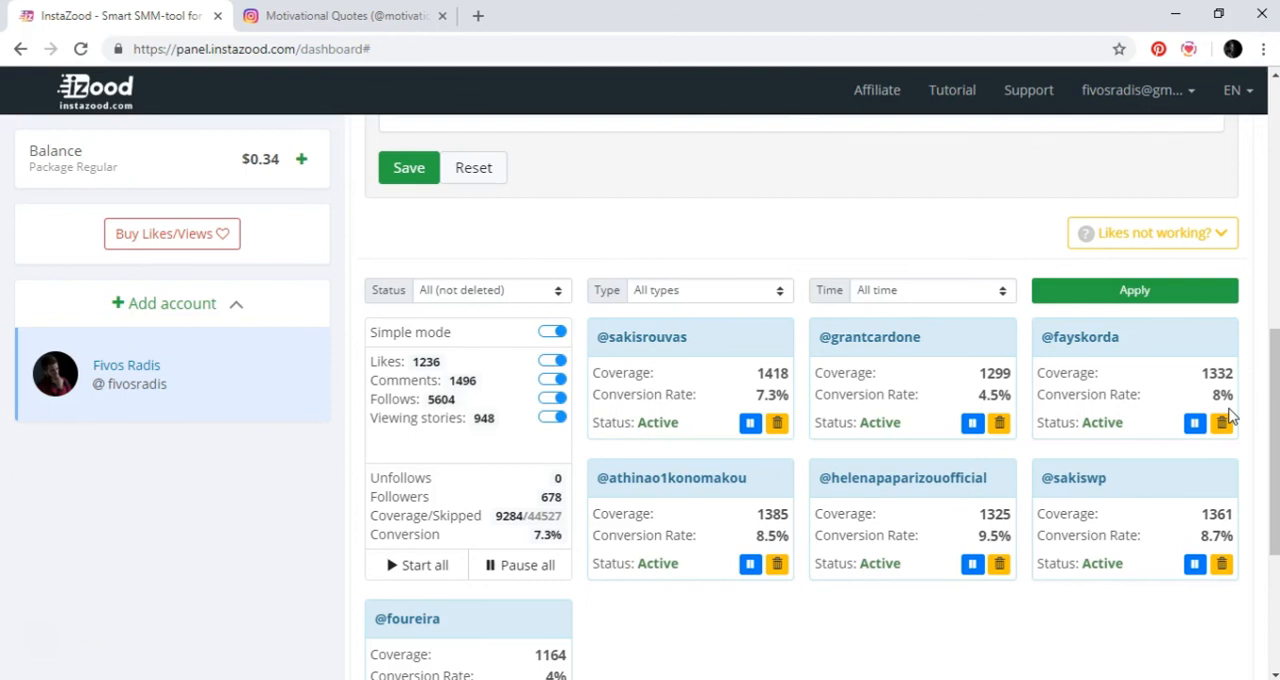
{"action": "mouse_move", "coordinate": [316, 570]}
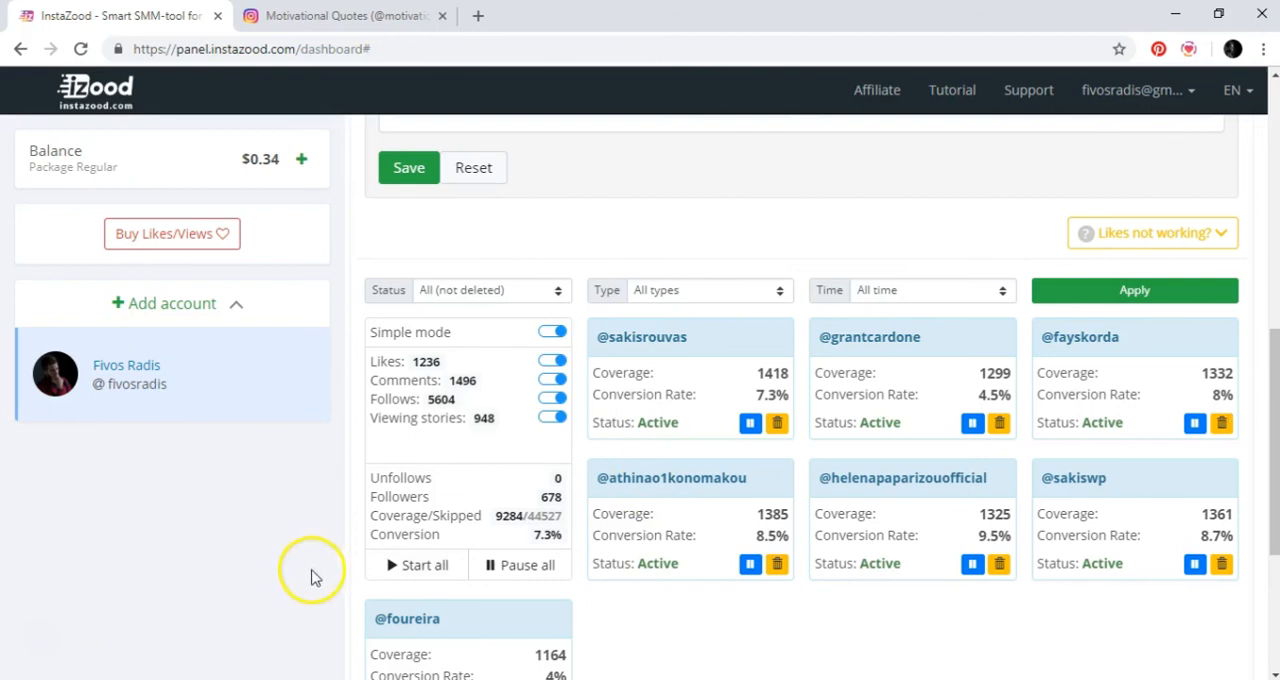